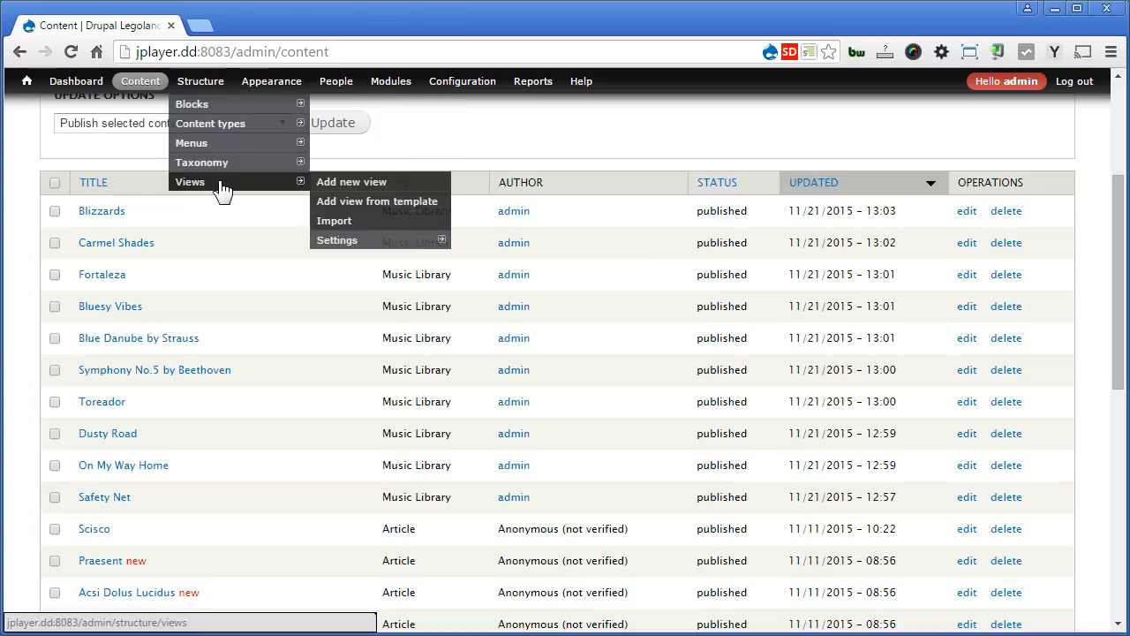
# Step: Start a new view named 'Music Library' showing Music Library content
pyautogui.click(350, 181)
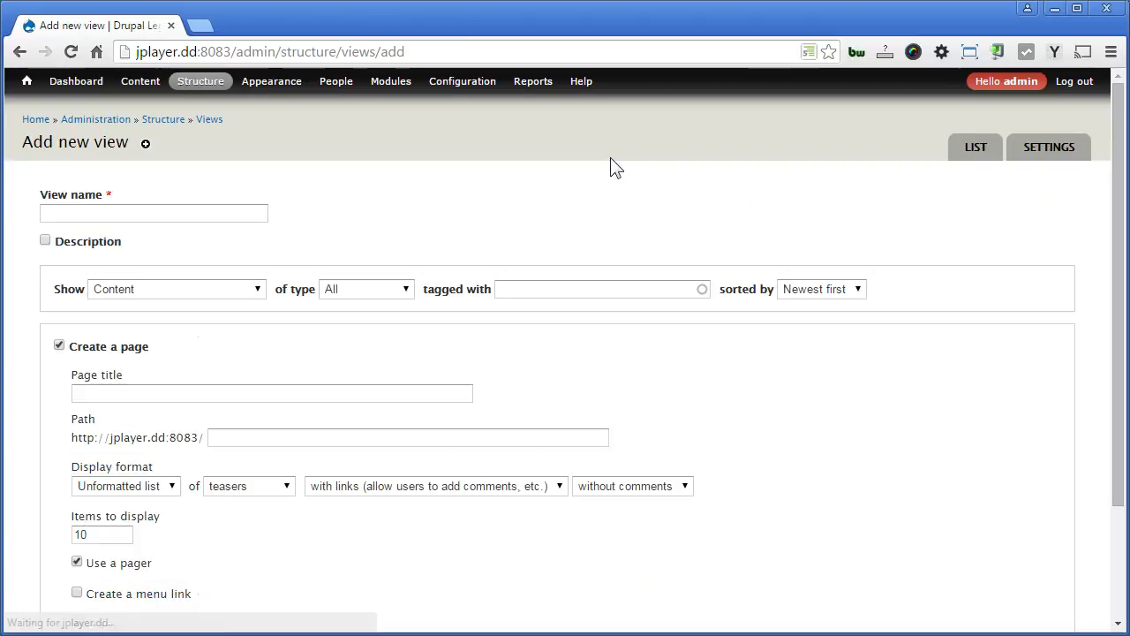
pyautogui.click(153, 213)
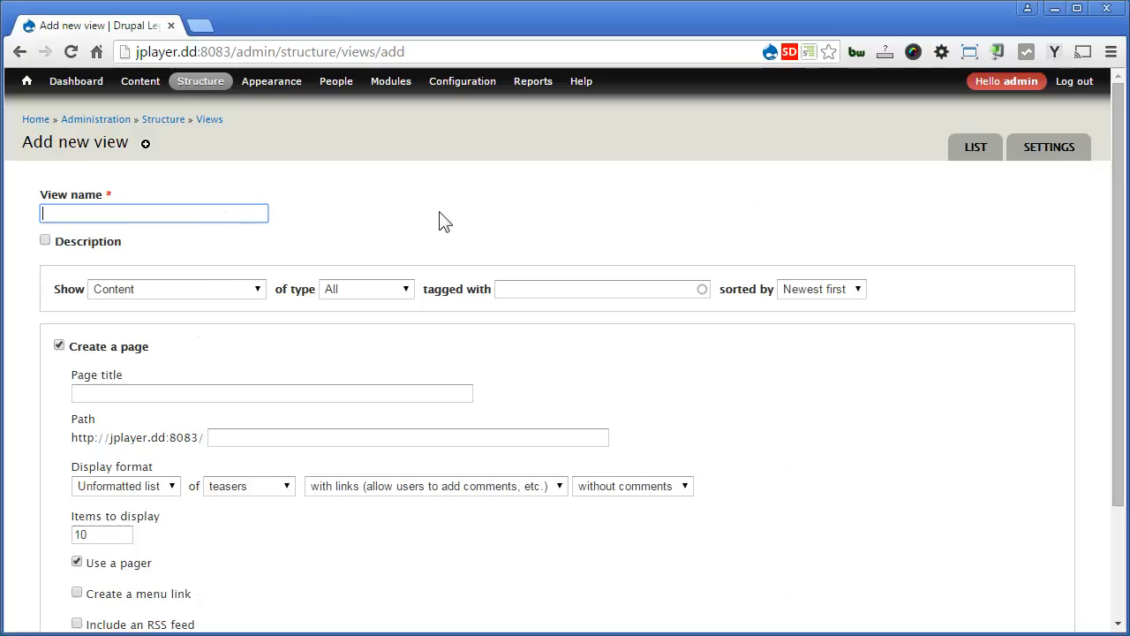
pyautogui.write('Music Library')
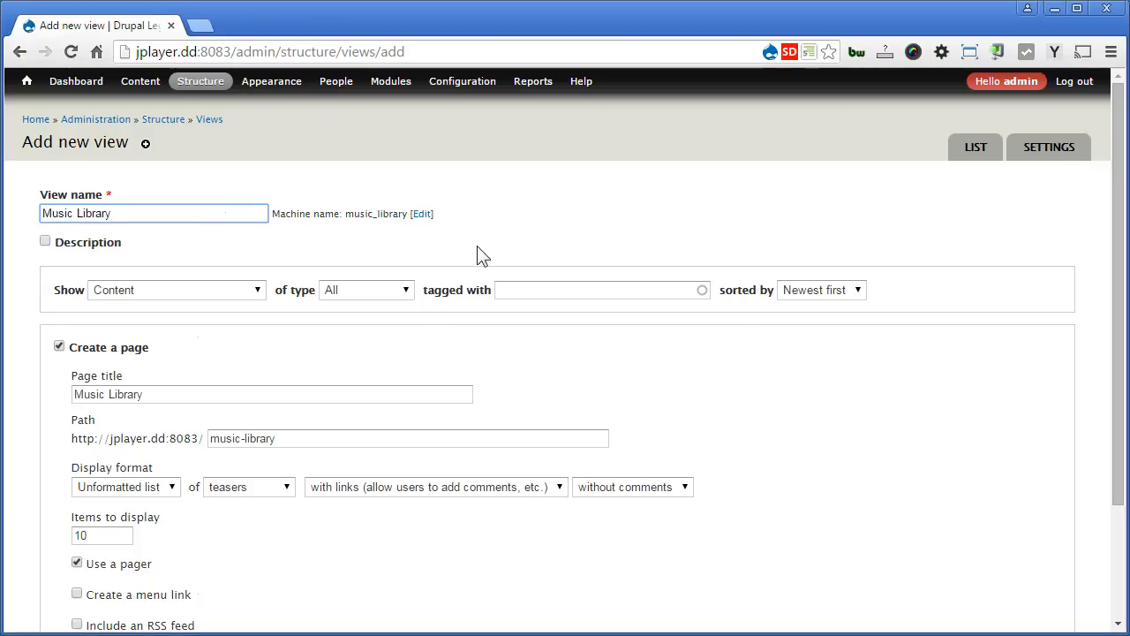
pyautogui.scroll(-3)
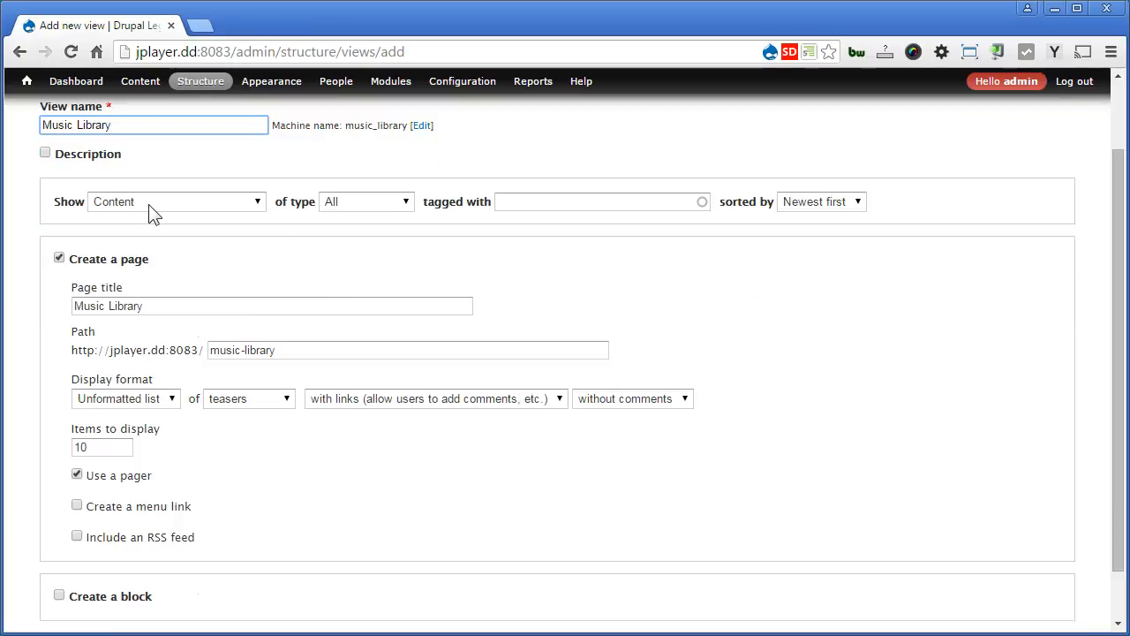
pyautogui.click(365, 201)
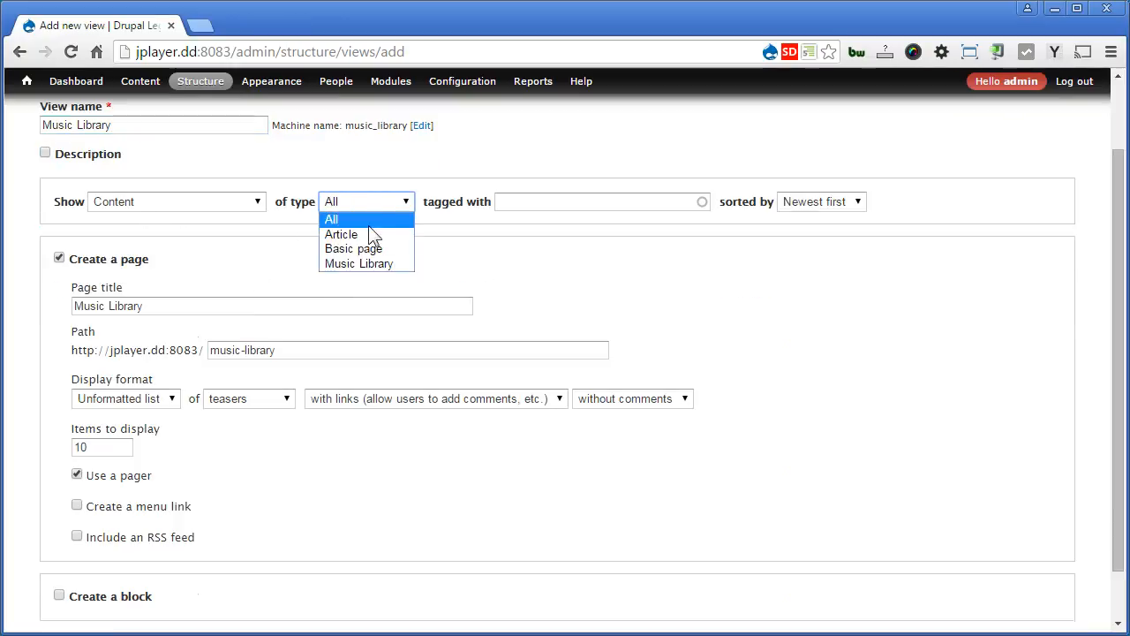
pyautogui.click(359, 264)
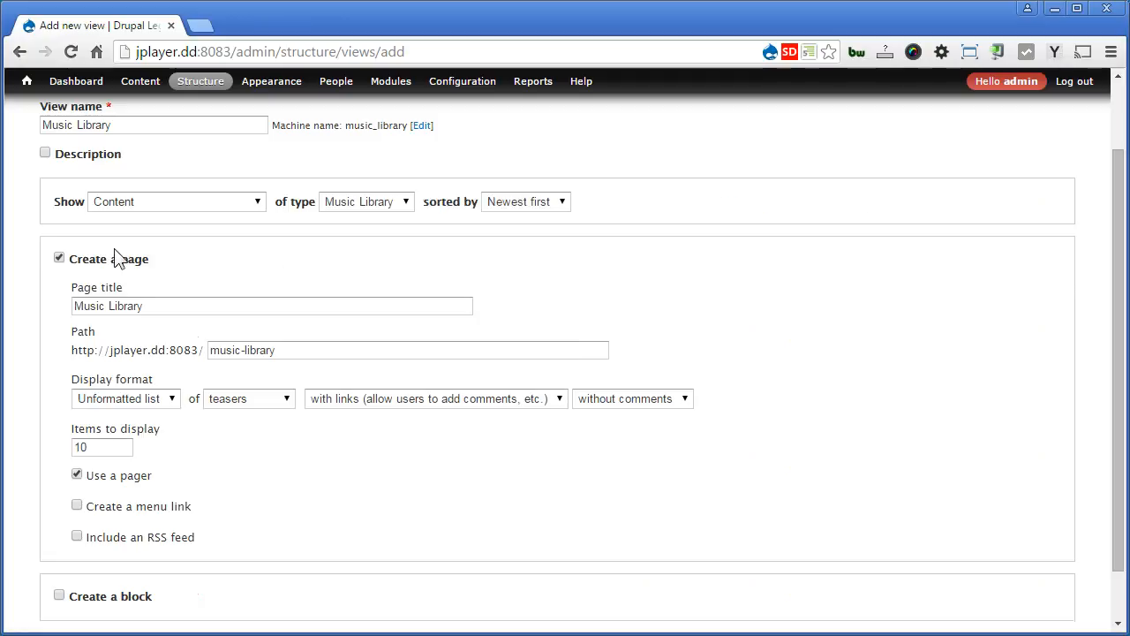
pyautogui.click(272, 305)
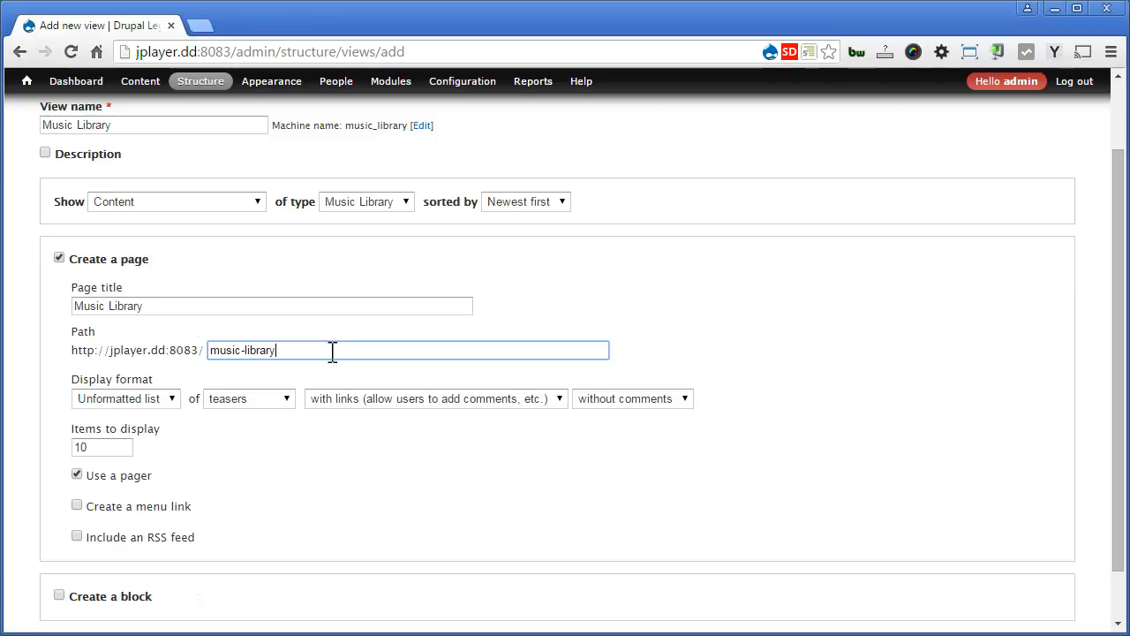
# Step: Make the page display use the jPlayer format of fields
pyautogui.click(123, 398)
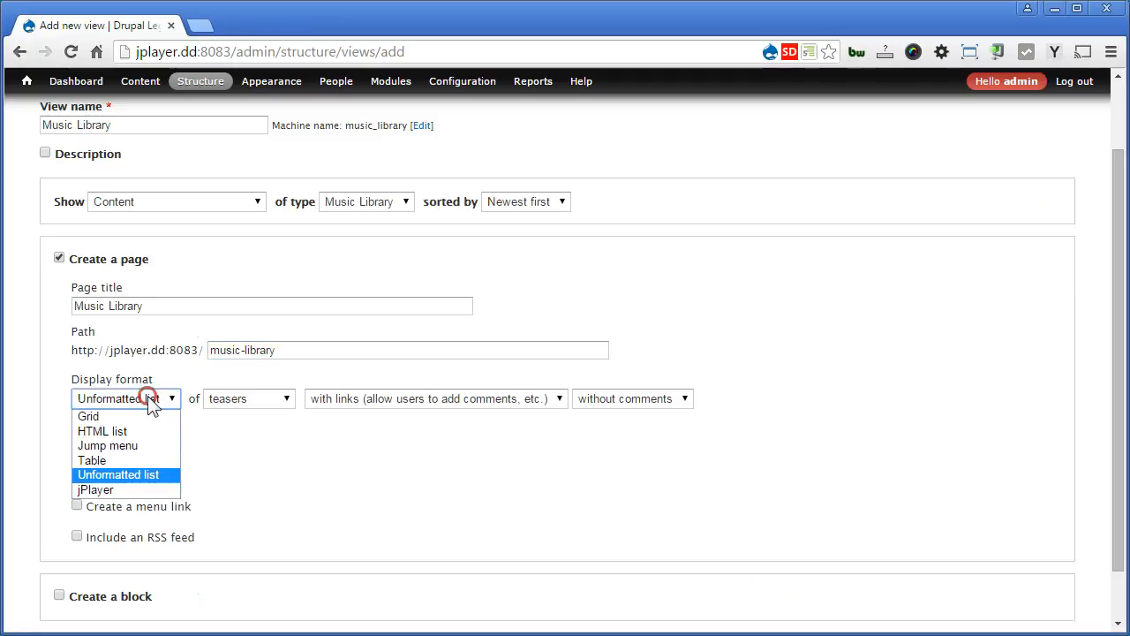
pyautogui.click(94, 490)
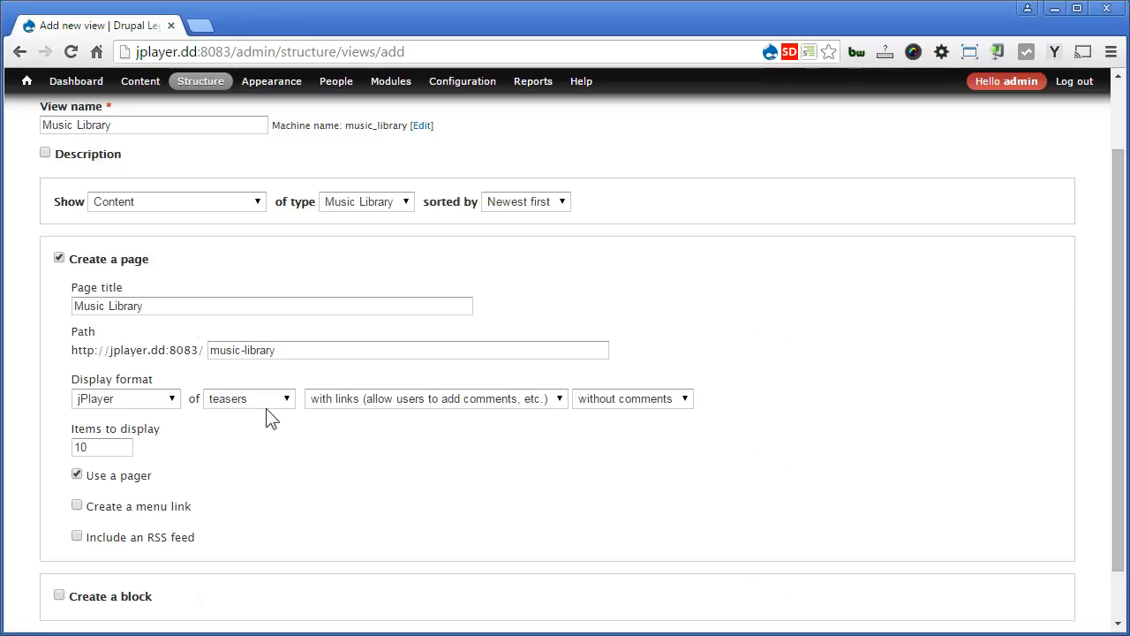
pyautogui.click(249, 398)
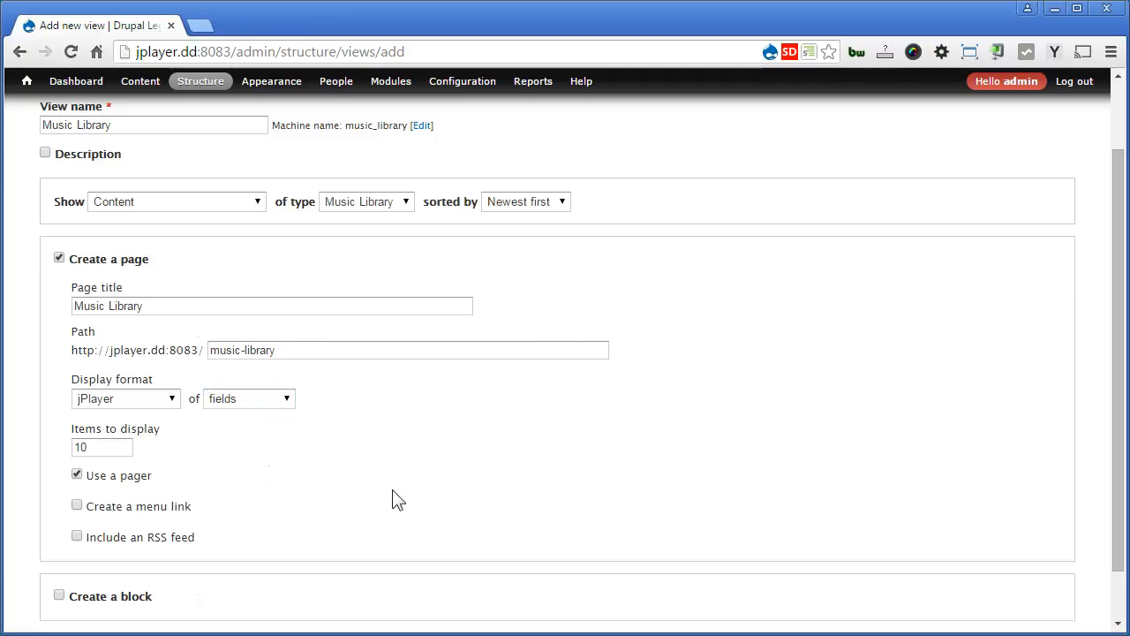
pyautogui.scroll(-3)
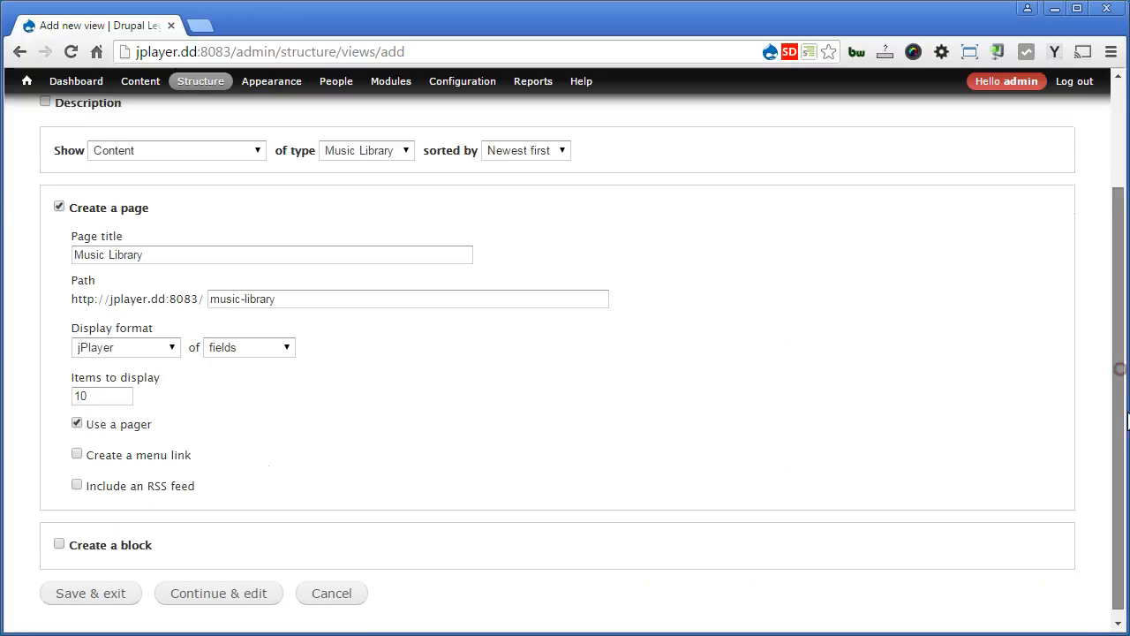
# Step: Add a Main menu link for the page and submit the view form
pyautogui.click(77, 453)
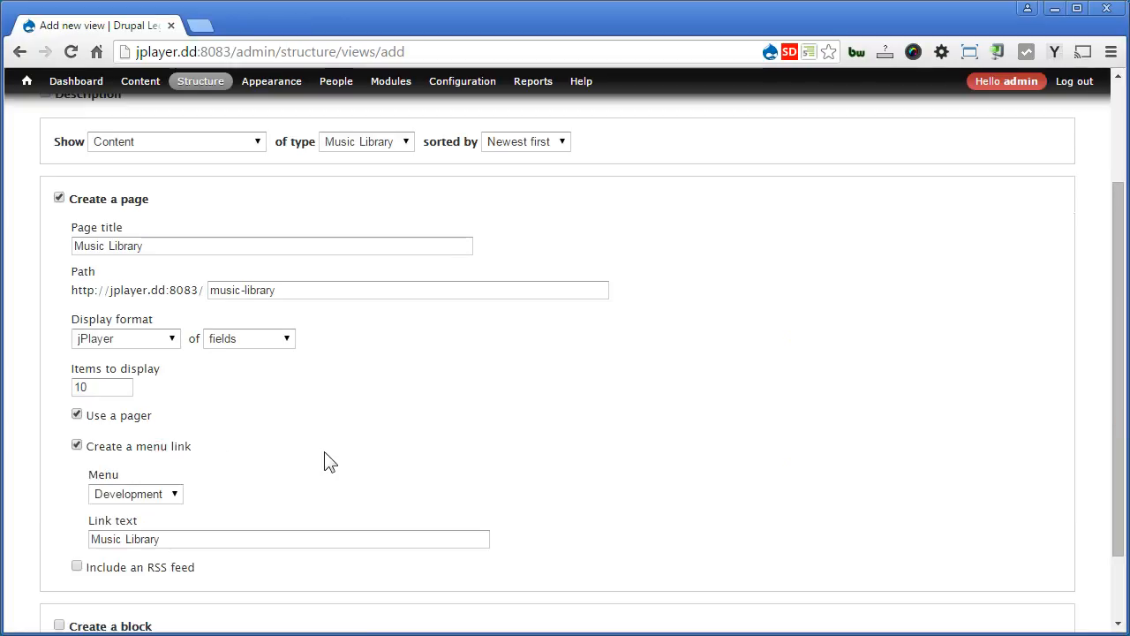
pyautogui.click(135, 494)
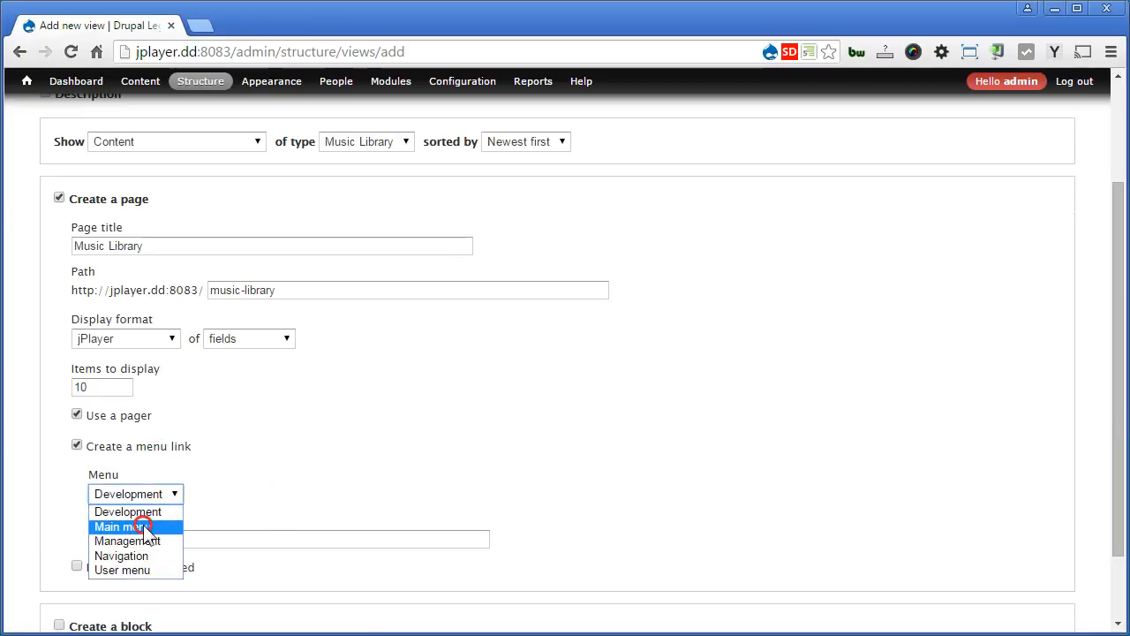
pyautogui.click(127, 526)
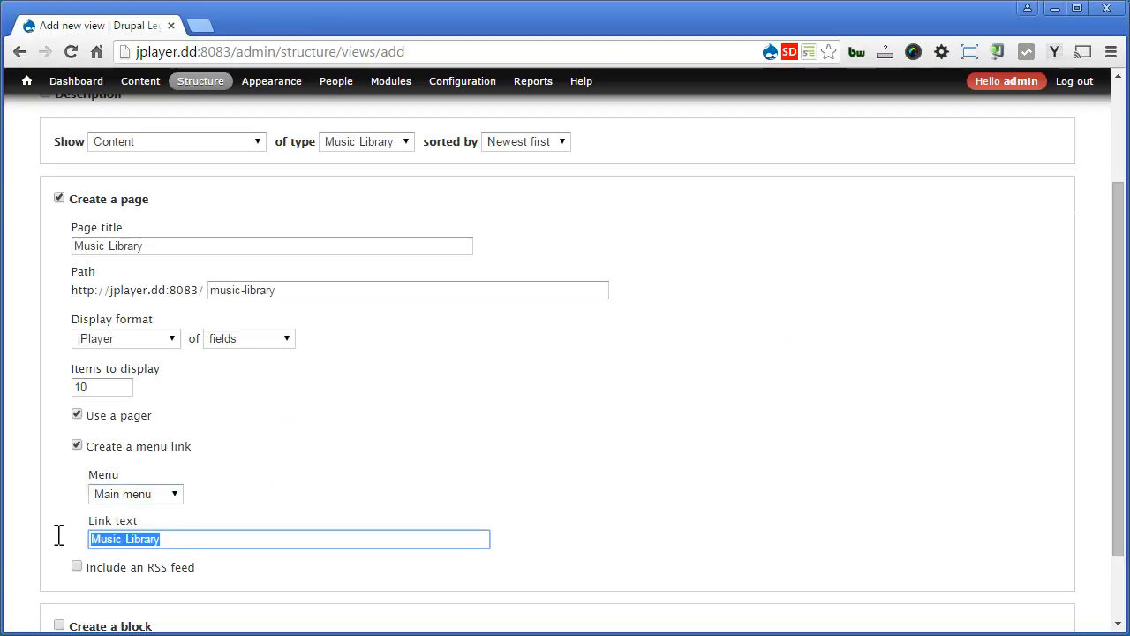
pyautogui.scroll(-3)
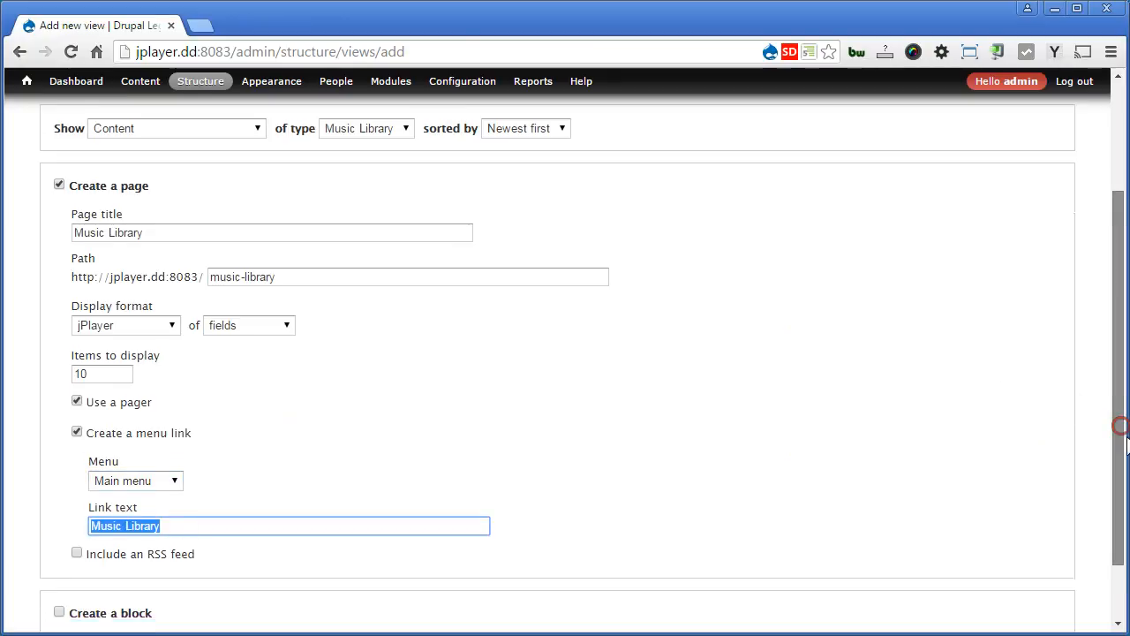
pyautogui.scroll(-3)
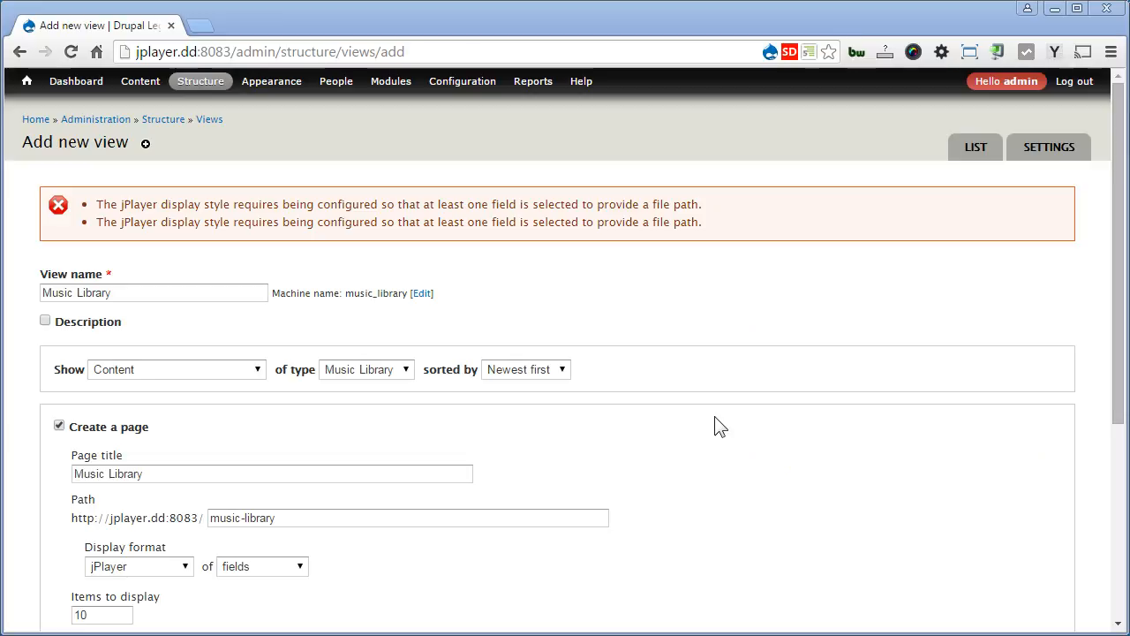
pyautogui.moveTo(1122, 371)
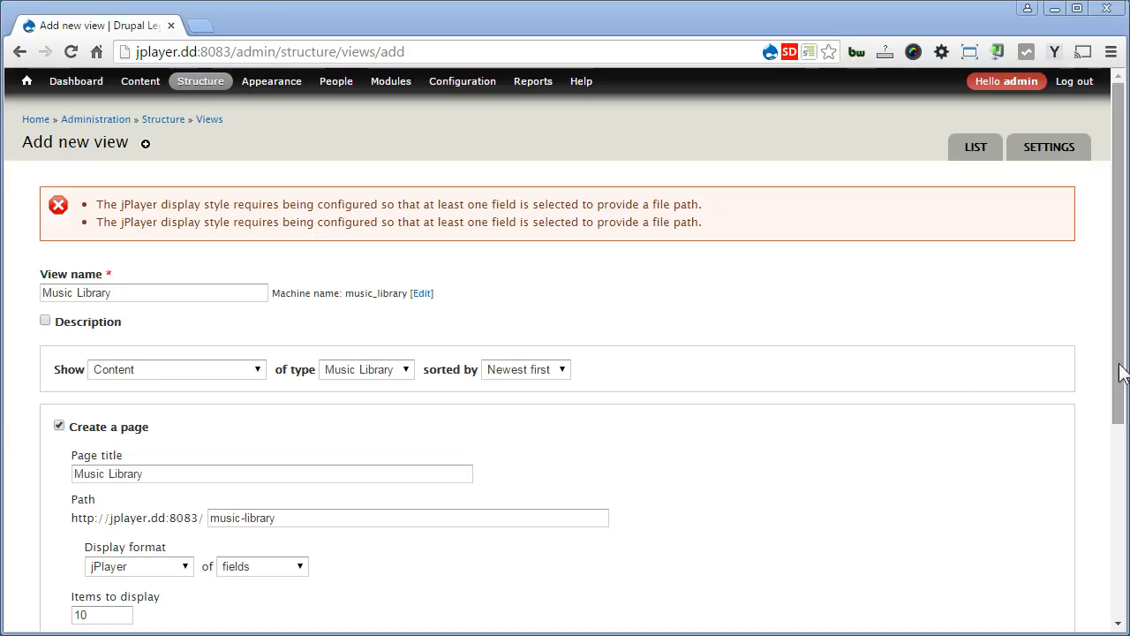
# Step: Change the page display format to Unformatted list and continue editing the view
pyautogui.scroll(-3)
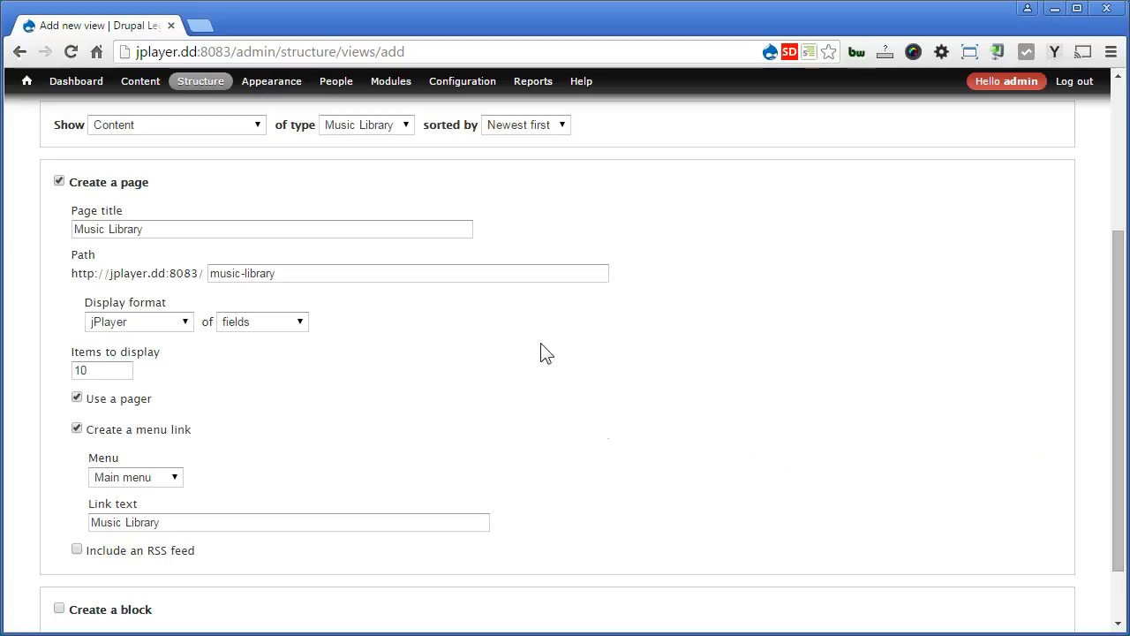
pyautogui.click(139, 322)
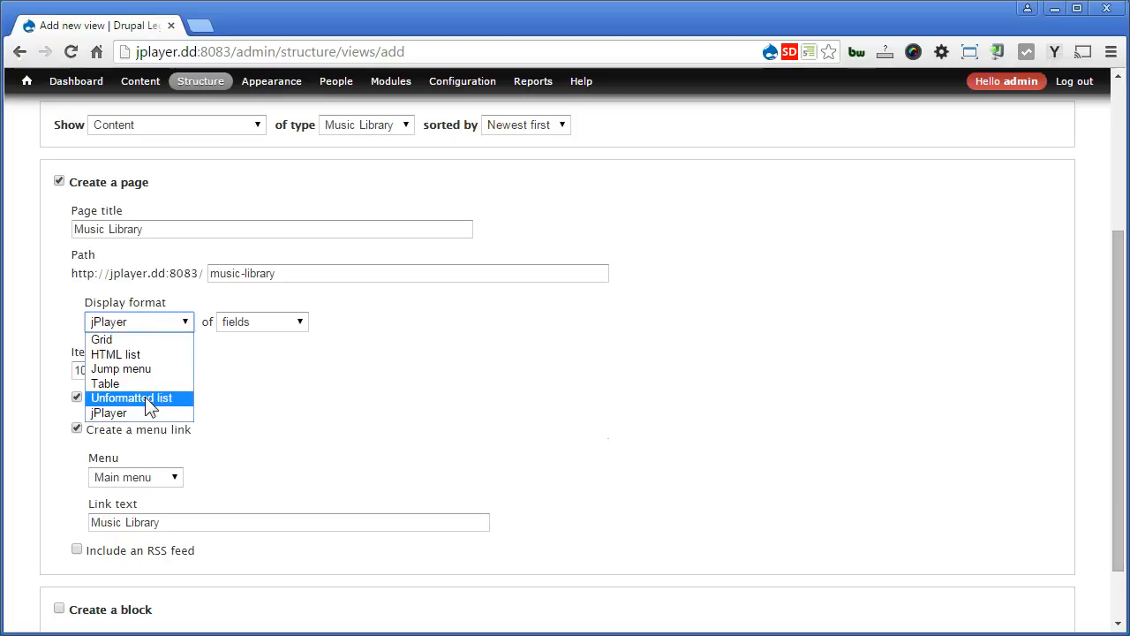
pyautogui.click(131, 397)
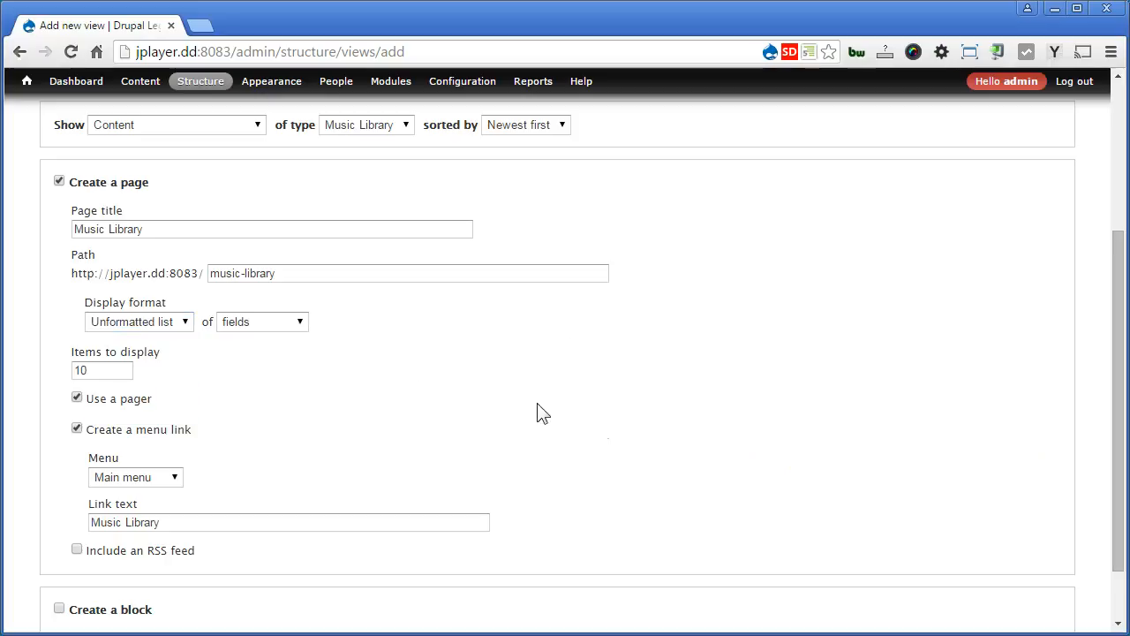
pyautogui.moveTo(1018, 407)
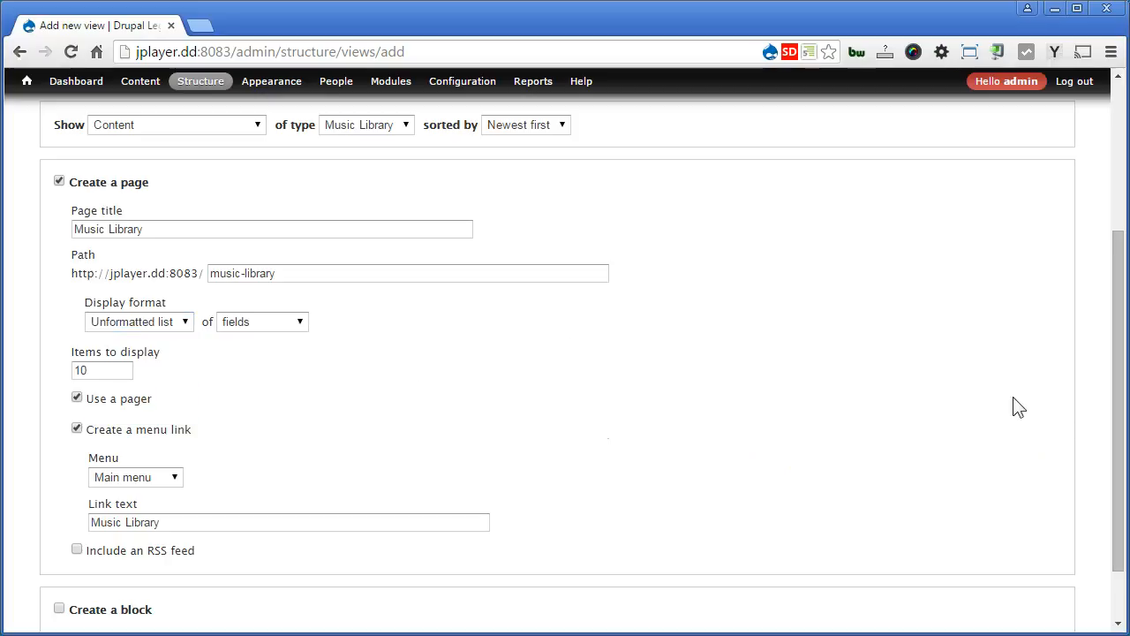
pyautogui.scroll(-3)
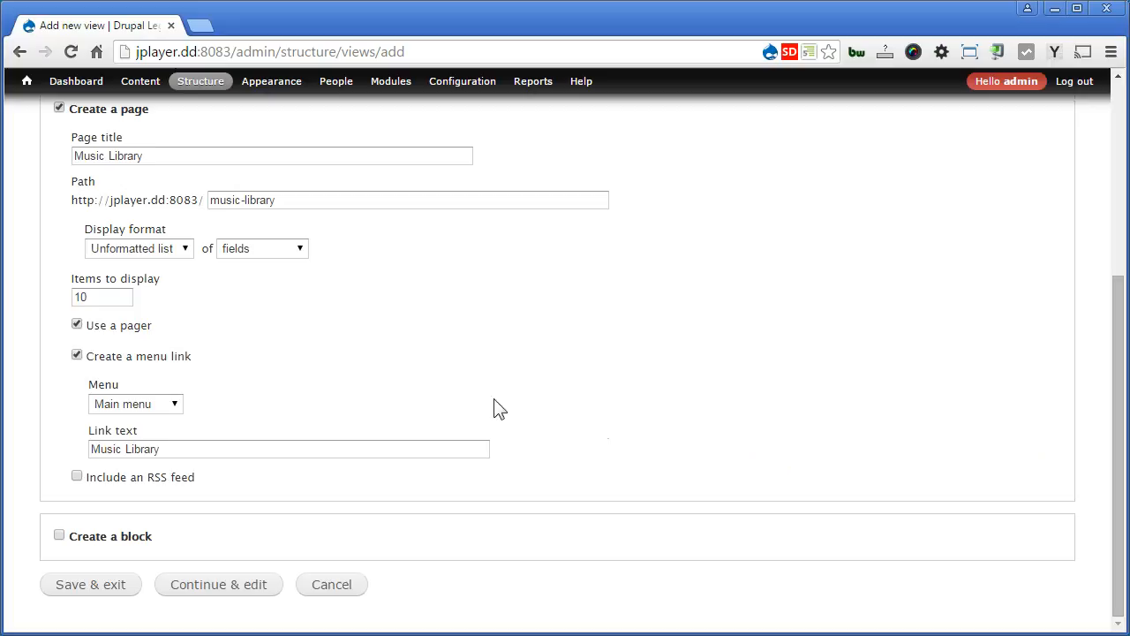
pyautogui.click(218, 583)
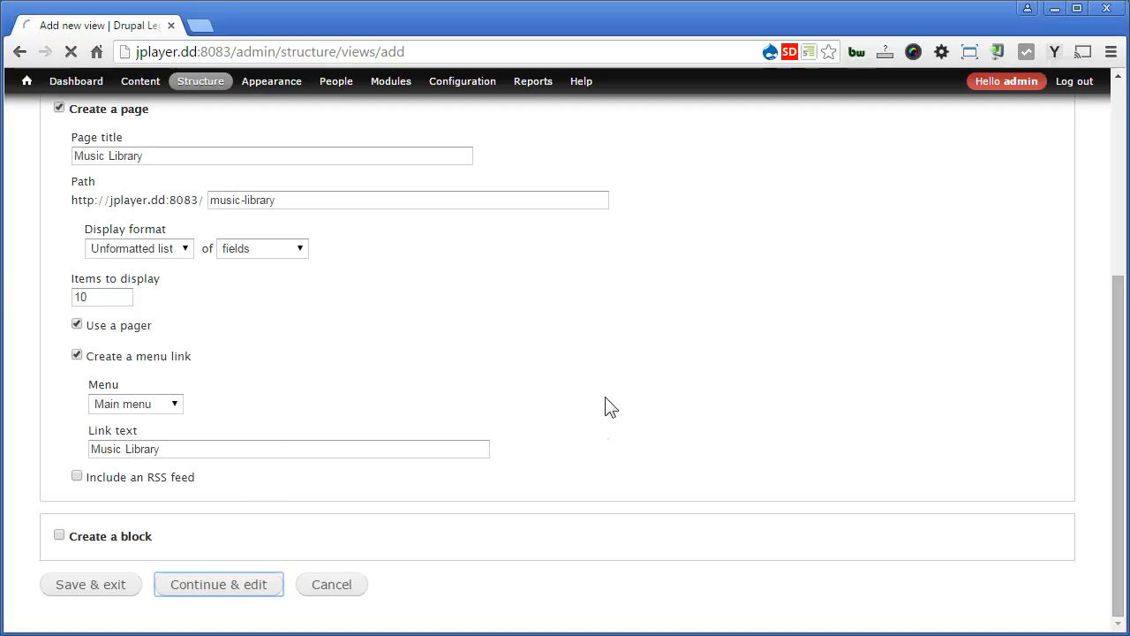
pyautogui.click(218, 584)
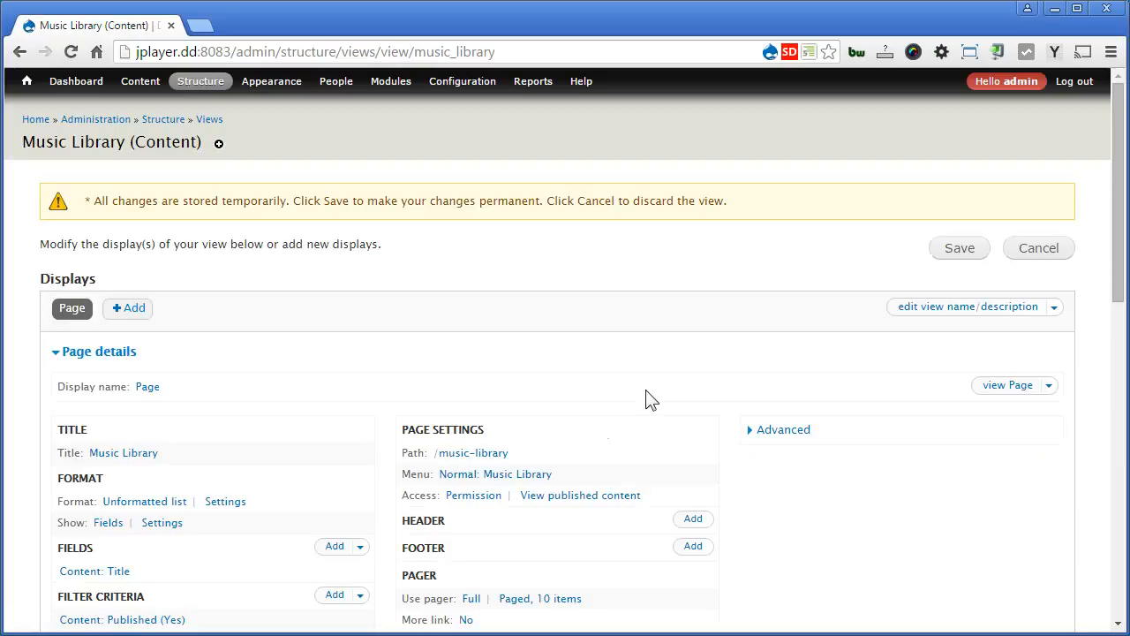
pyautogui.scroll(-3)
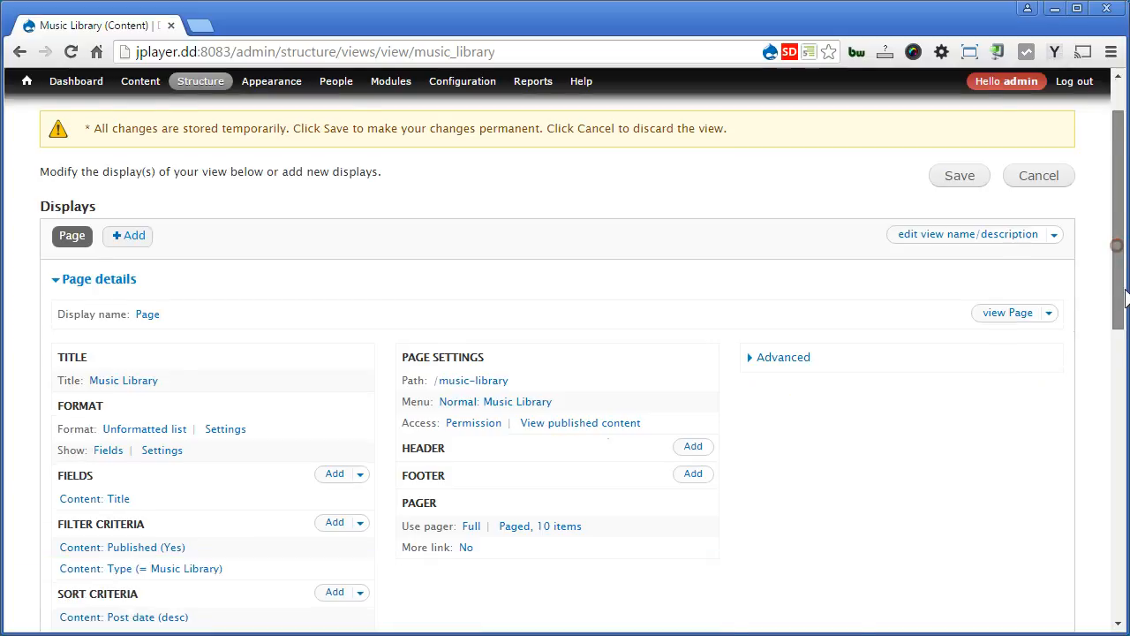
pyautogui.scroll(-3)
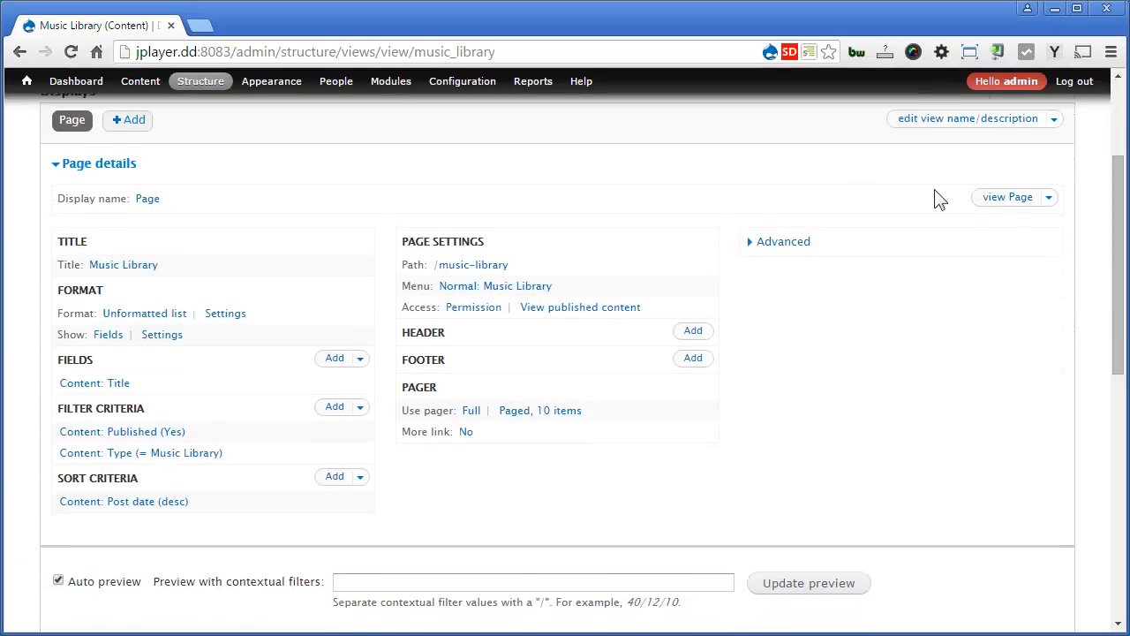
pyautogui.click(144, 313)
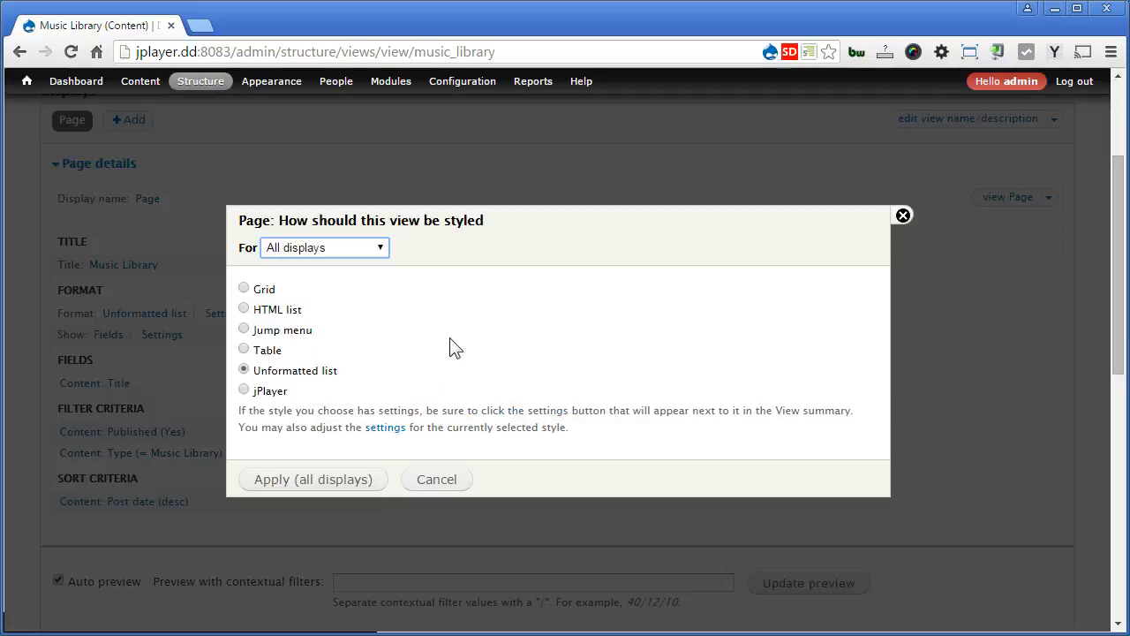
pyautogui.click(243, 391)
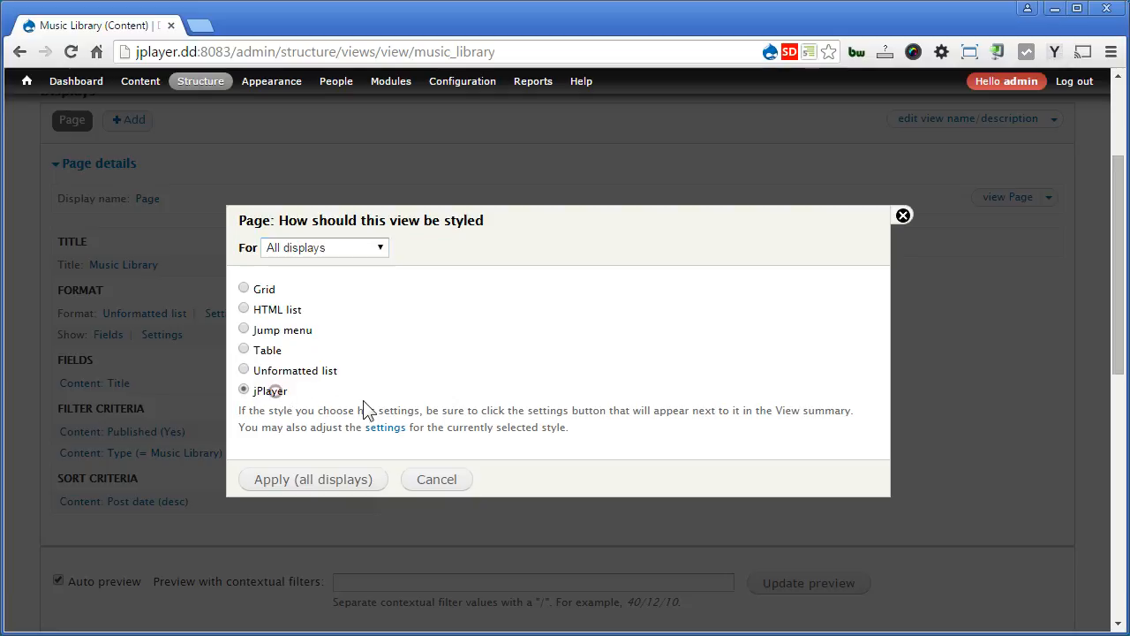
pyautogui.click(312, 478)
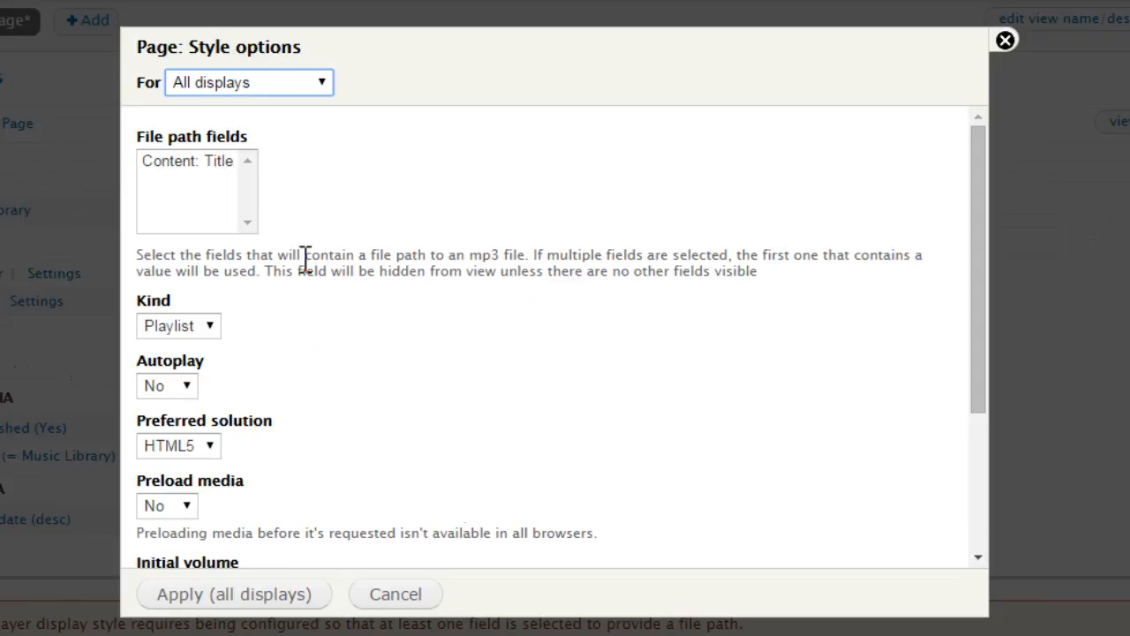
pyautogui.click(394, 593)
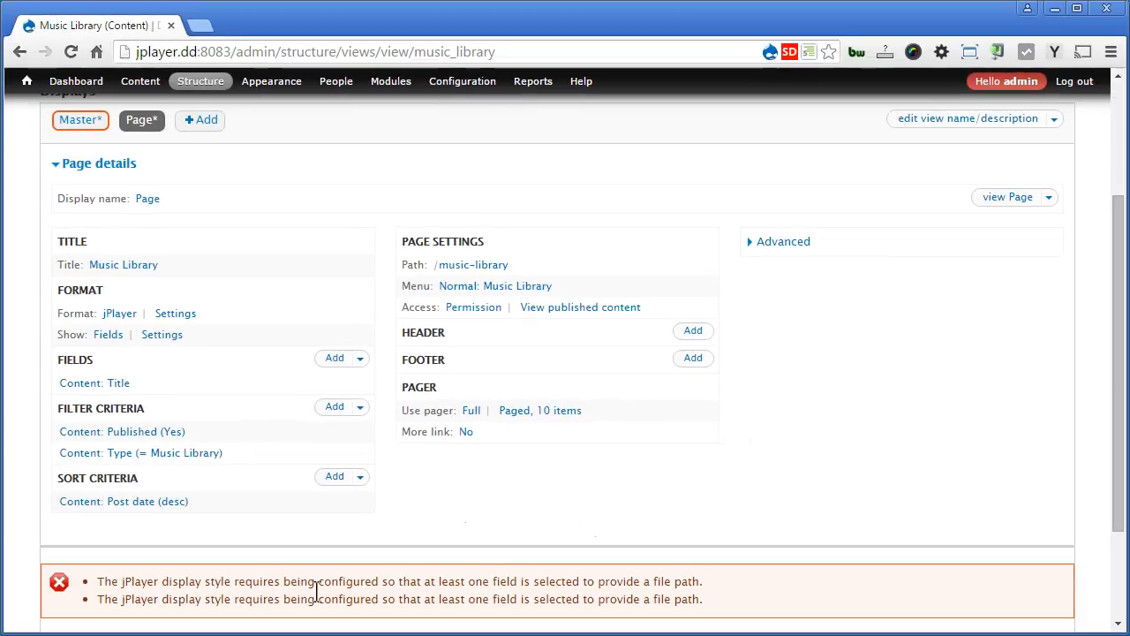
pyautogui.moveTo(440, 588)
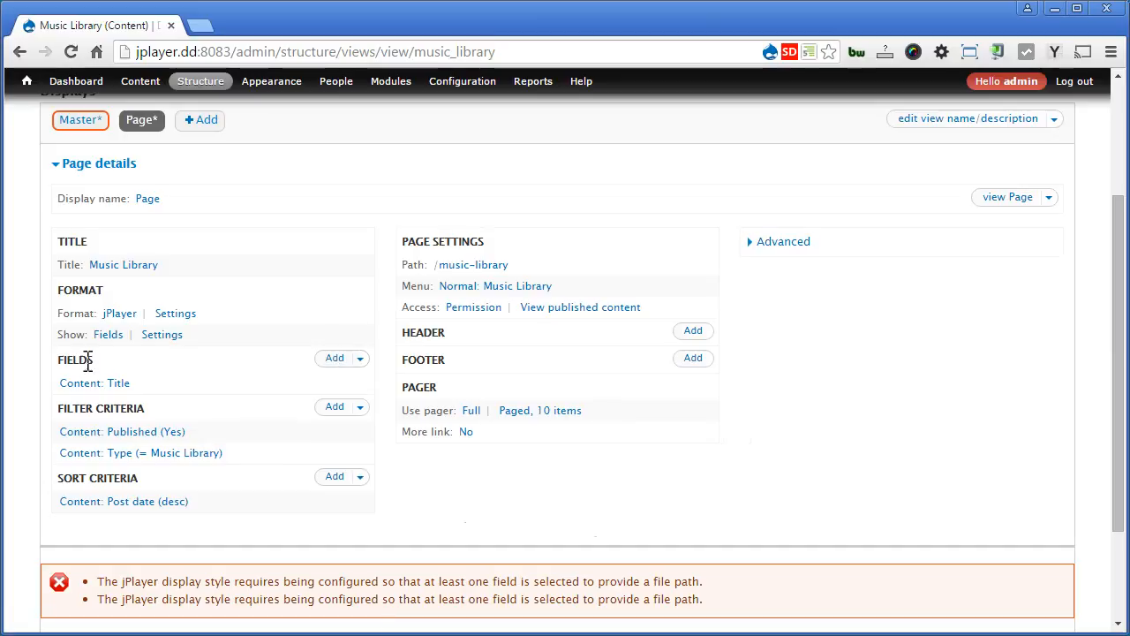
# Step: Search for and add the Content: Music field to the view
pyautogui.click(333, 357)
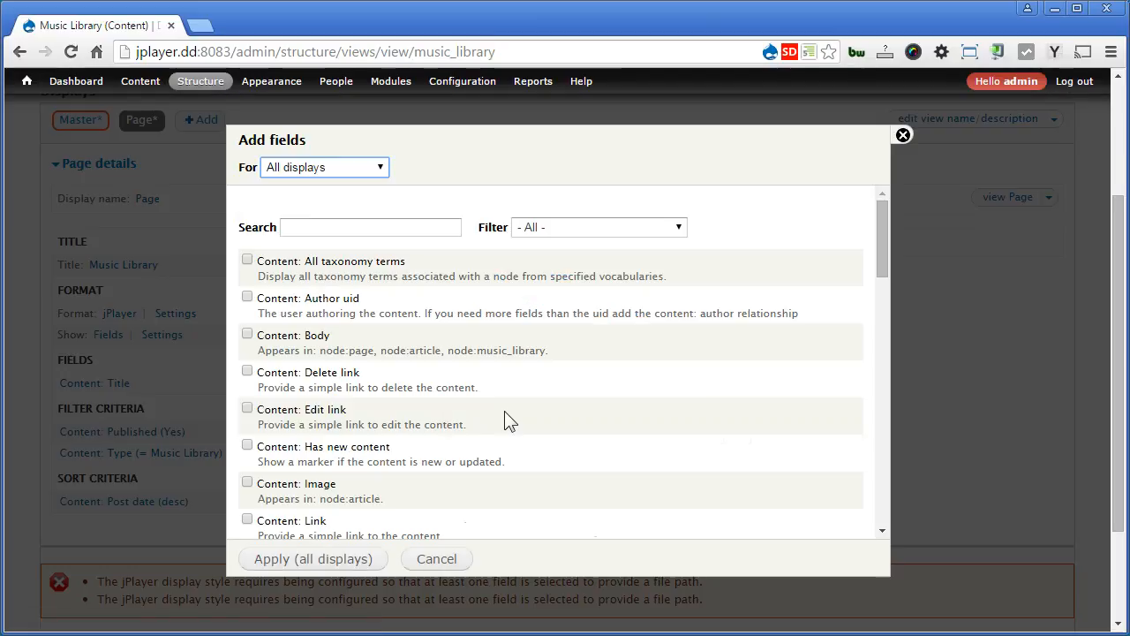
pyautogui.click(370, 227)
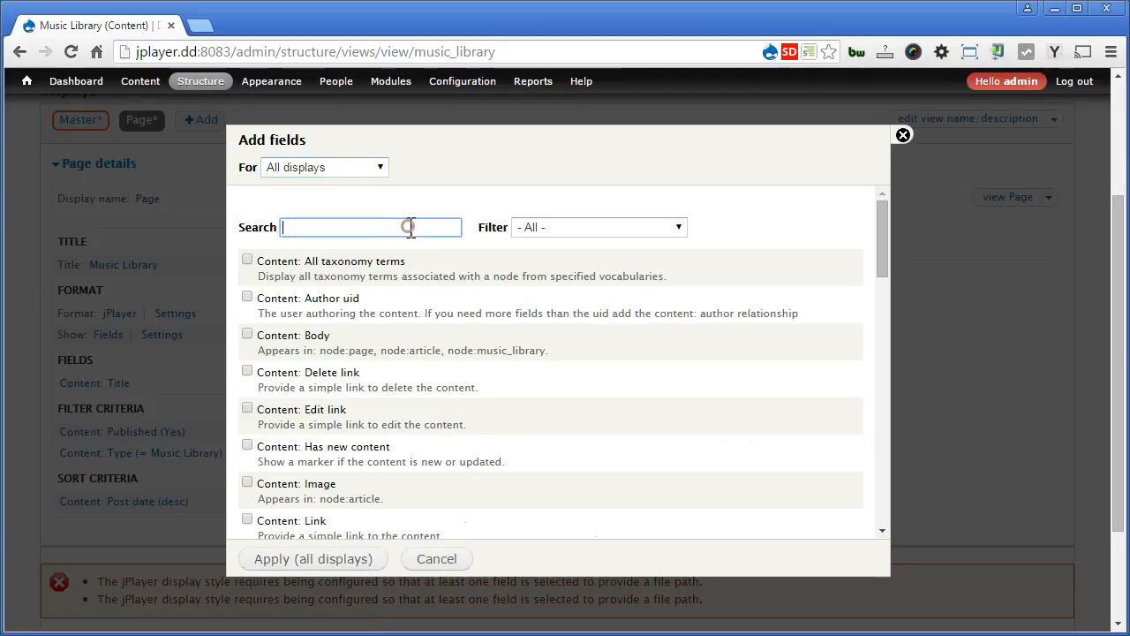
pyautogui.write('music')
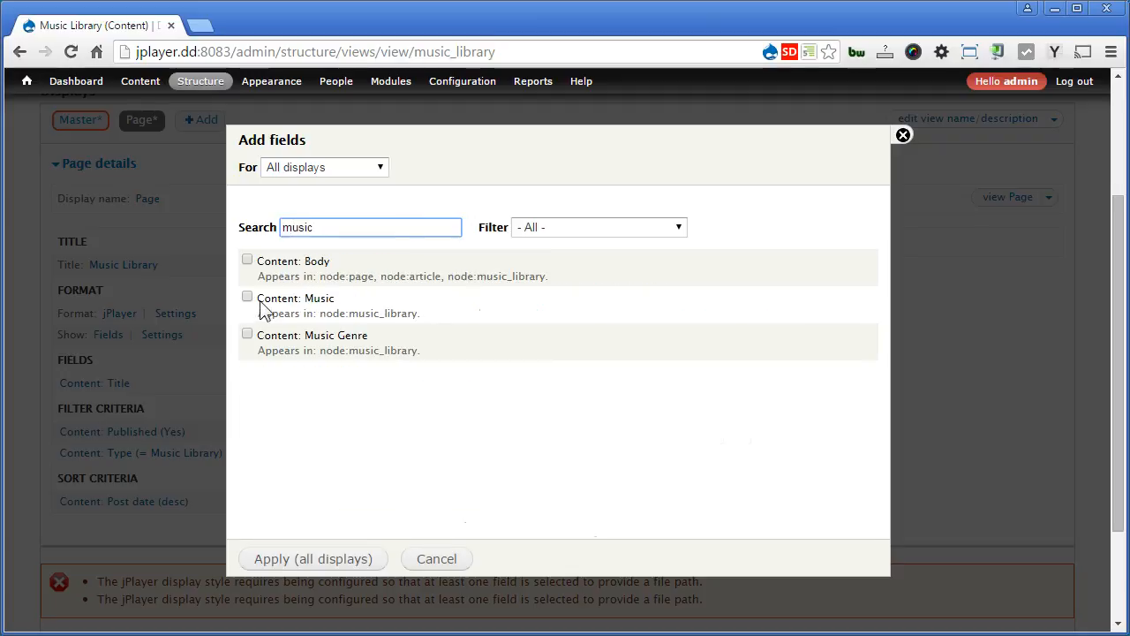
pyautogui.click(247, 296)
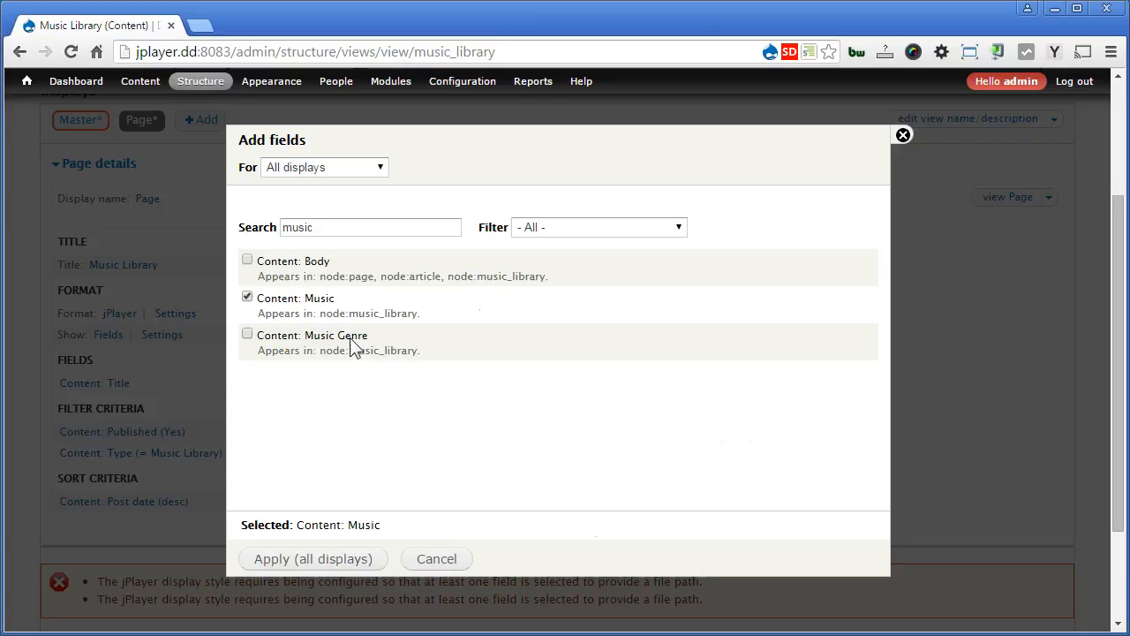
pyautogui.moveTo(389, 351)
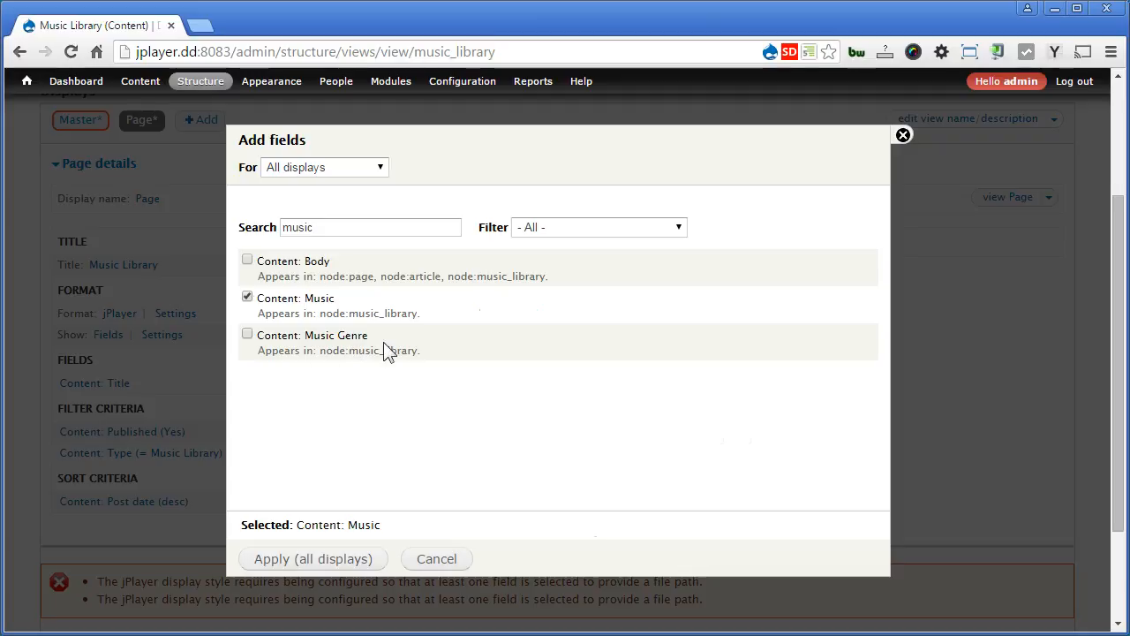
pyautogui.moveTo(347, 310)
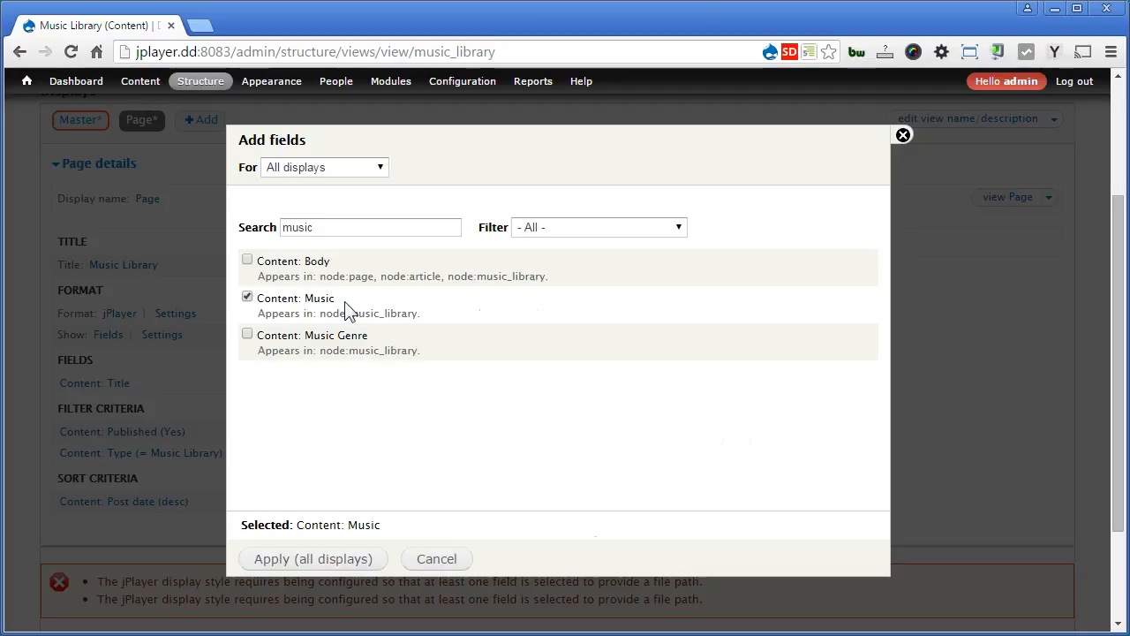
pyautogui.click(313, 558)
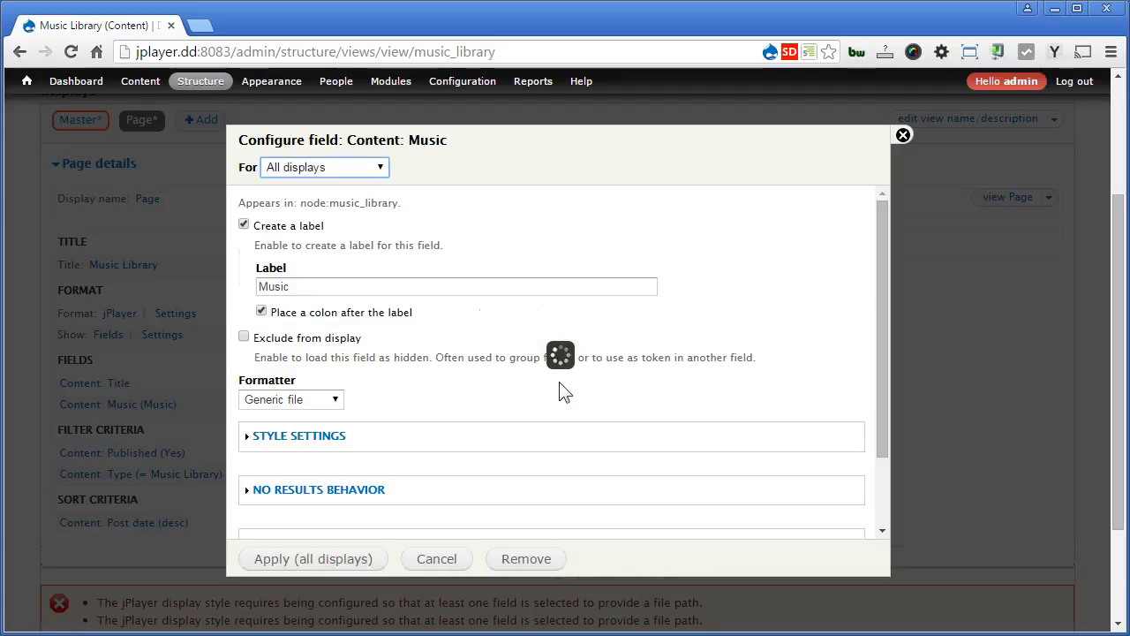
# Step: Remove the Music field's label and set its formatter to URL to file
pyautogui.click(243, 224)
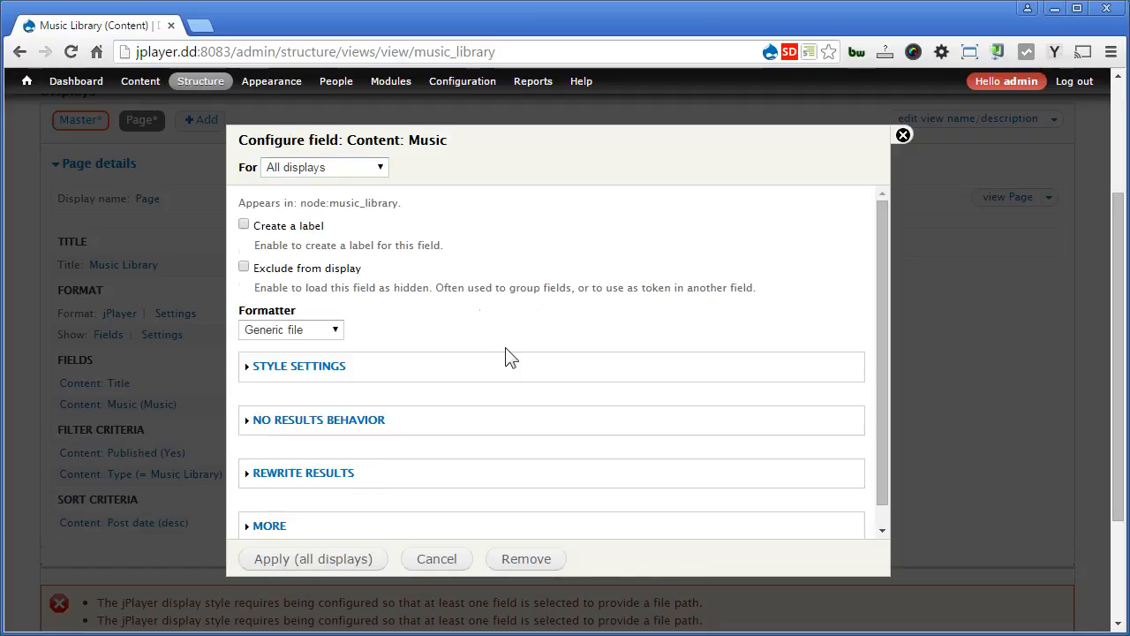
pyautogui.moveTo(344, 334)
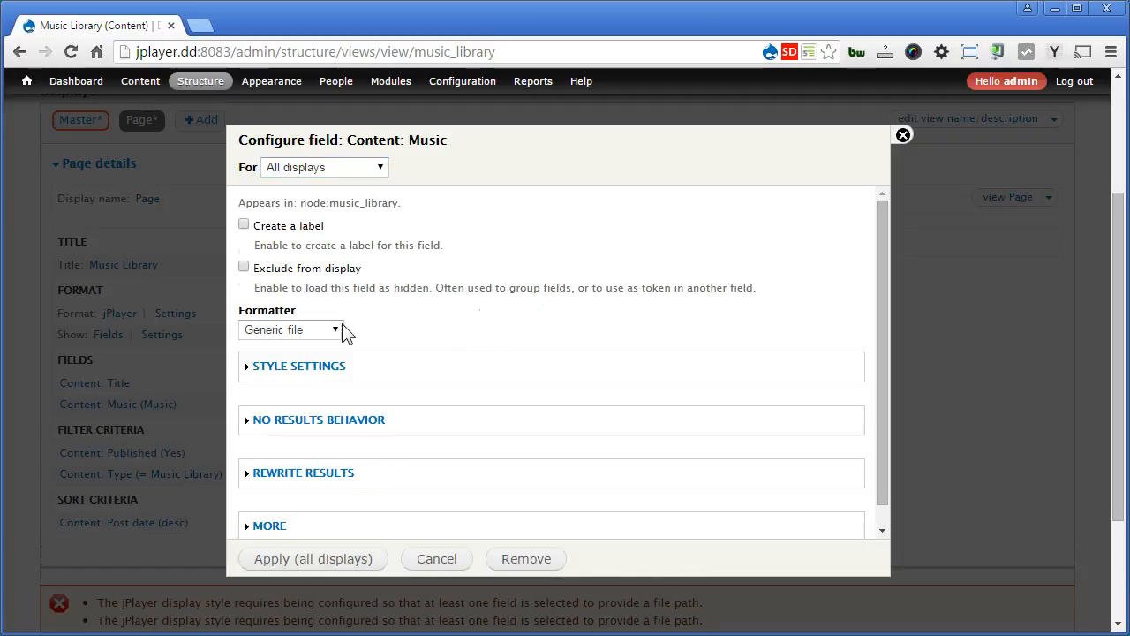
pyautogui.click(291, 329)
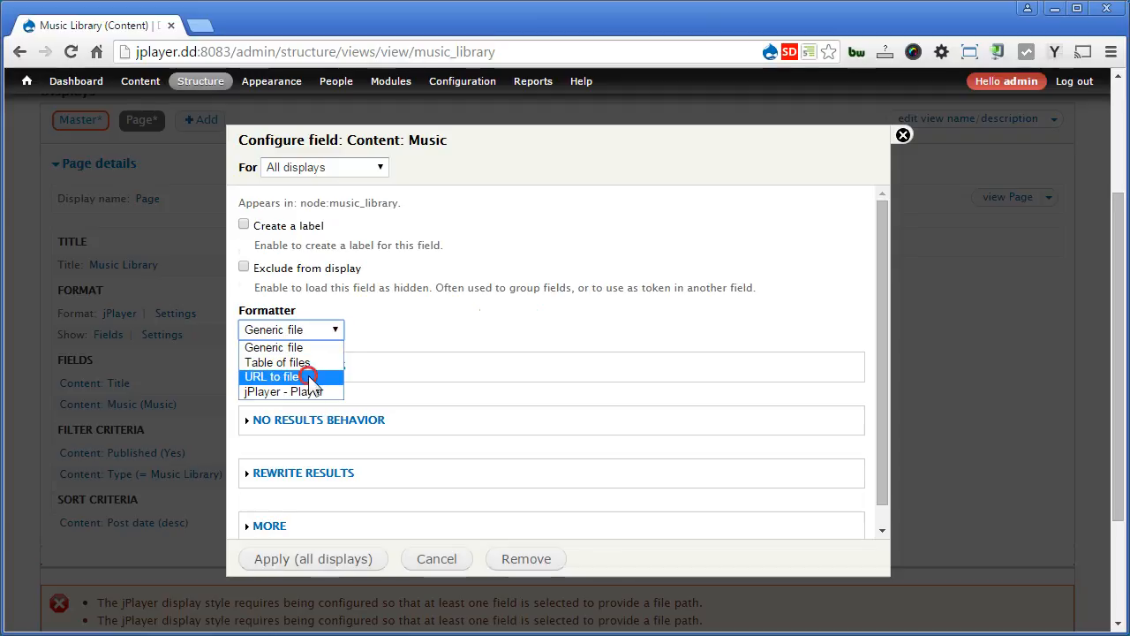
pyautogui.click(271, 376)
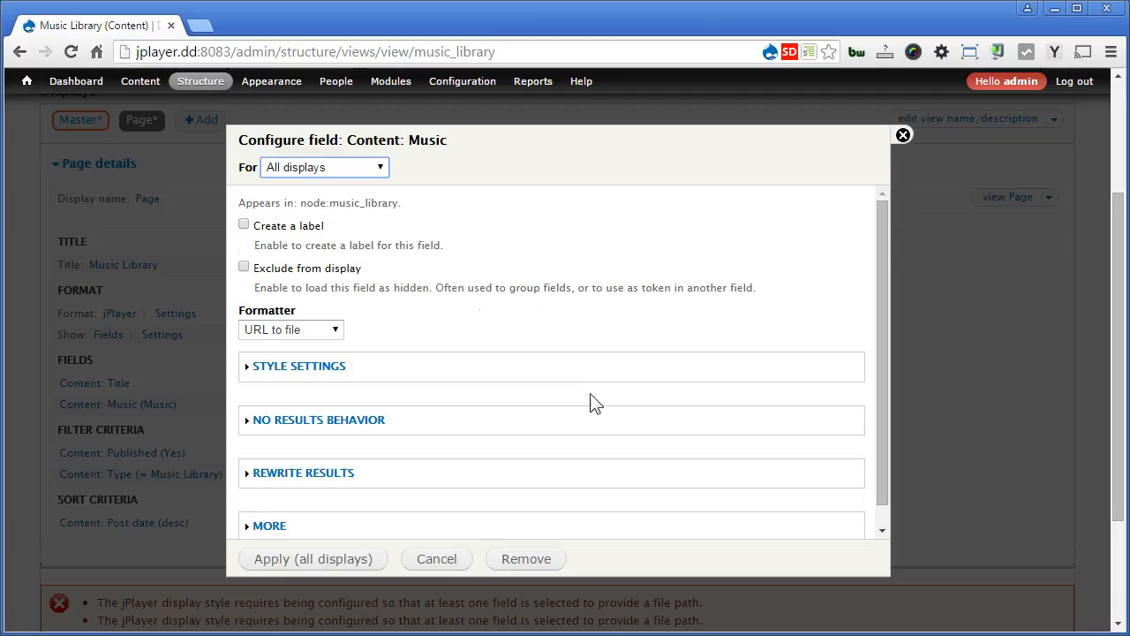
pyautogui.moveTo(459, 450)
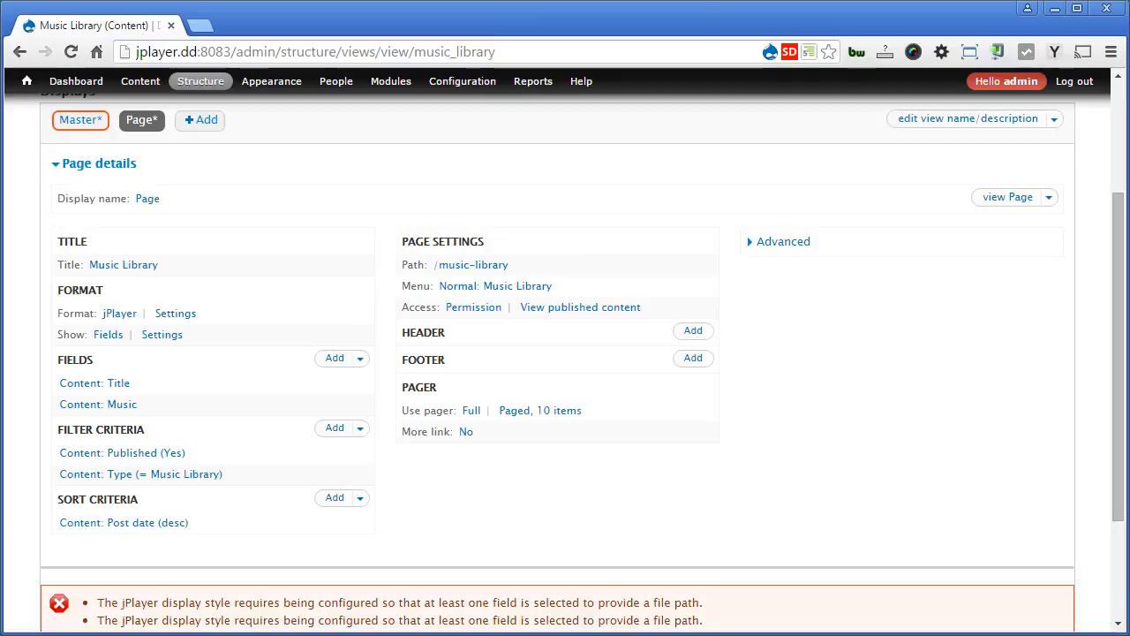
pyautogui.scroll(-3)
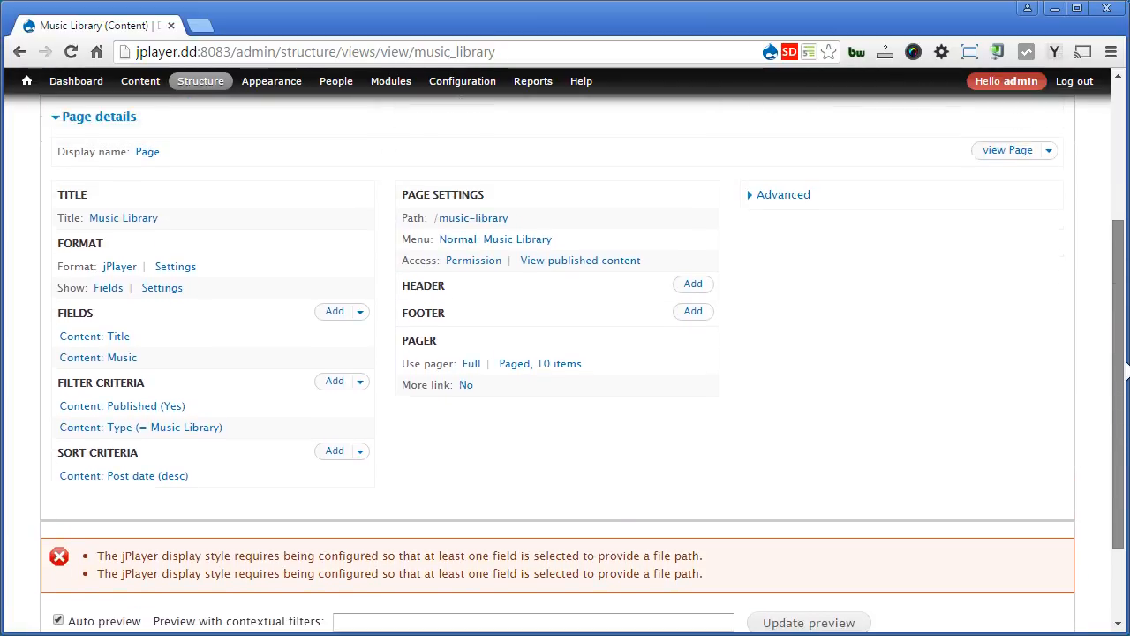
pyautogui.moveTo(119, 266)
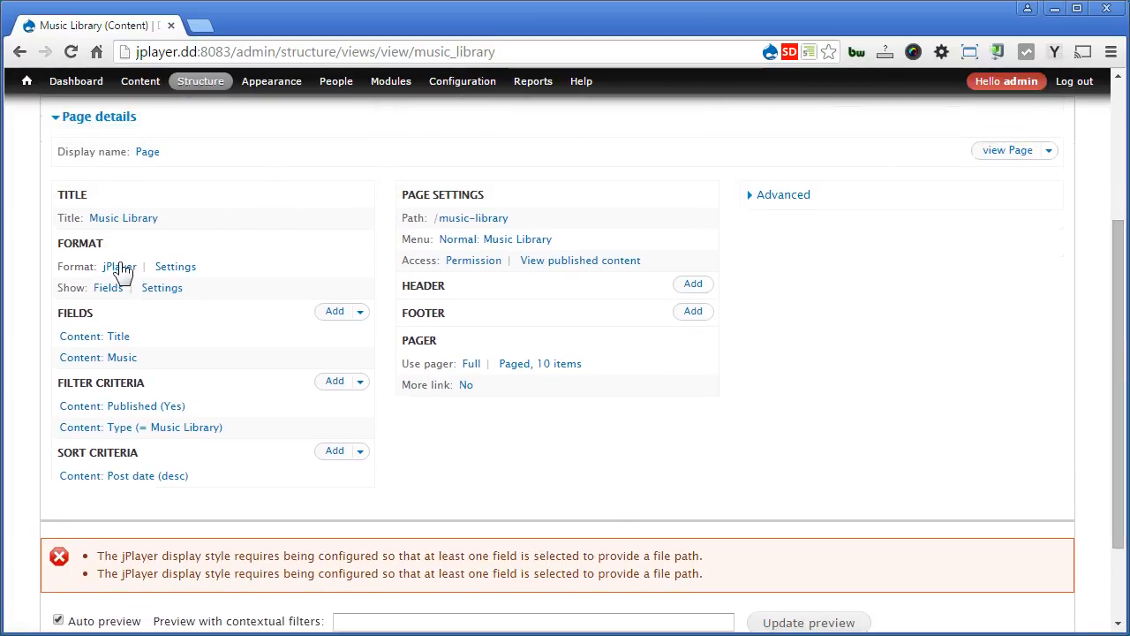
# Step: Choose Content: Music as the jPlayer file path field for all displays
pyautogui.click(174, 266)
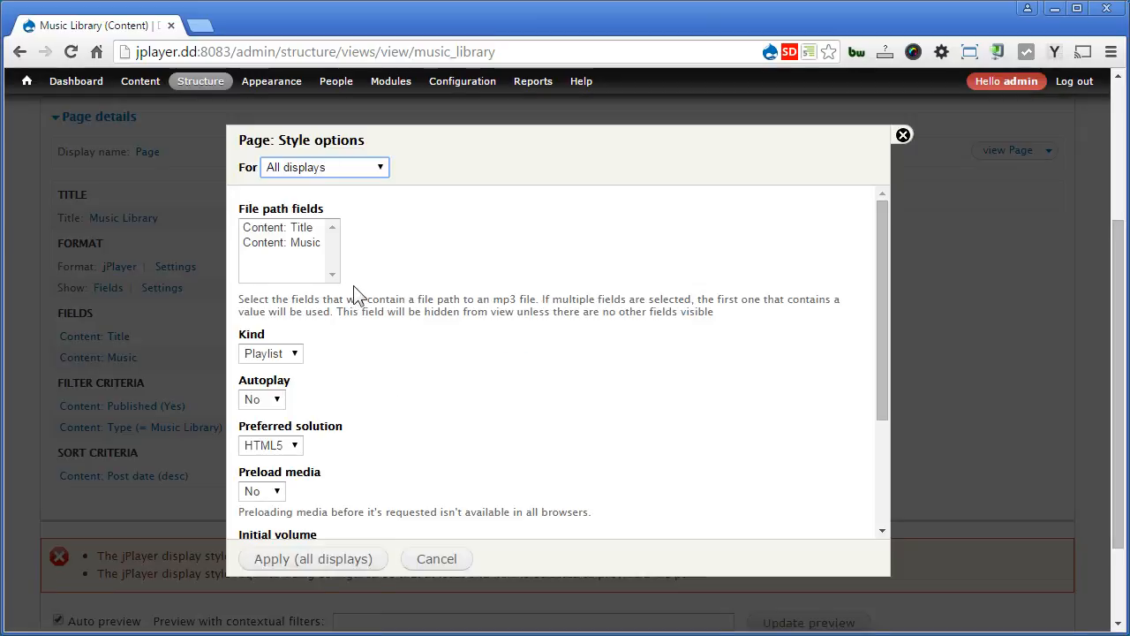
pyautogui.click(281, 242)
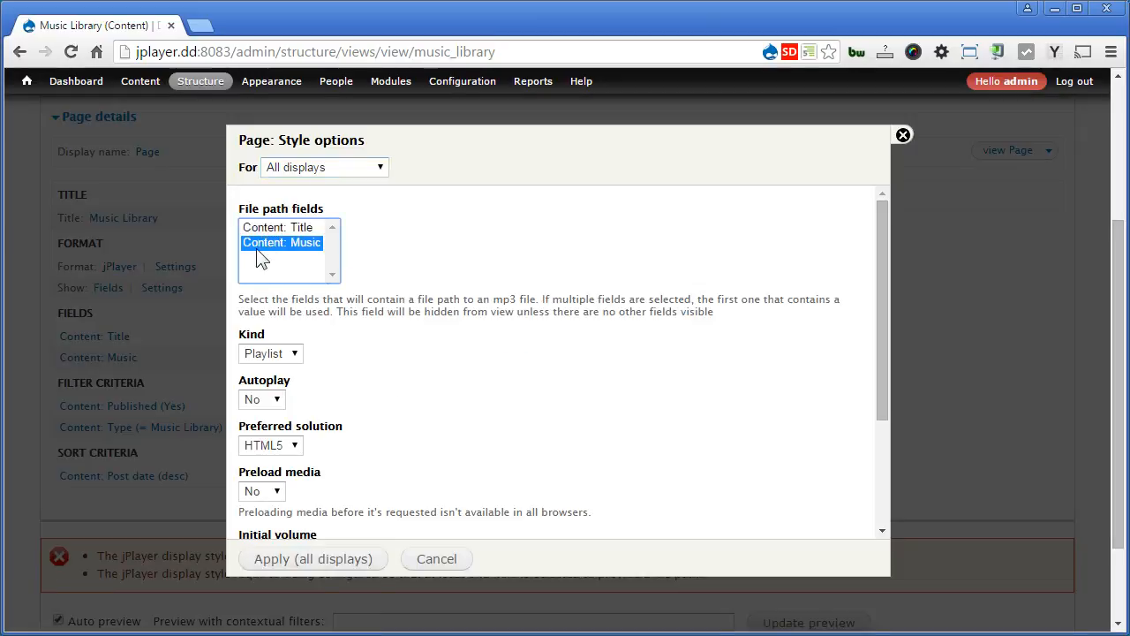
pyautogui.click(313, 558)
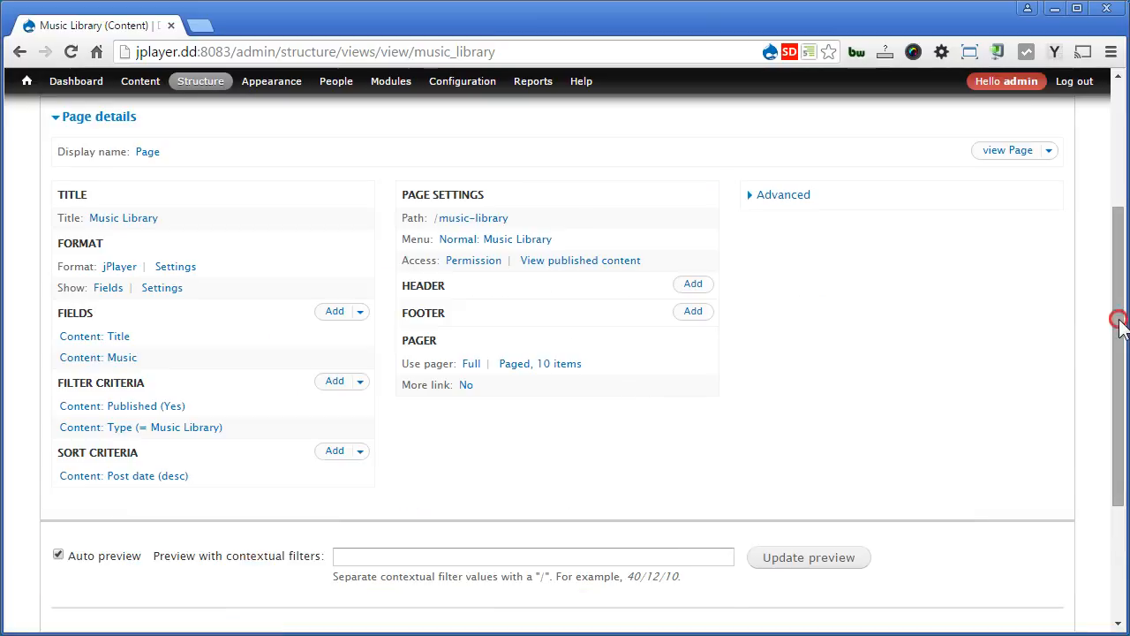
pyautogui.scroll(-3)
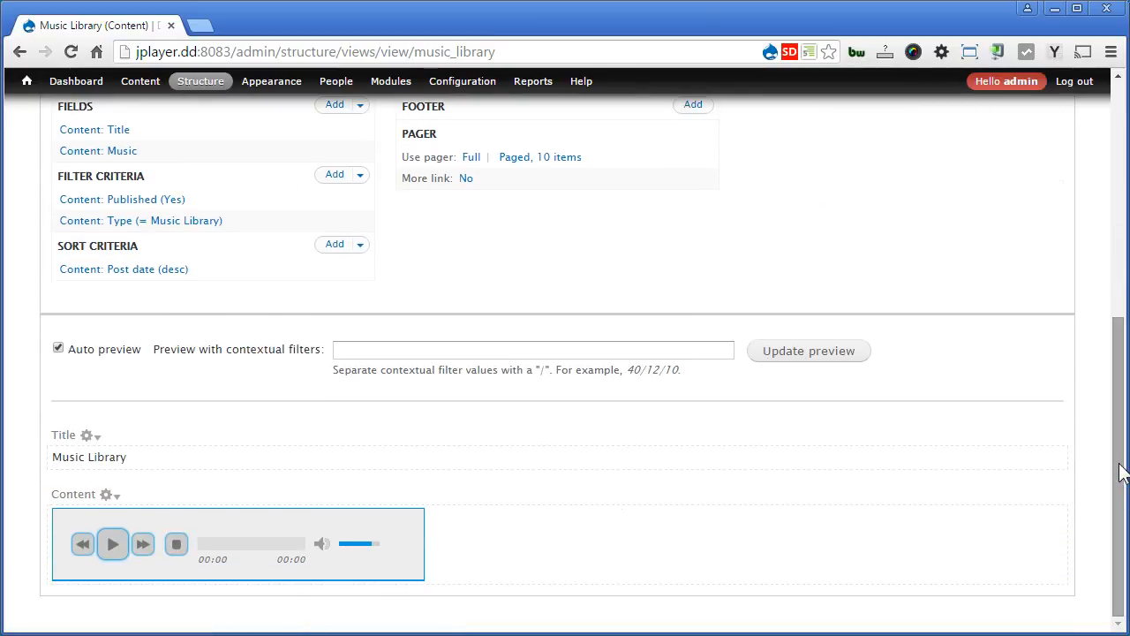
pyautogui.moveTo(203, 405)
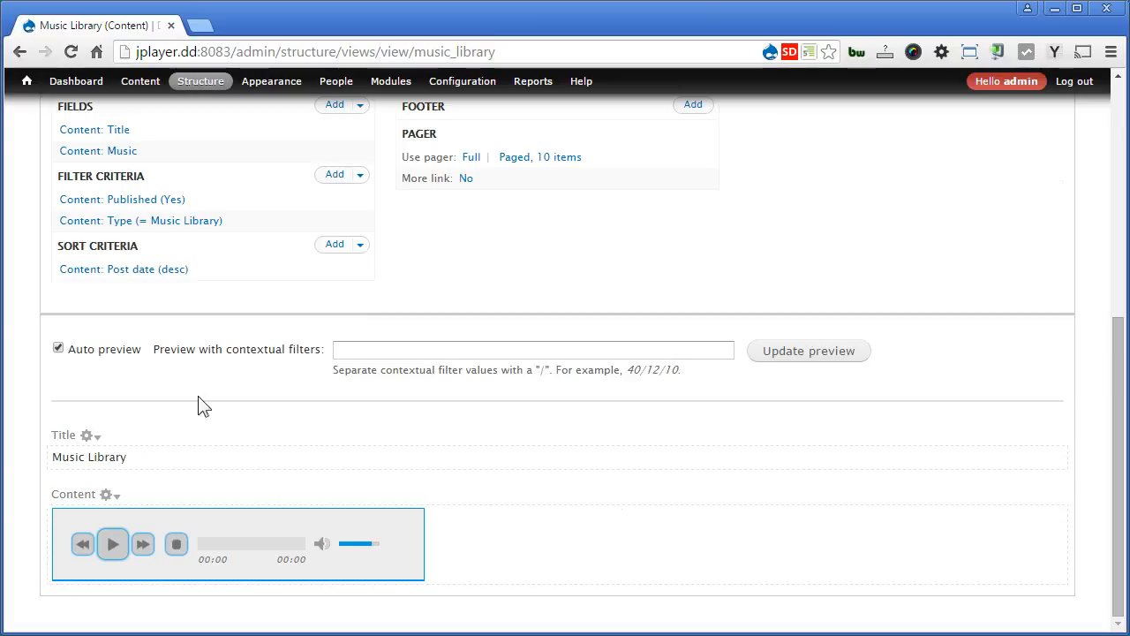
pyautogui.moveTo(737, 593)
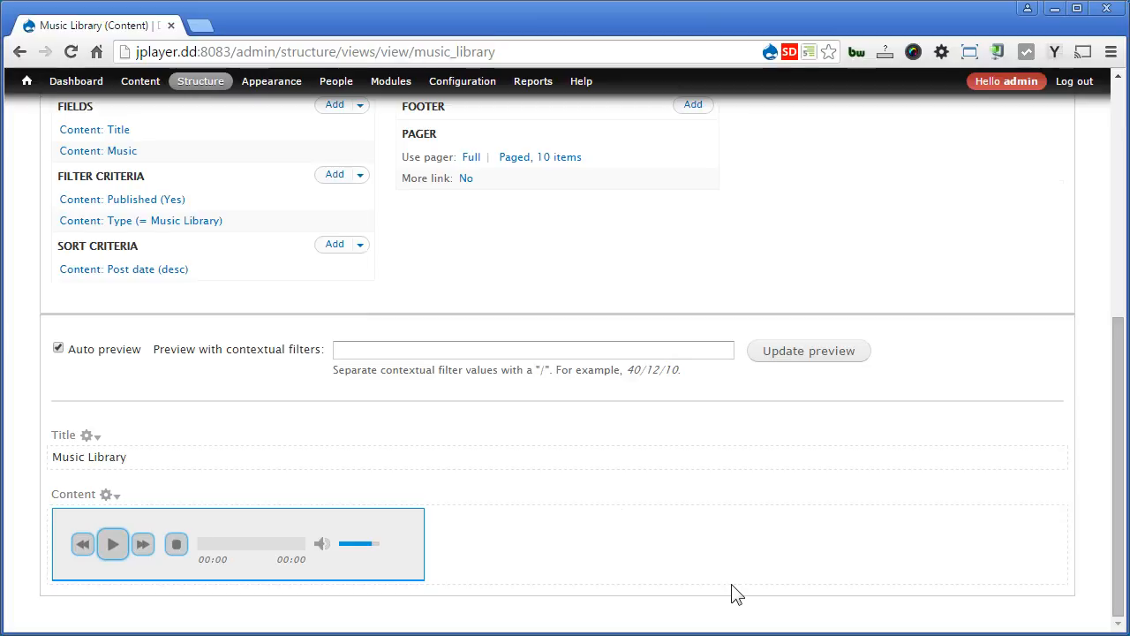
pyautogui.moveTo(1002, 578)
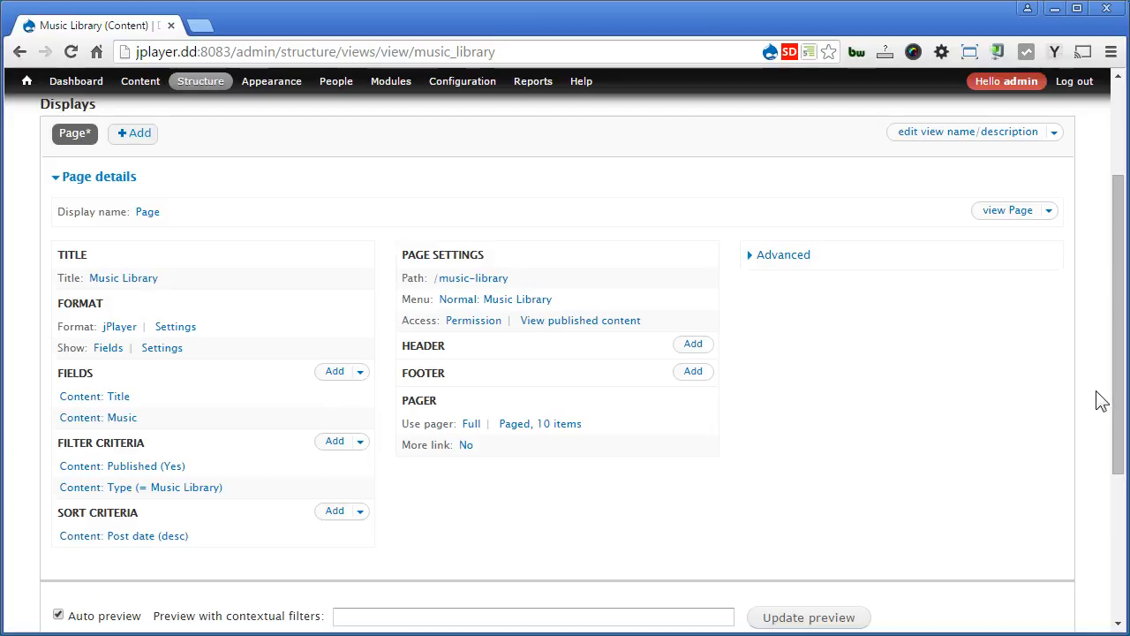
pyautogui.moveTo(927, 367)
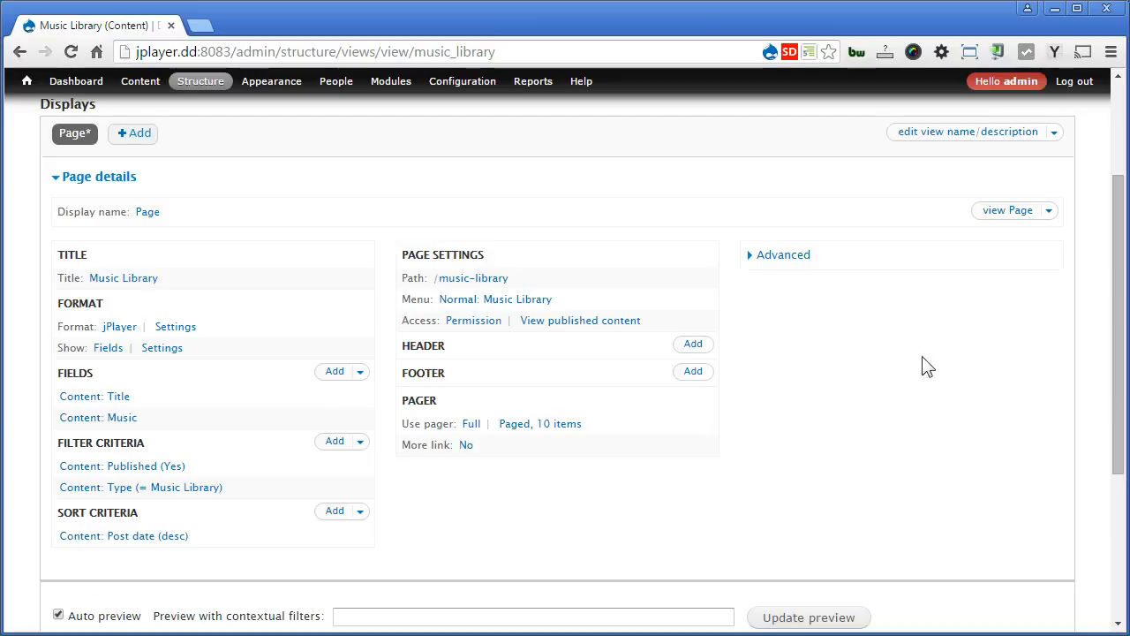
pyautogui.moveTo(121, 331)
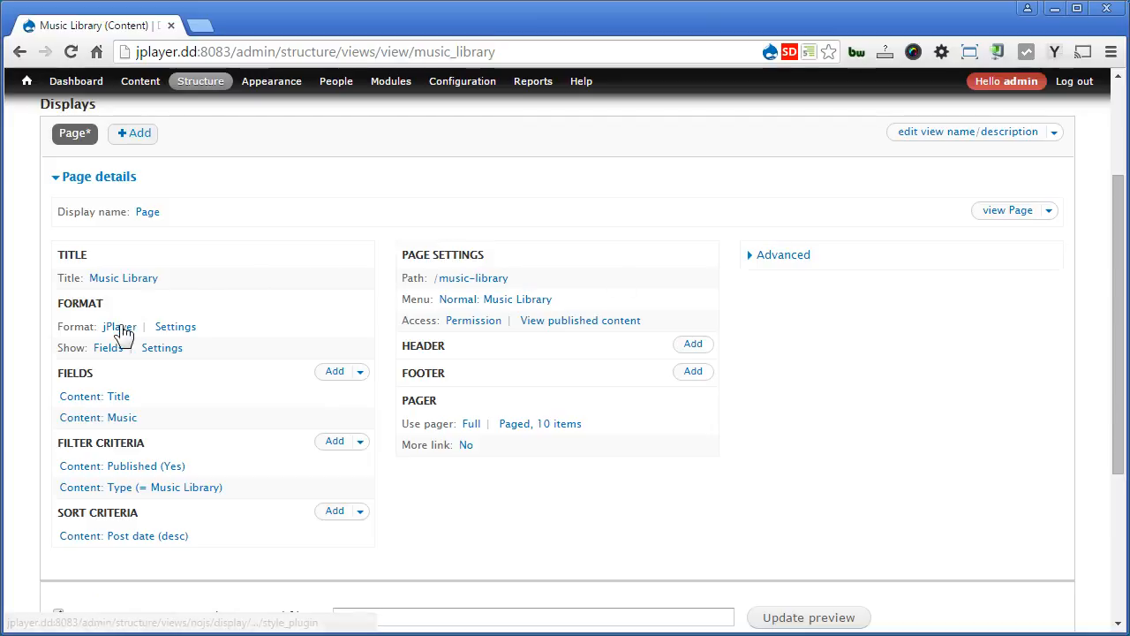
# Step: Switch the page style to Unformatted list and inspect the Blizzards.mp3 URL in the preview
pyautogui.click(119, 326)
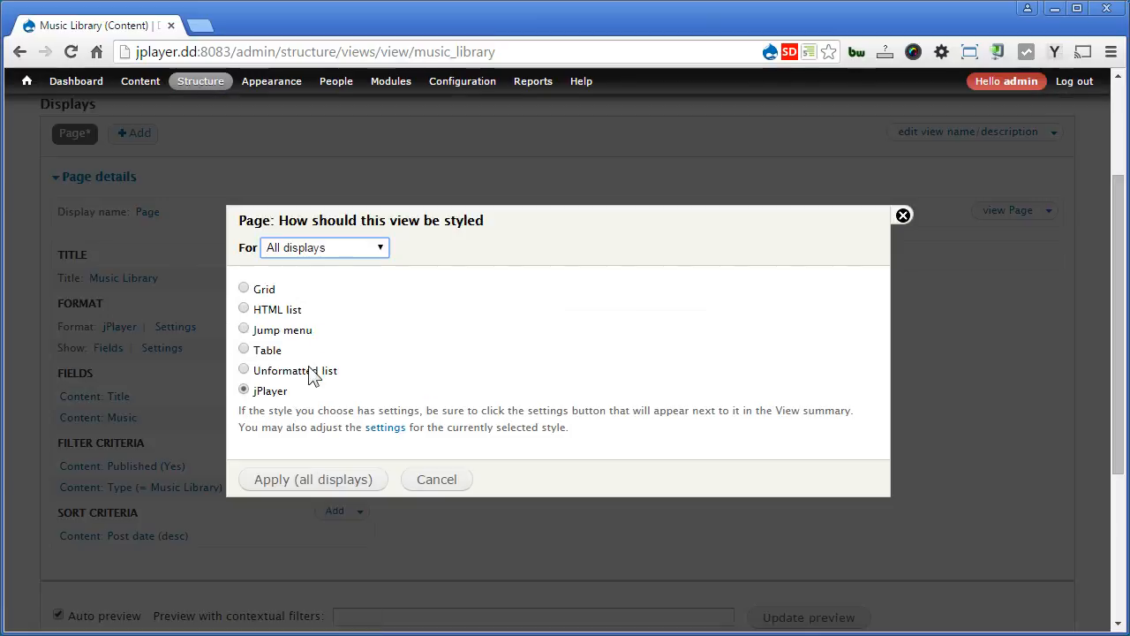
pyautogui.click(244, 369)
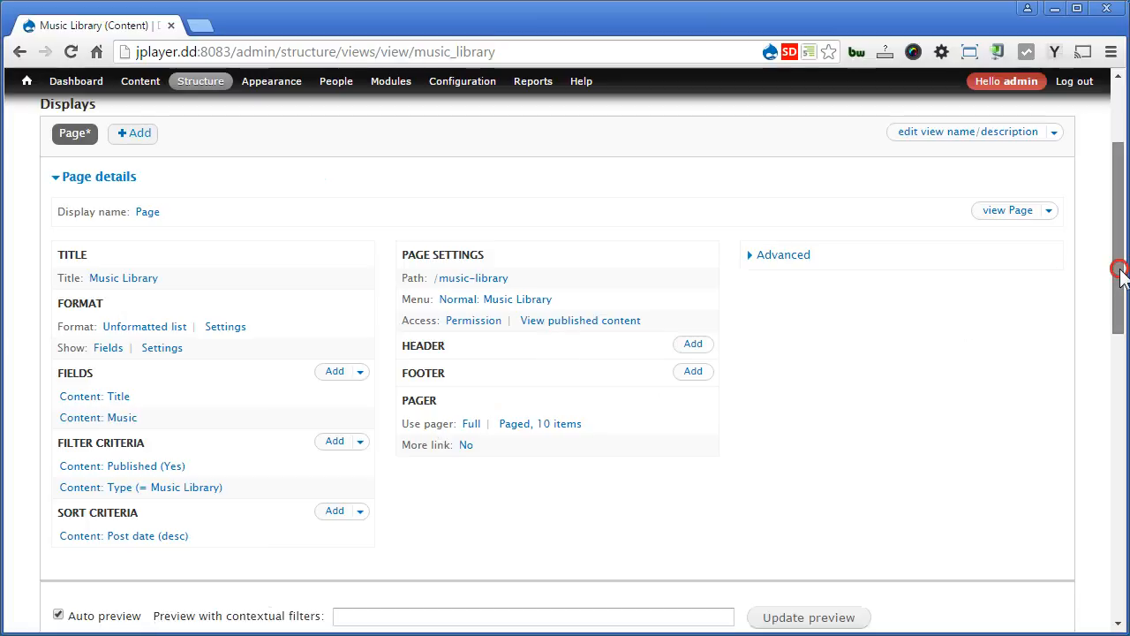
pyautogui.scroll(-3)
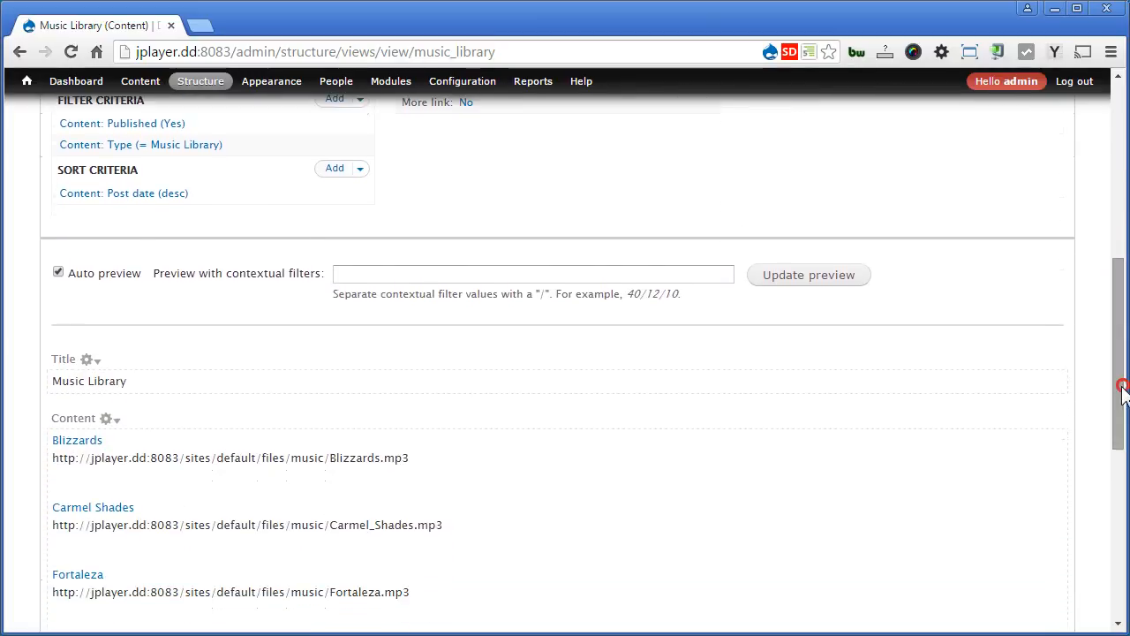
pyautogui.moveTo(95, 458); pyautogui.dragTo(408, 457)
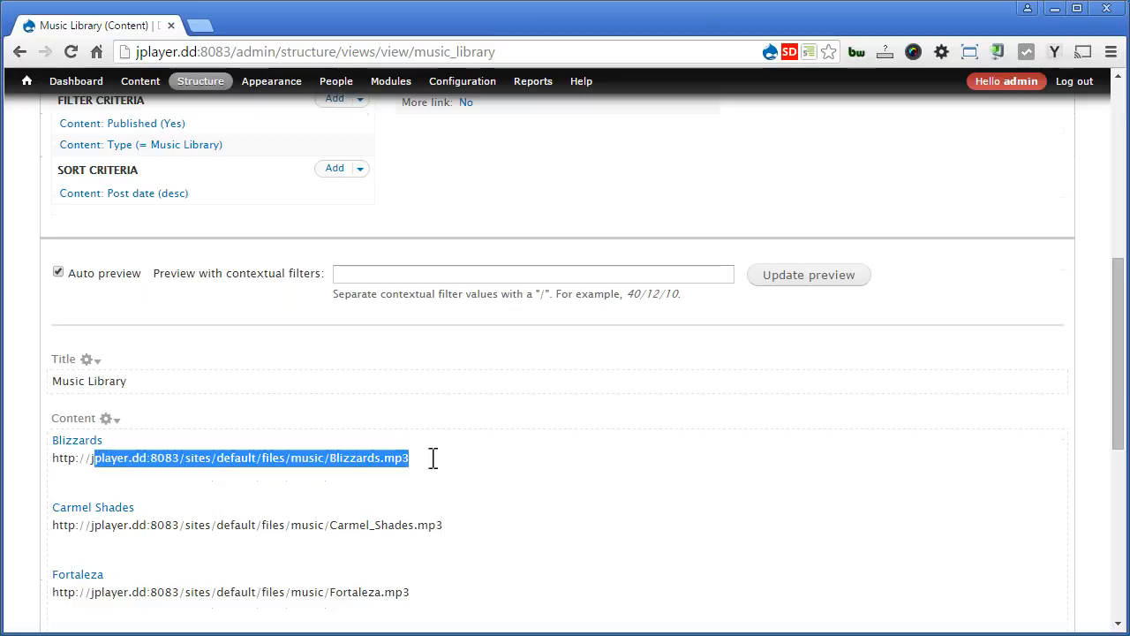
pyautogui.moveTo(433, 465)
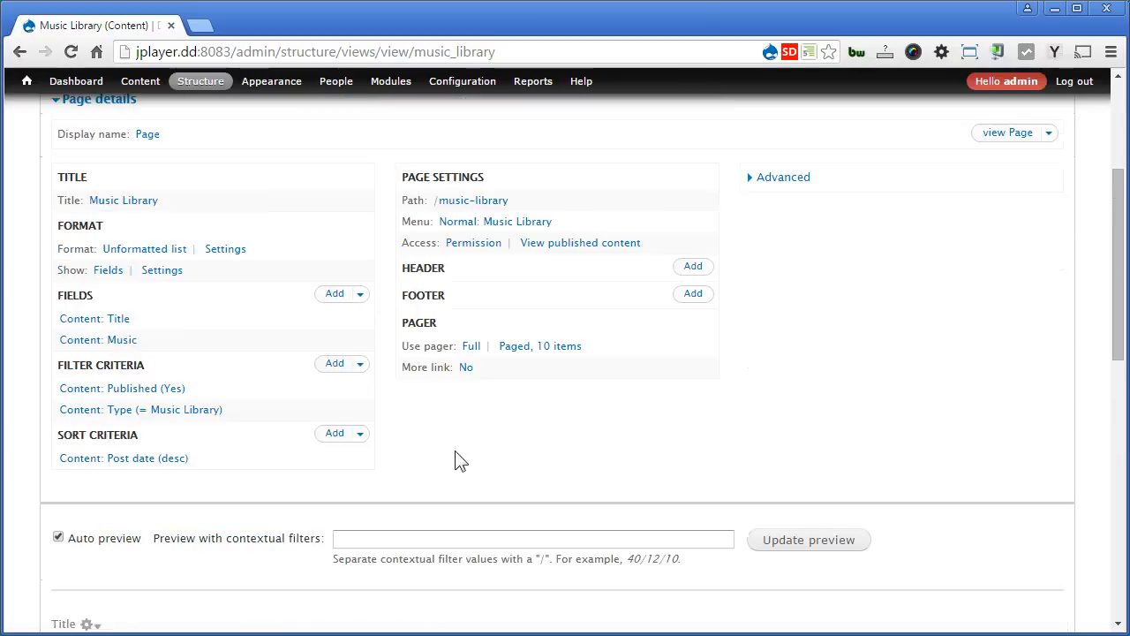
# Step: Add the File Usage: File relationship under Advanced for all displays
pyautogui.click(97, 339)
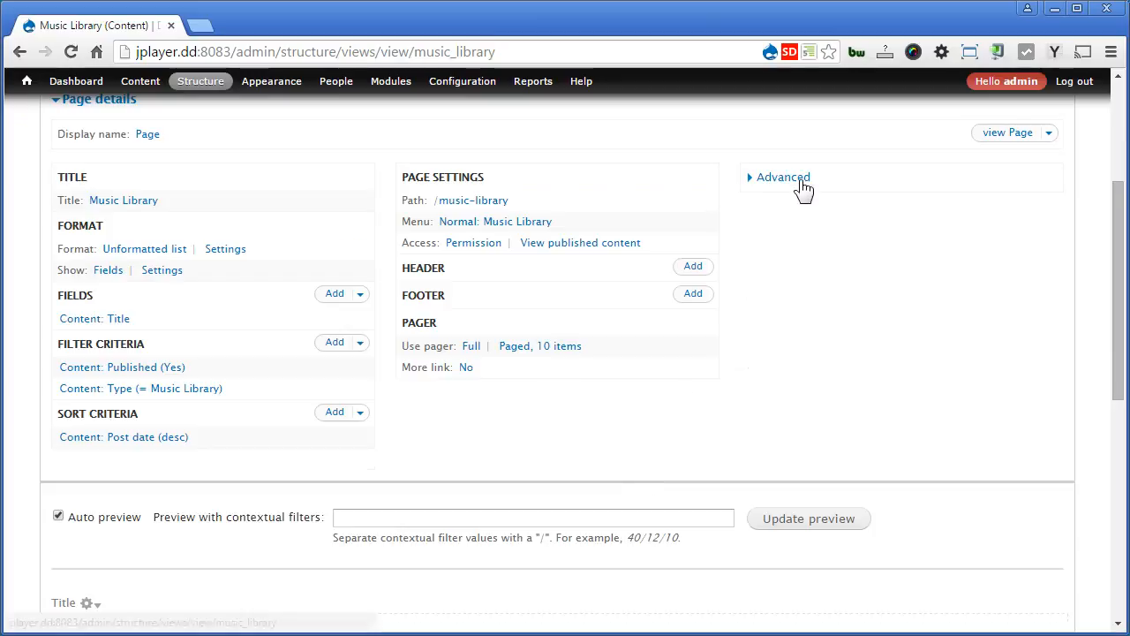
pyautogui.click(783, 176)
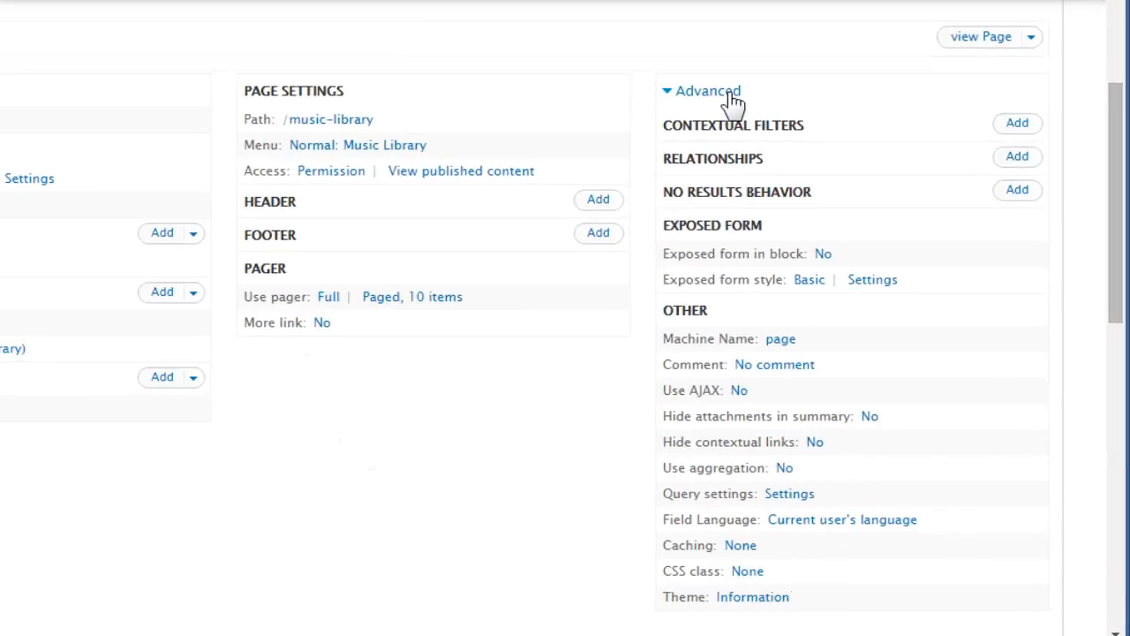
pyautogui.moveTo(995, 172)
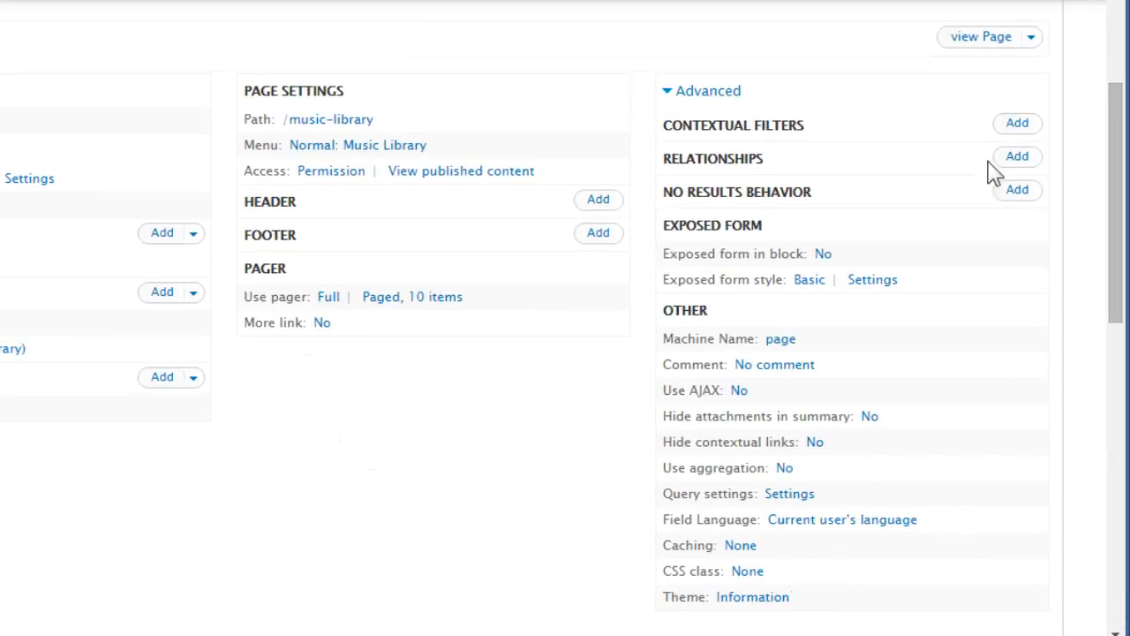
pyautogui.click(1016, 156)
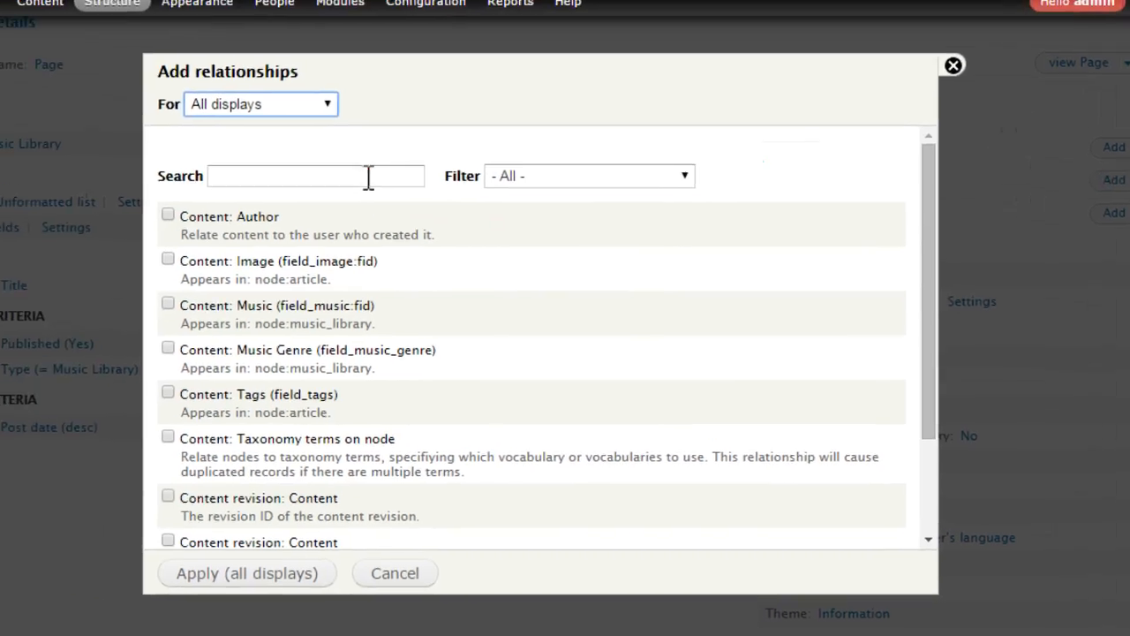
pyautogui.write('file')
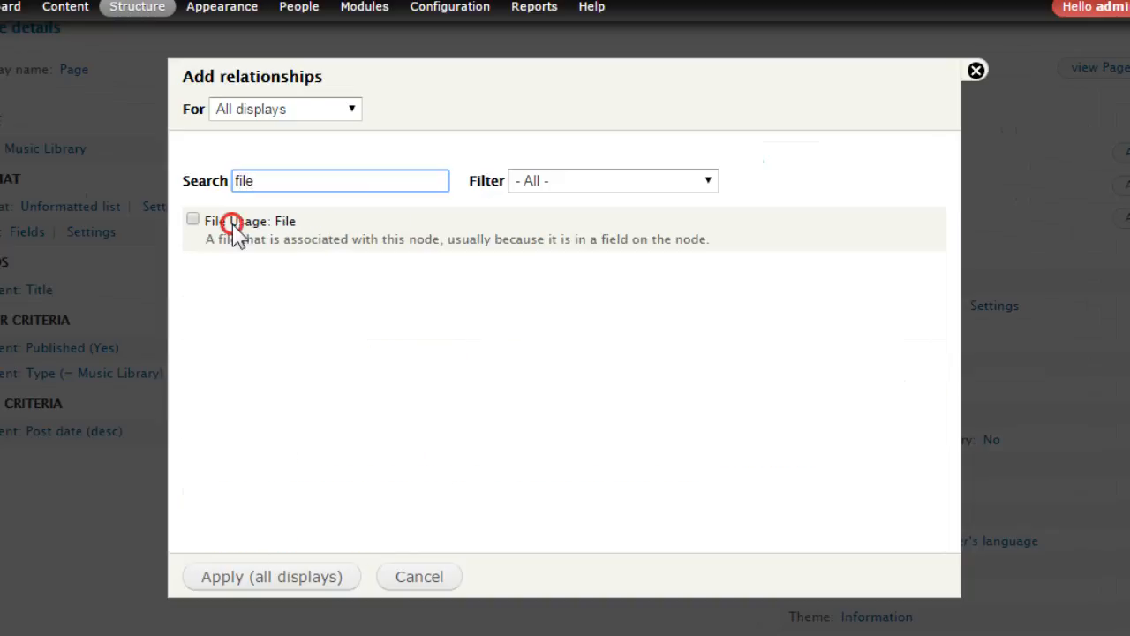
pyautogui.click(193, 218)
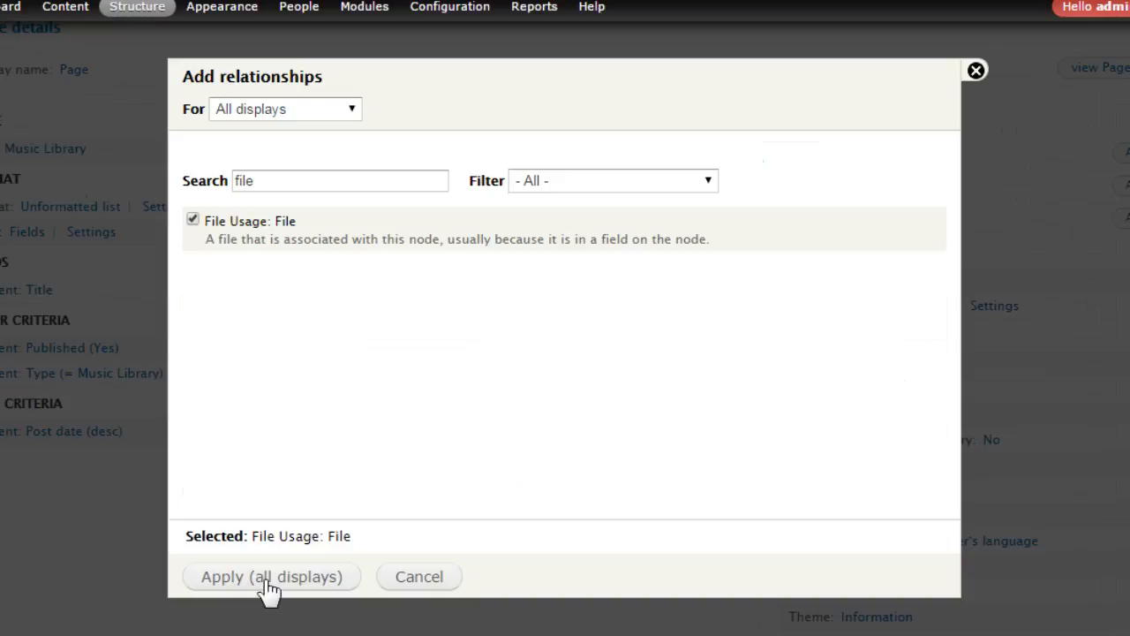
pyautogui.click(271, 575)
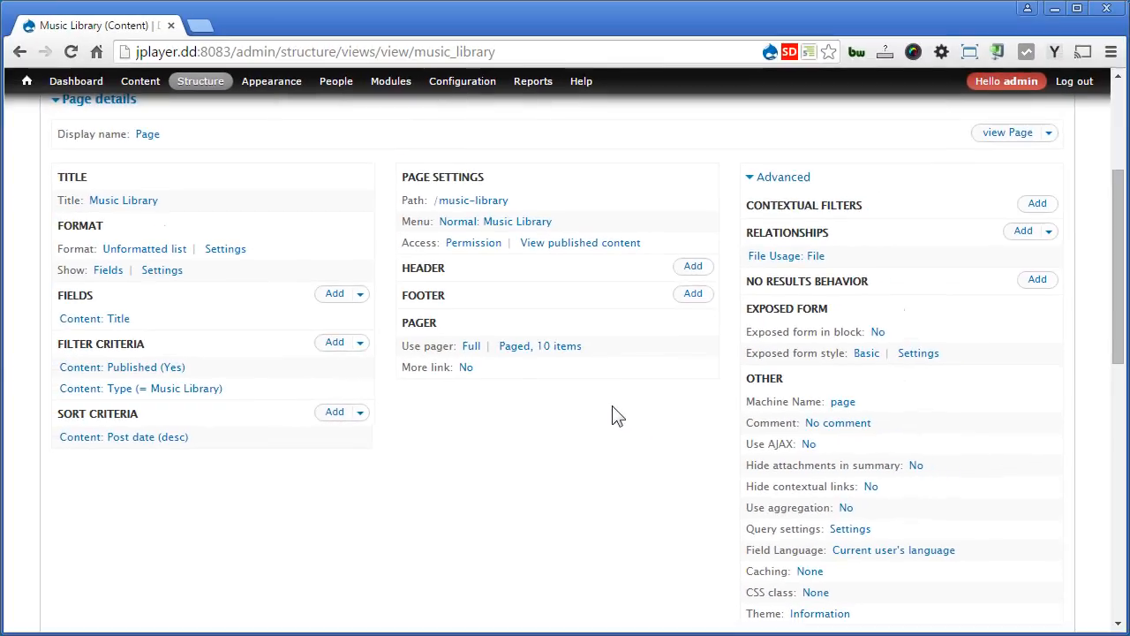
pyautogui.moveTo(316, 298)
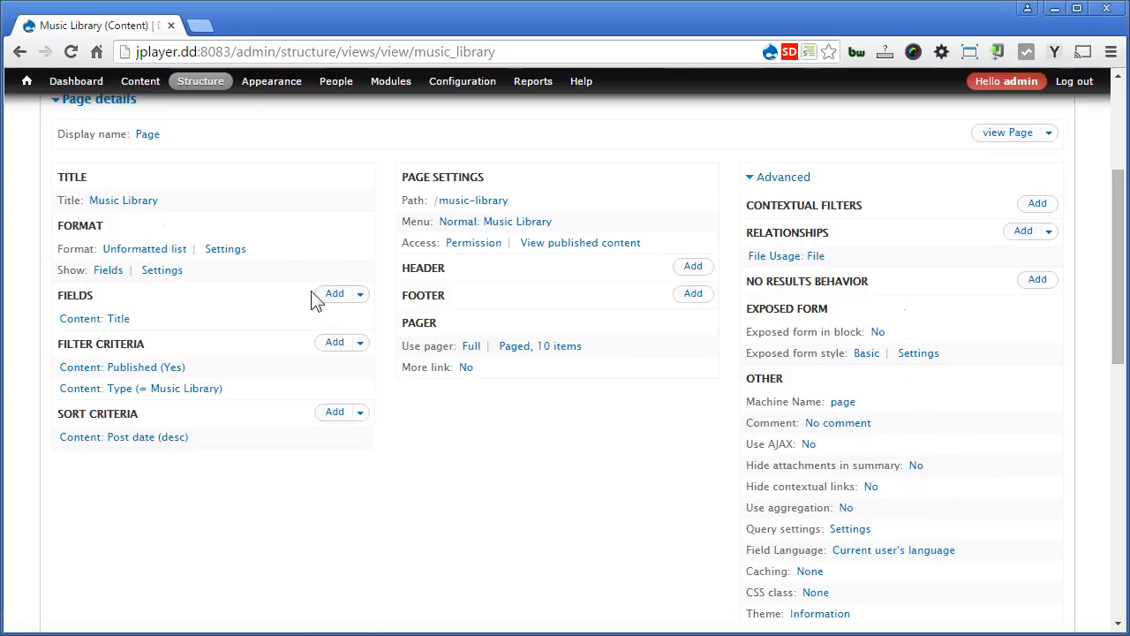
# Step: Add the File: Path field to all displays without a label
pyautogui.click(334, 292)
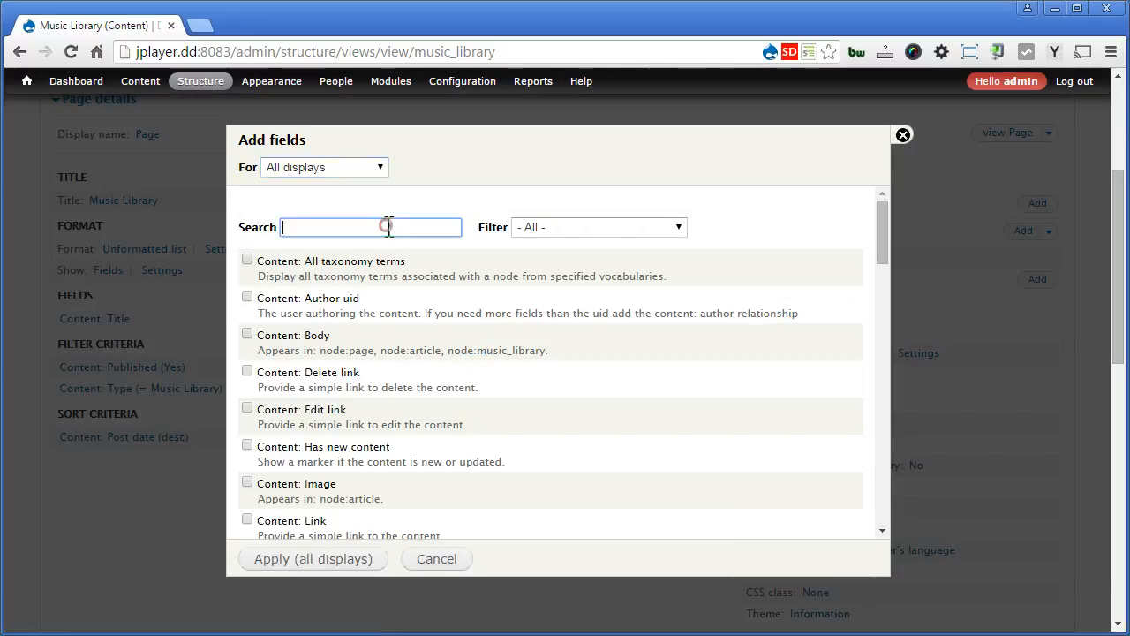
pyautogui.write('path')
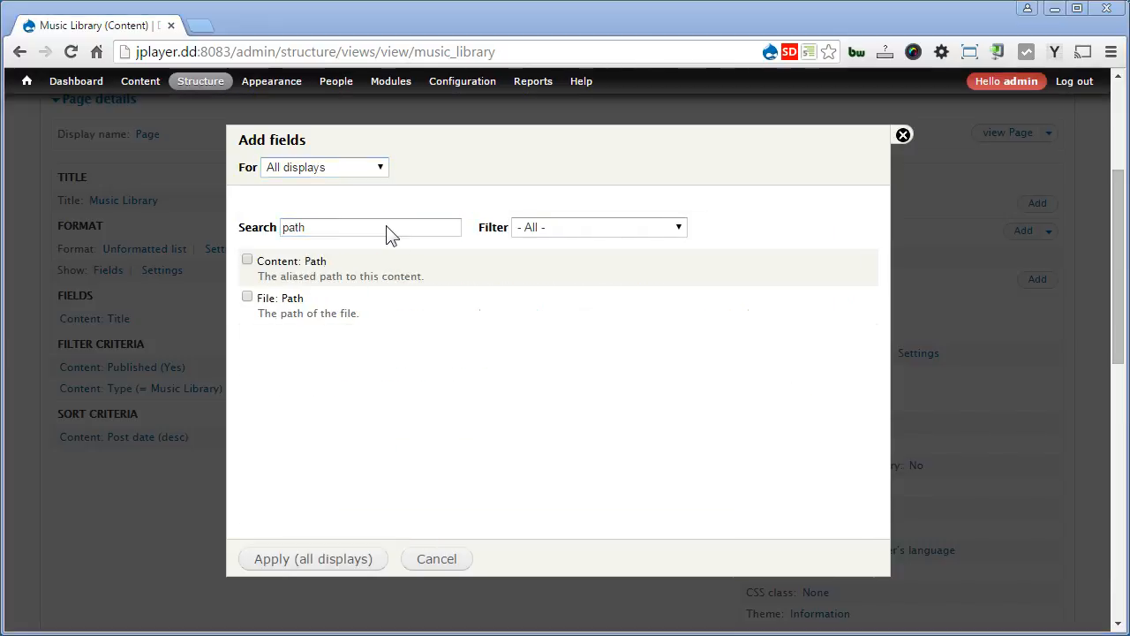
pyautogui.moveTo(303, 306)
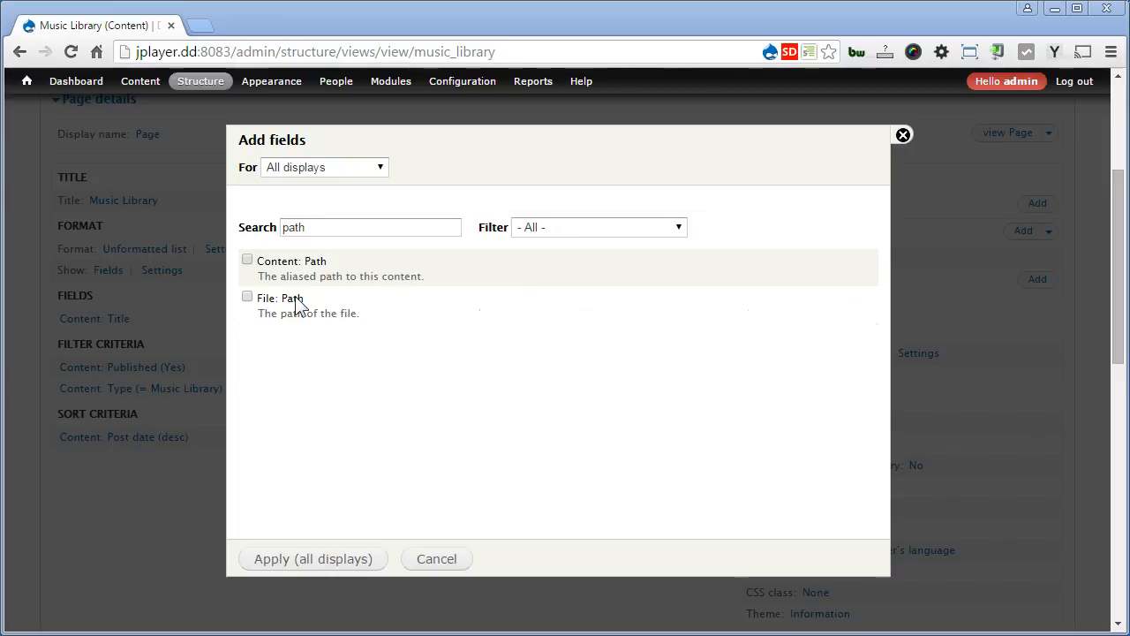
pyautogui.click(247, 295)
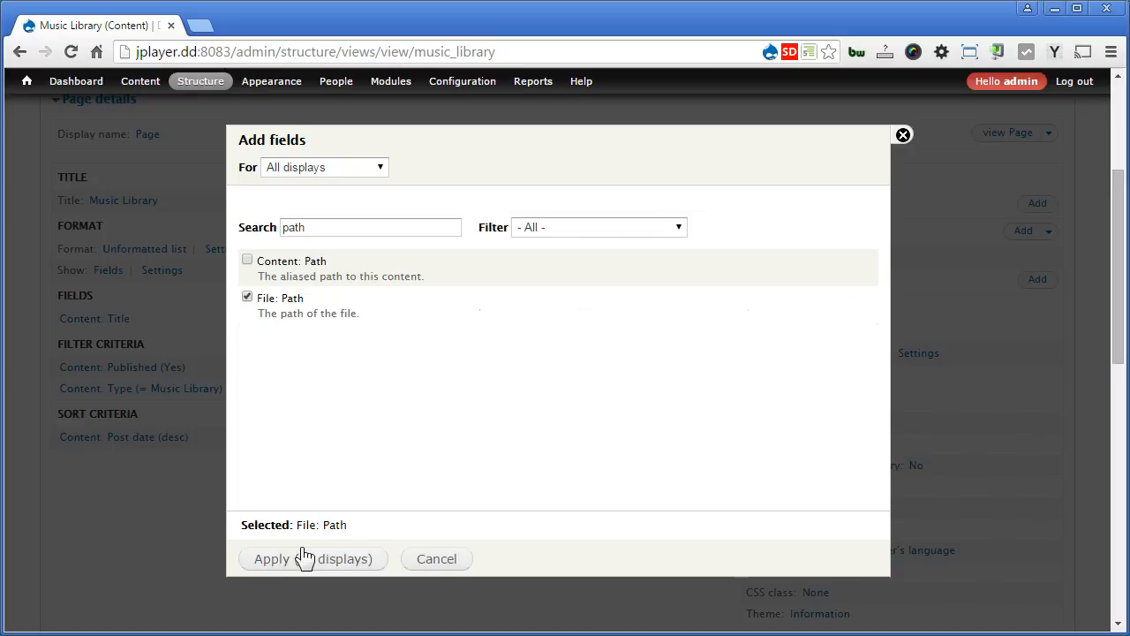
pyautogui.click(312, 558)
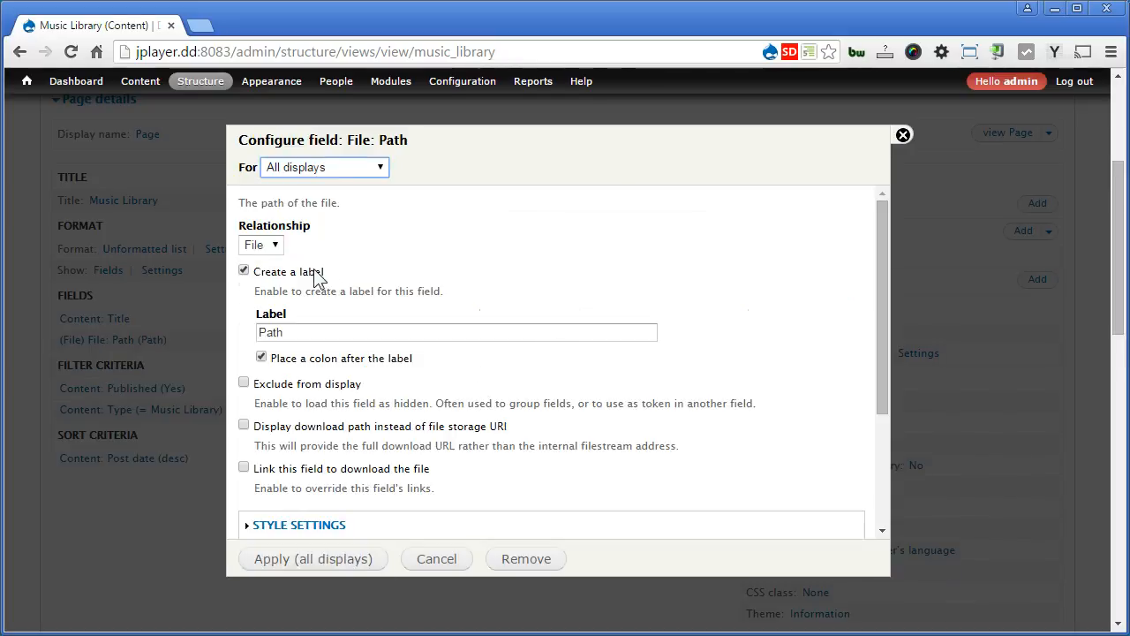
pyautogui.click(243, 270)
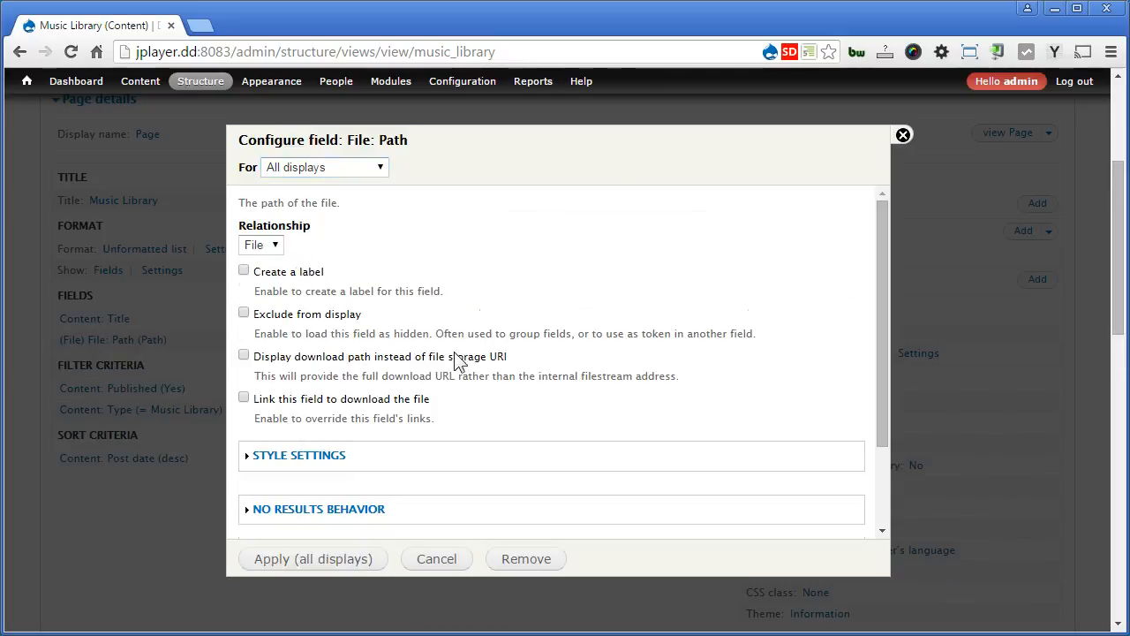
pyautogui.click(313, 558)
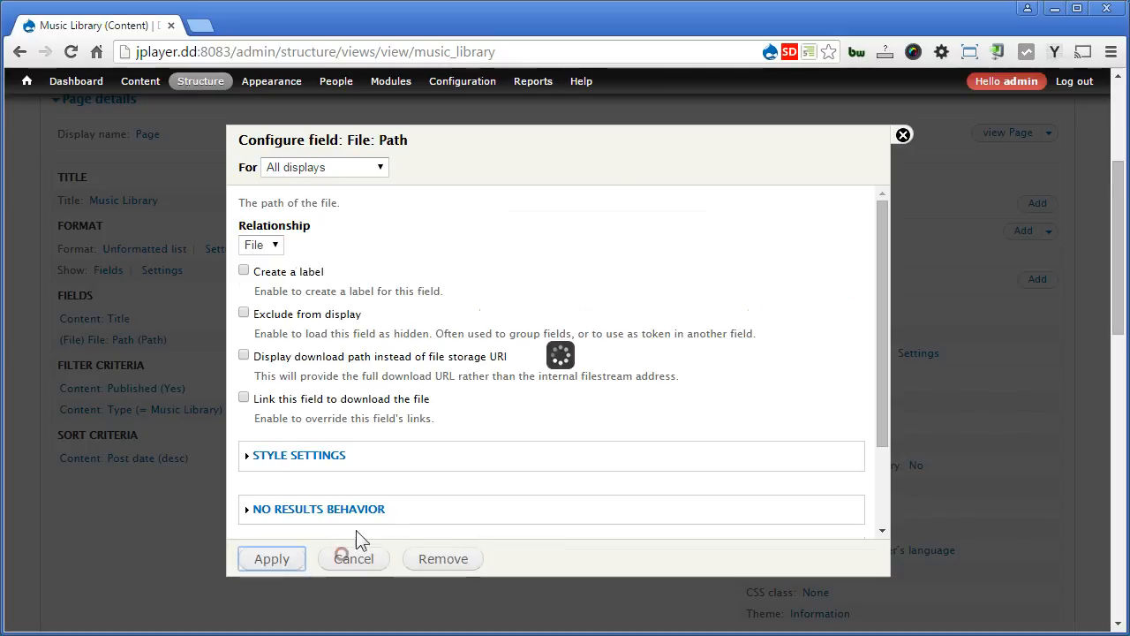
# Step: Inspect the preview's public:// file paths, marking the first one
pyautogui.click(352, 558)
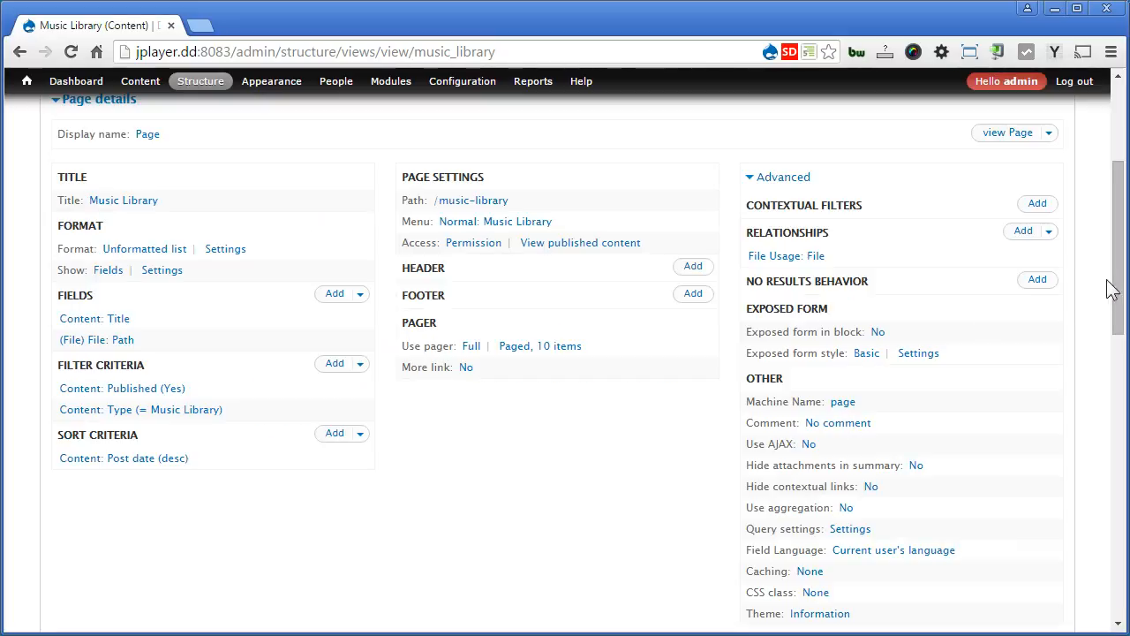
pyautogui.scroll(-3)
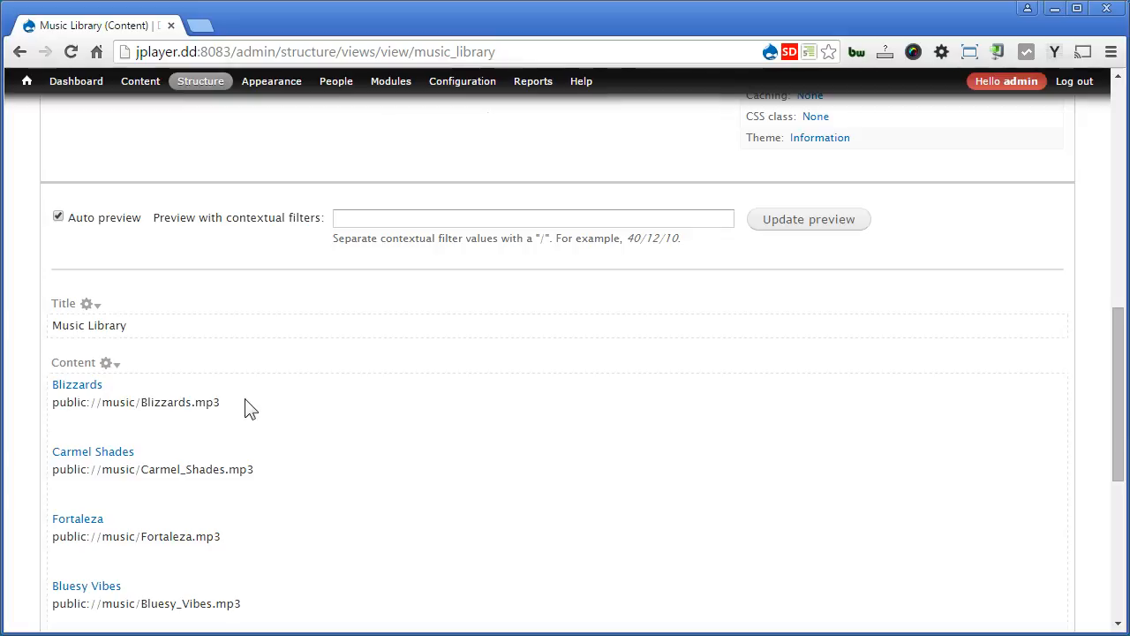
pyautogui.moveTo(310, 415)
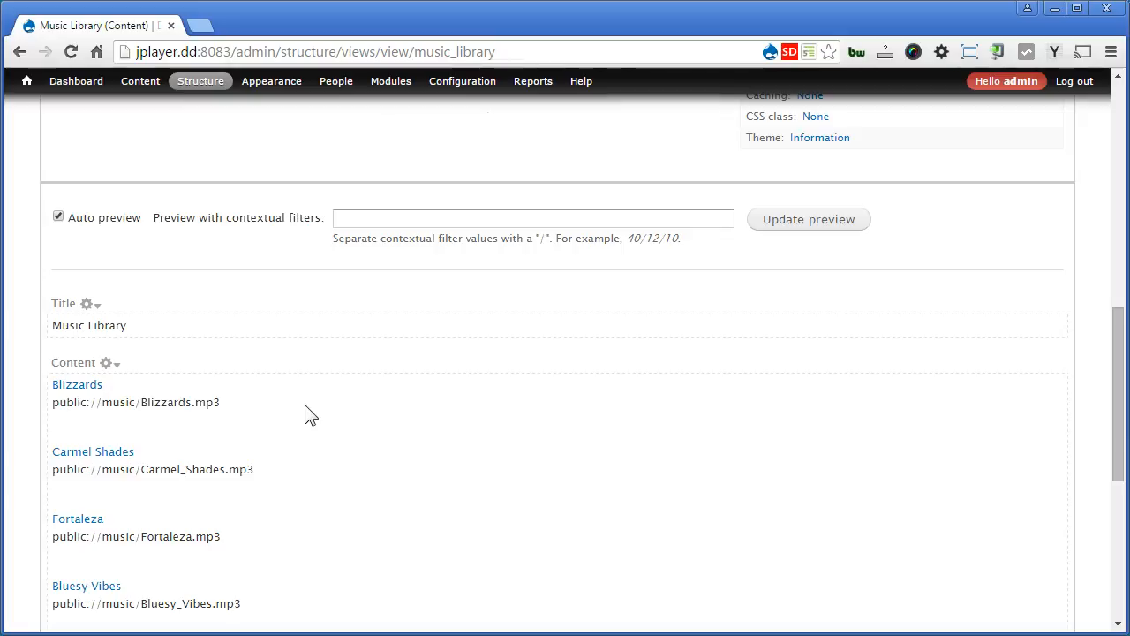
pyautogui.doubleClick(69, 402)
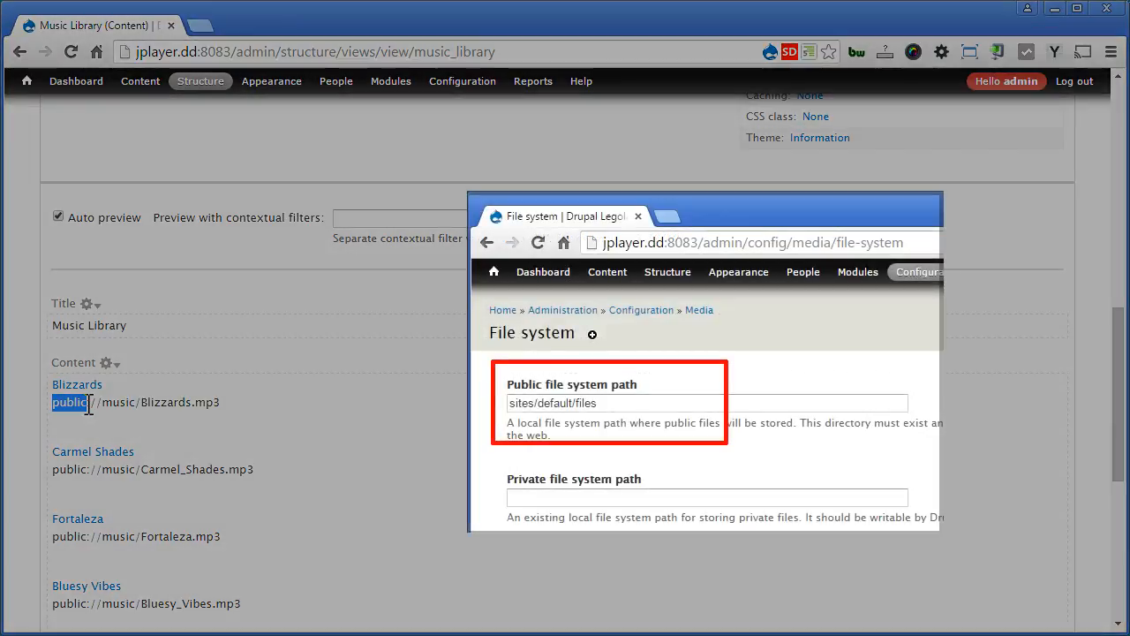
pyautogui.click(637, 216)
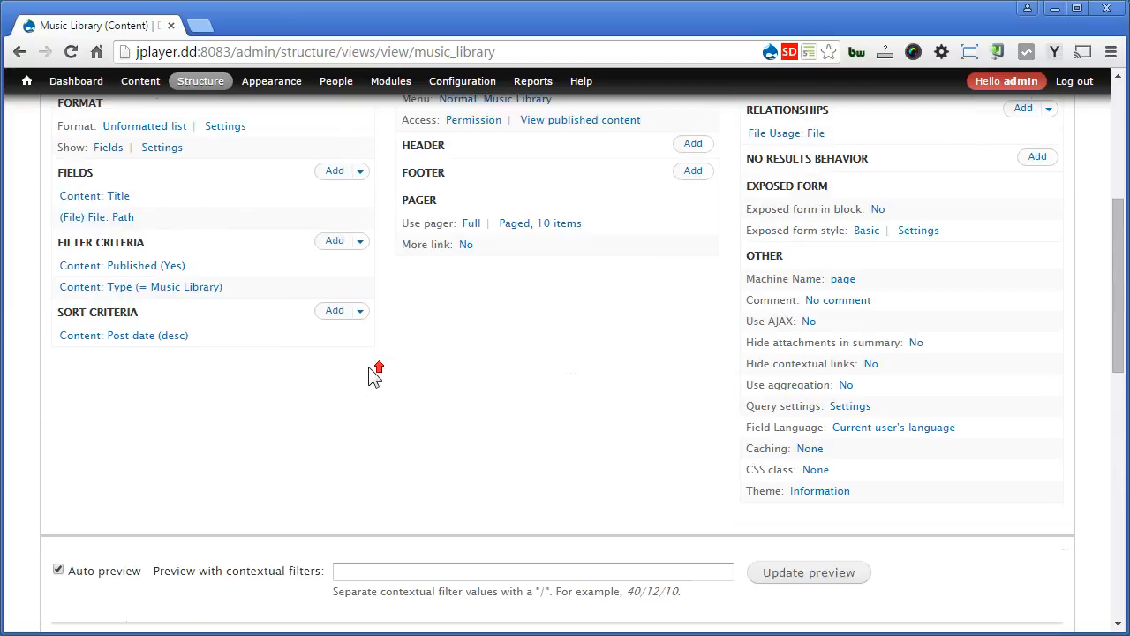
# Step: Enable 'Display download path instead of file storage URI' on the File: Path field
pyautogui.click(96, 304)
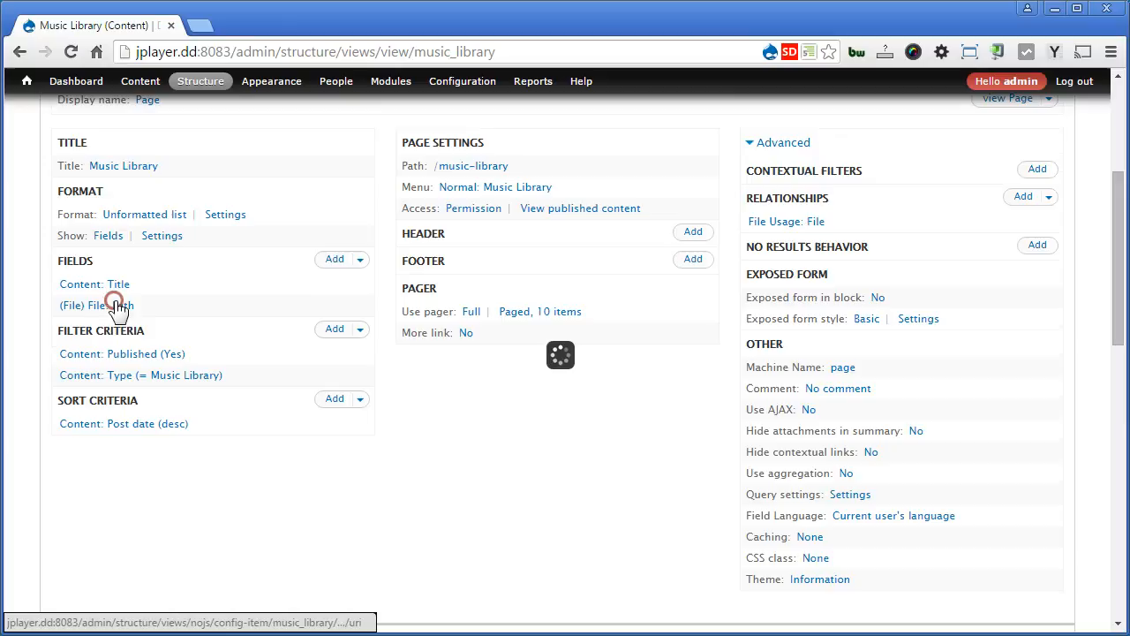
pyautogui.click(96, 305)
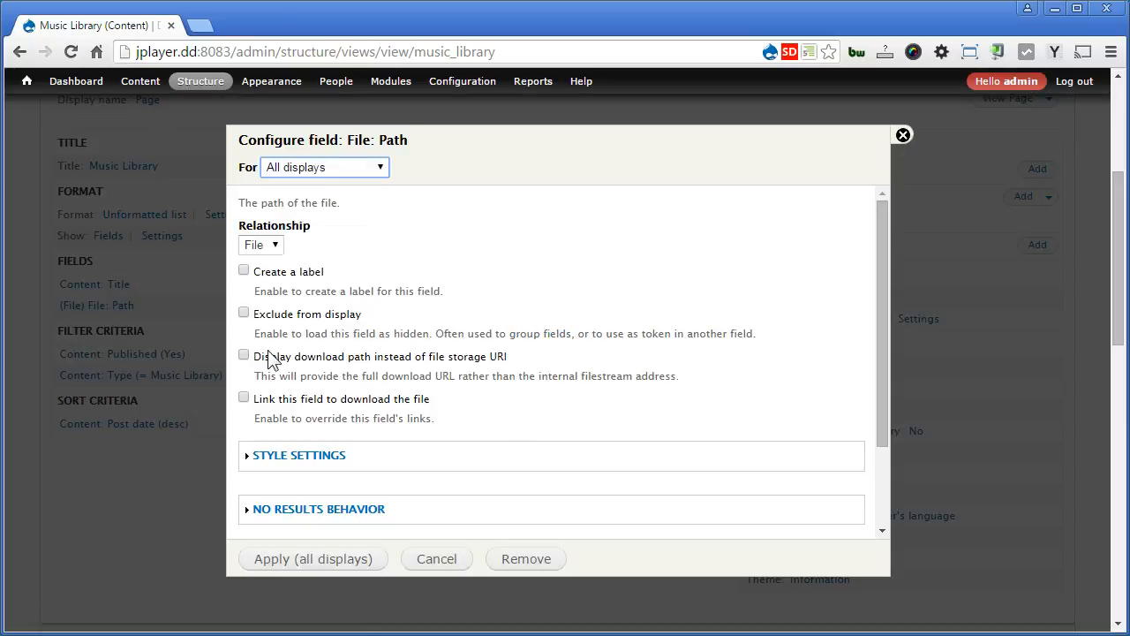
pyautogui.click(243, 355)
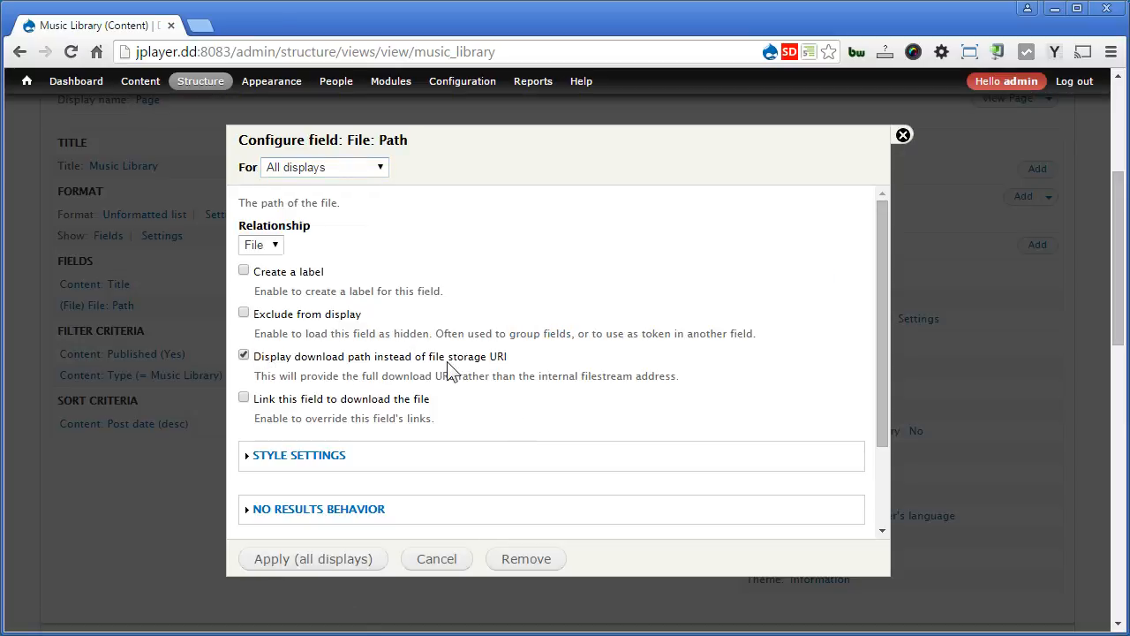
pyautogui.moveTo(381, 527)
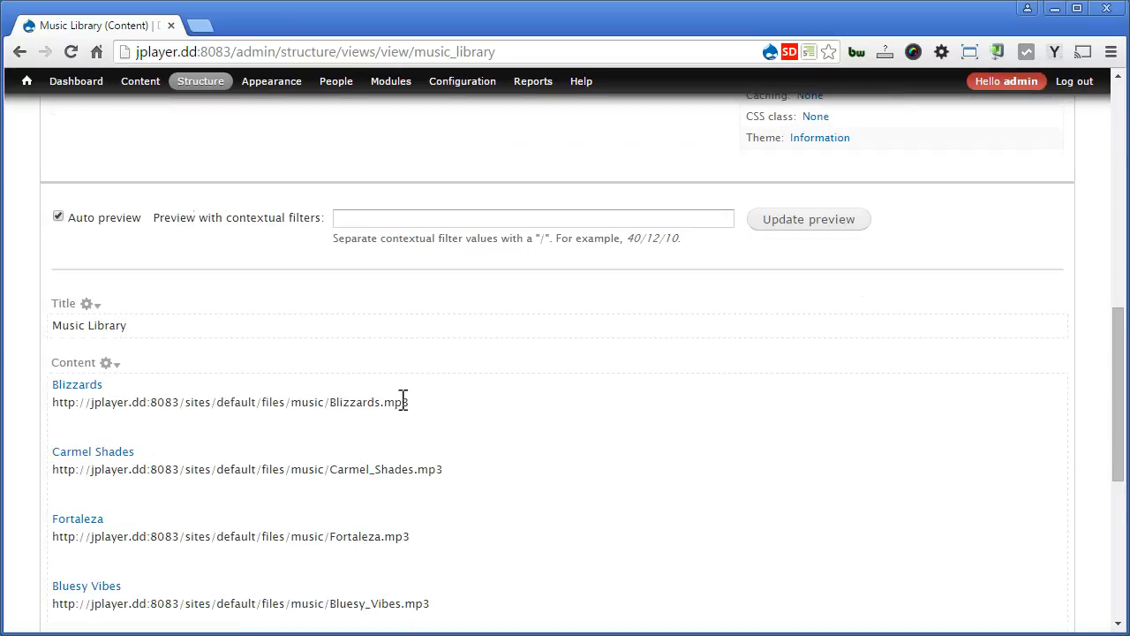
pyautogui.moveTo(415, 410)
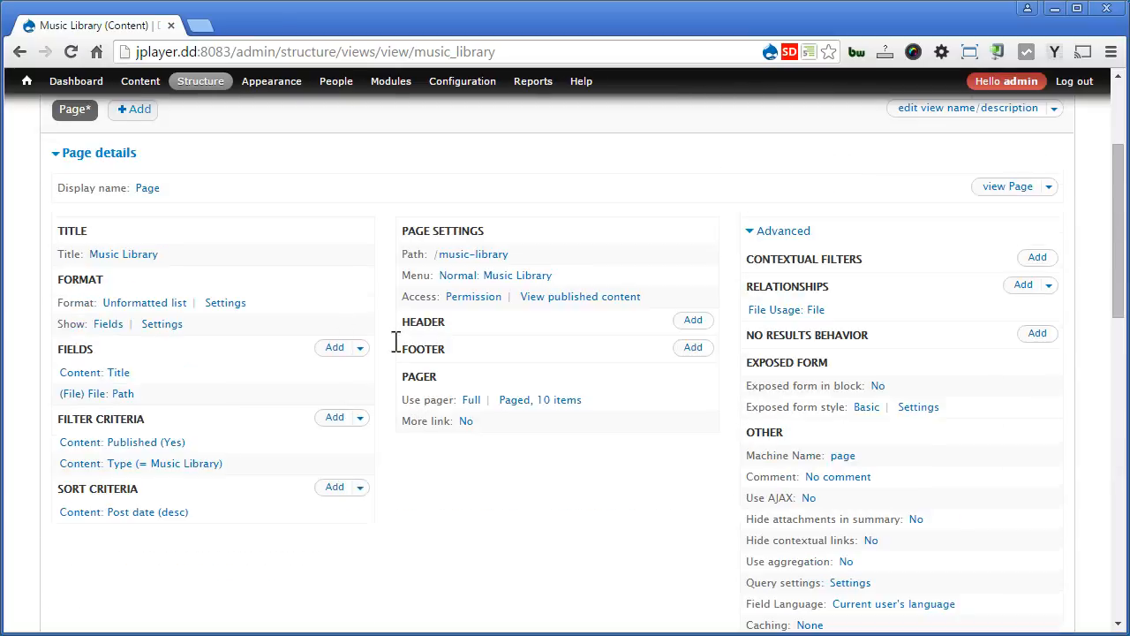
# Step: Switch the page style to jPlayer using File: Path as file path, kind Playlist
pyautogui.click(144, 302)
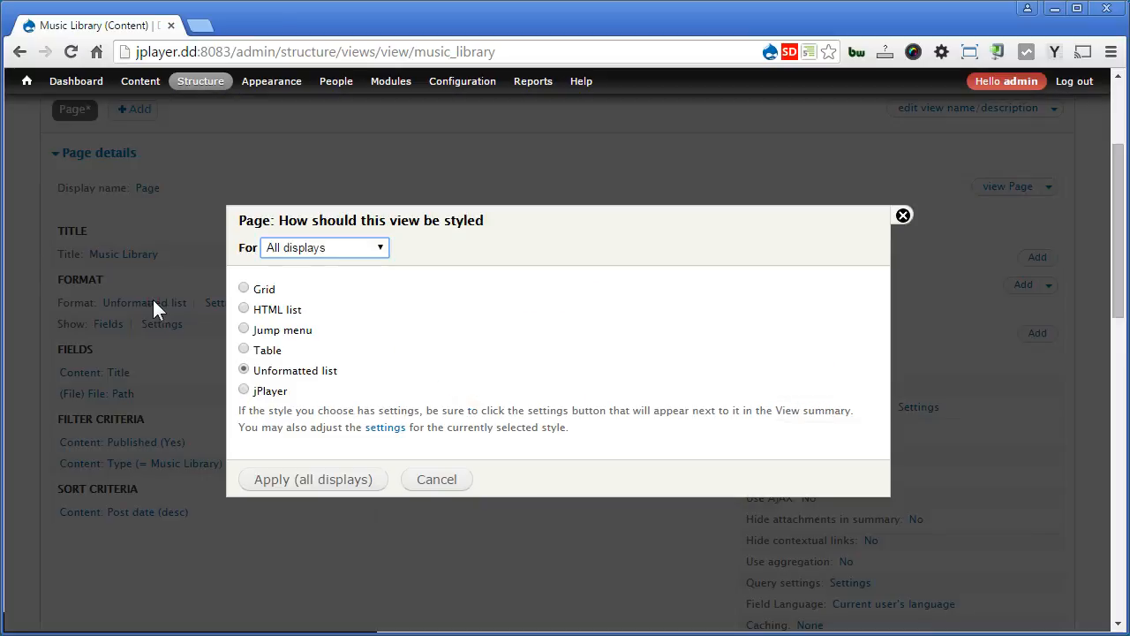
pyautogui.click(243, 389)
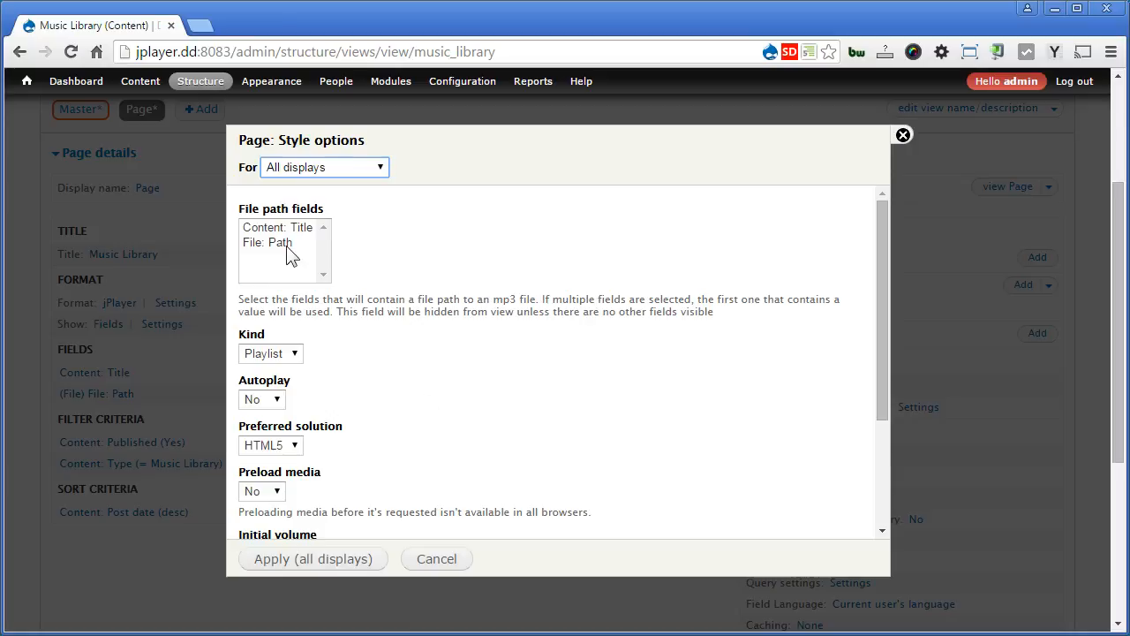
pyautogui.click(268, 242)
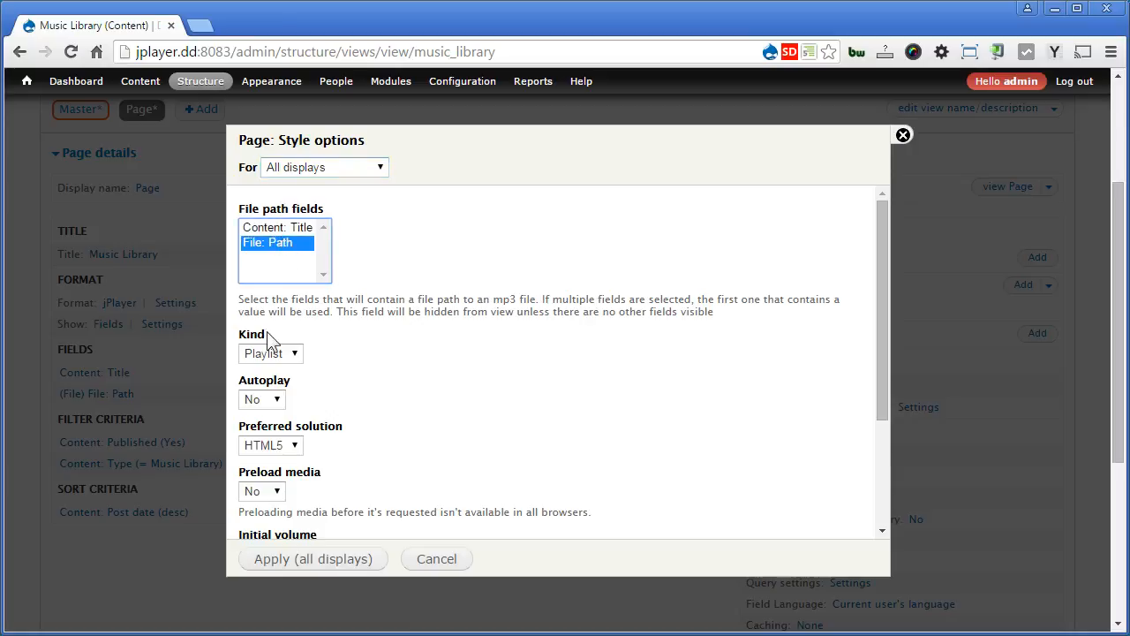
pyautogui.click(271, 353)
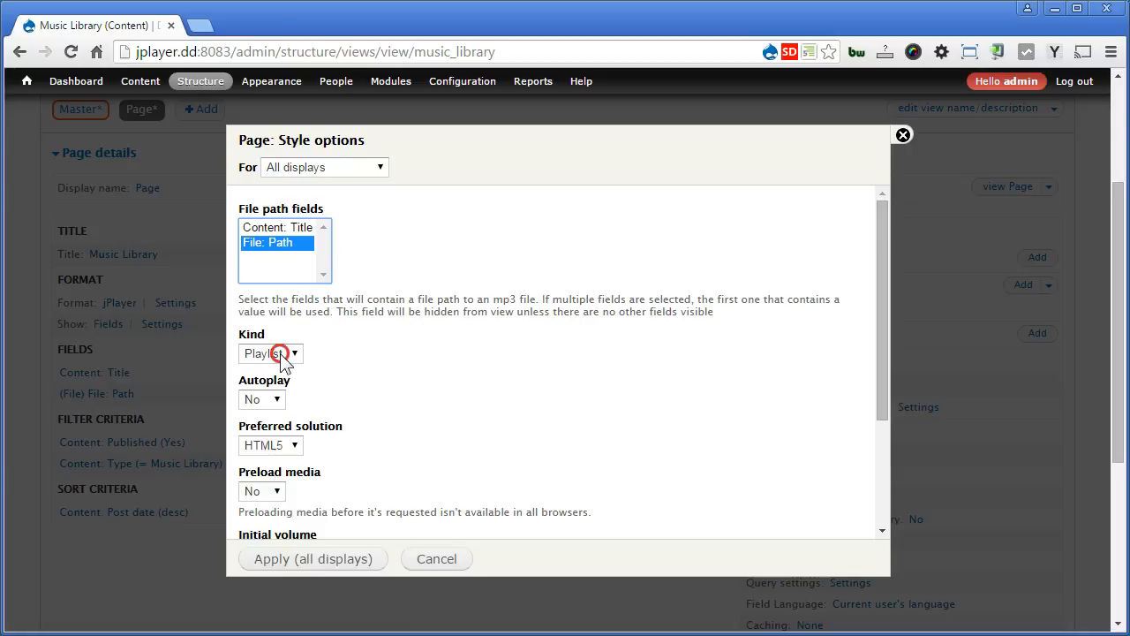
pyautogui.click(271, 353)
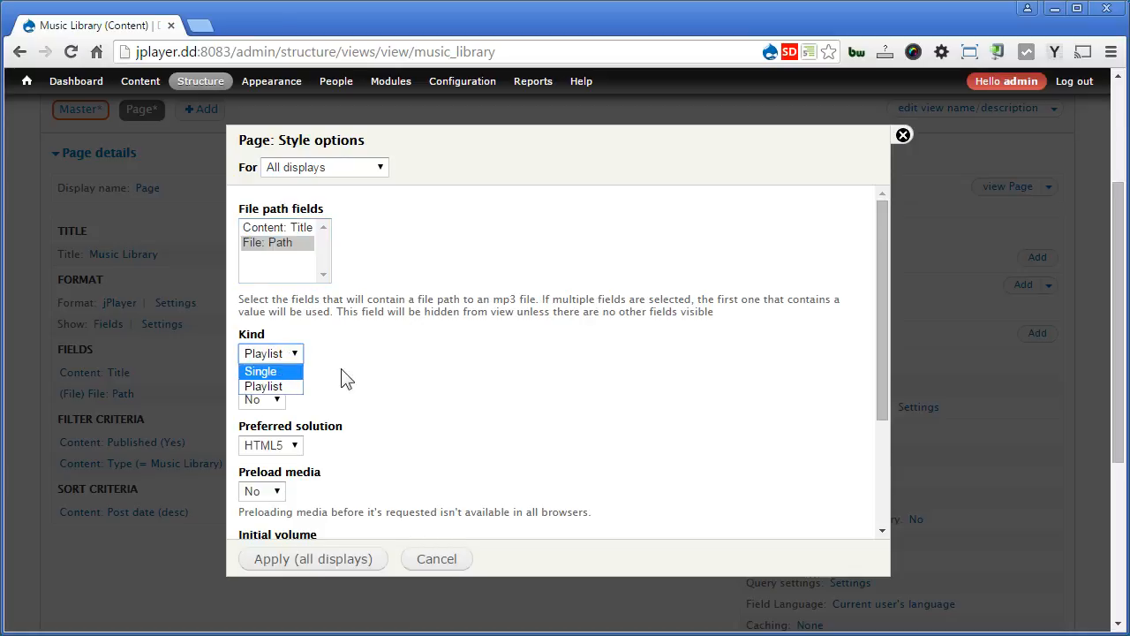
pyautogui.click(263, 386)
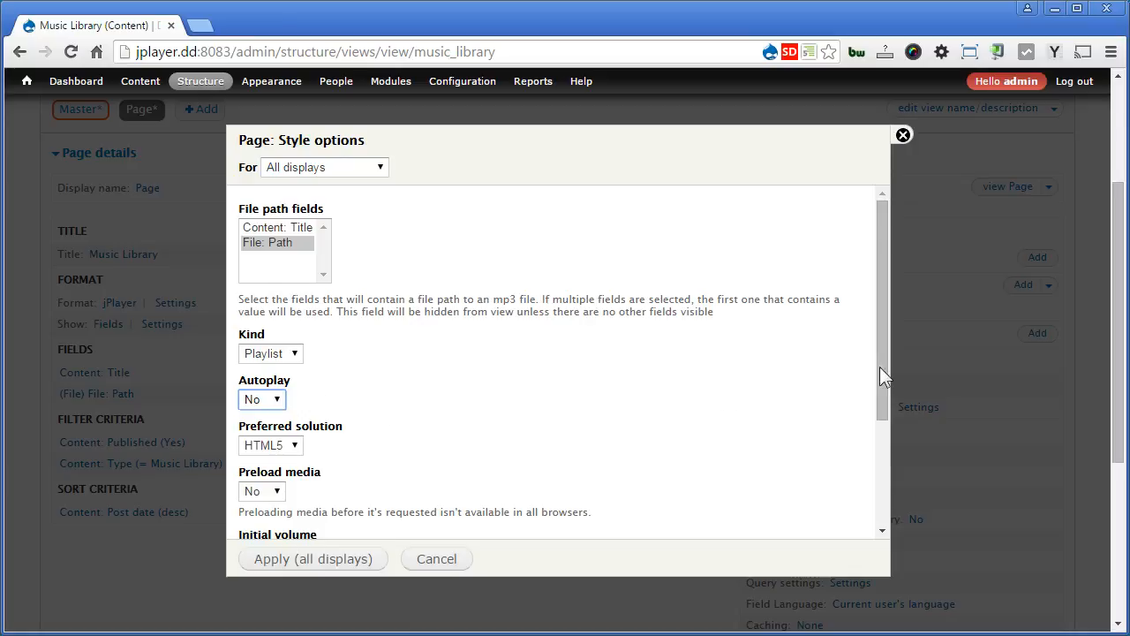
pyautogui.scroll(-3)
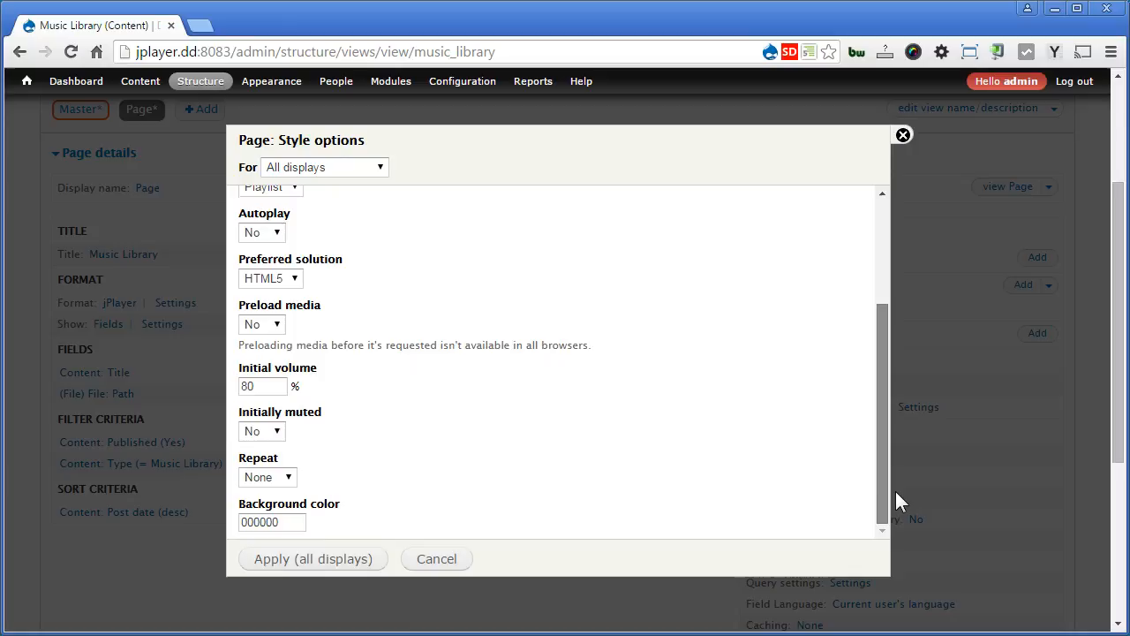
pyautogui.moveTo(451, 476)
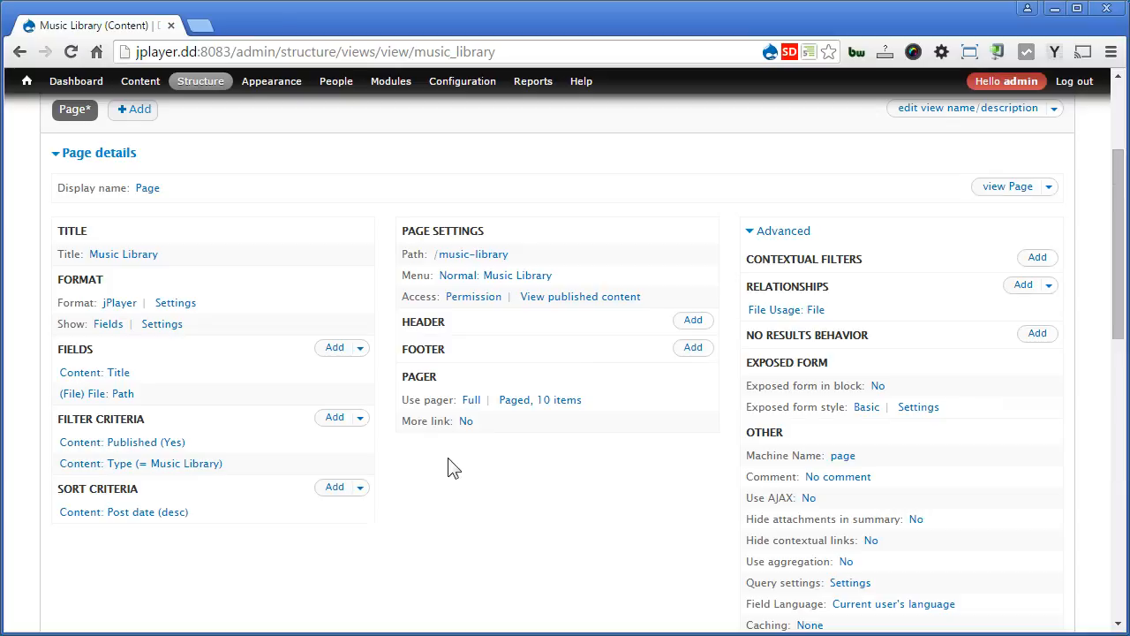
pyautogui.moveTo(725, 458)
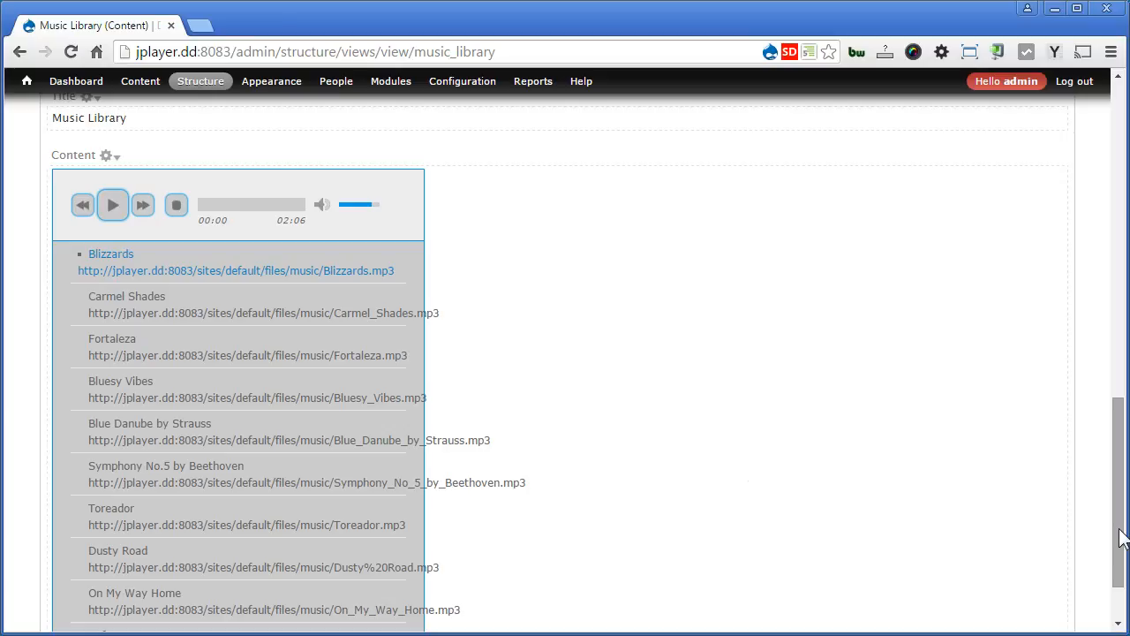
pyautogui.moveTo(155, 217)
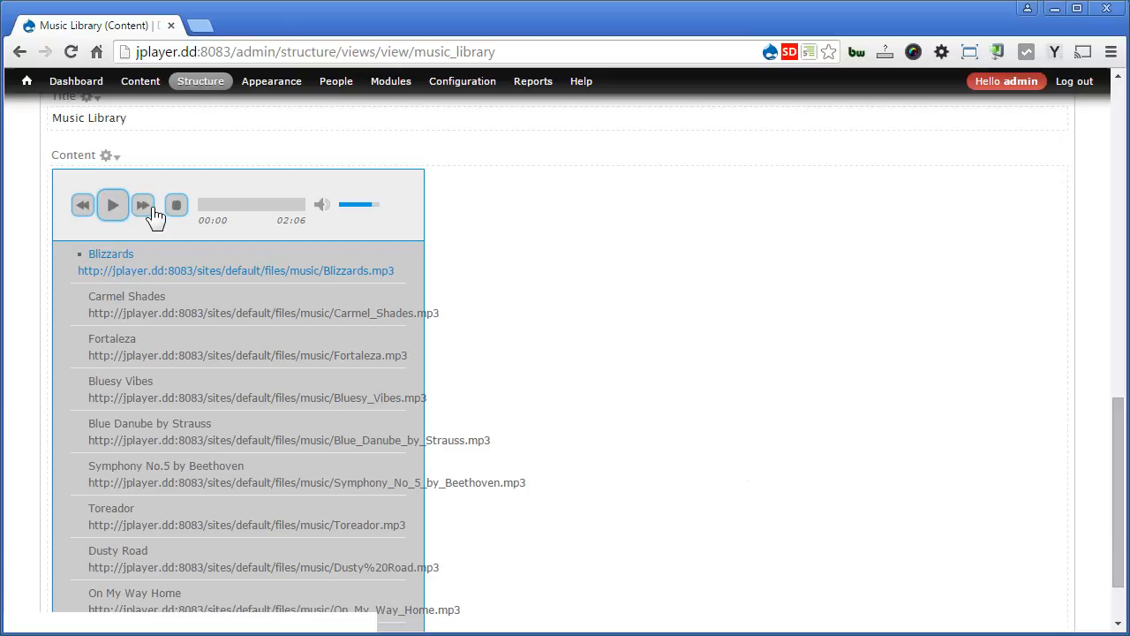
pyautogui.click(112, 204)
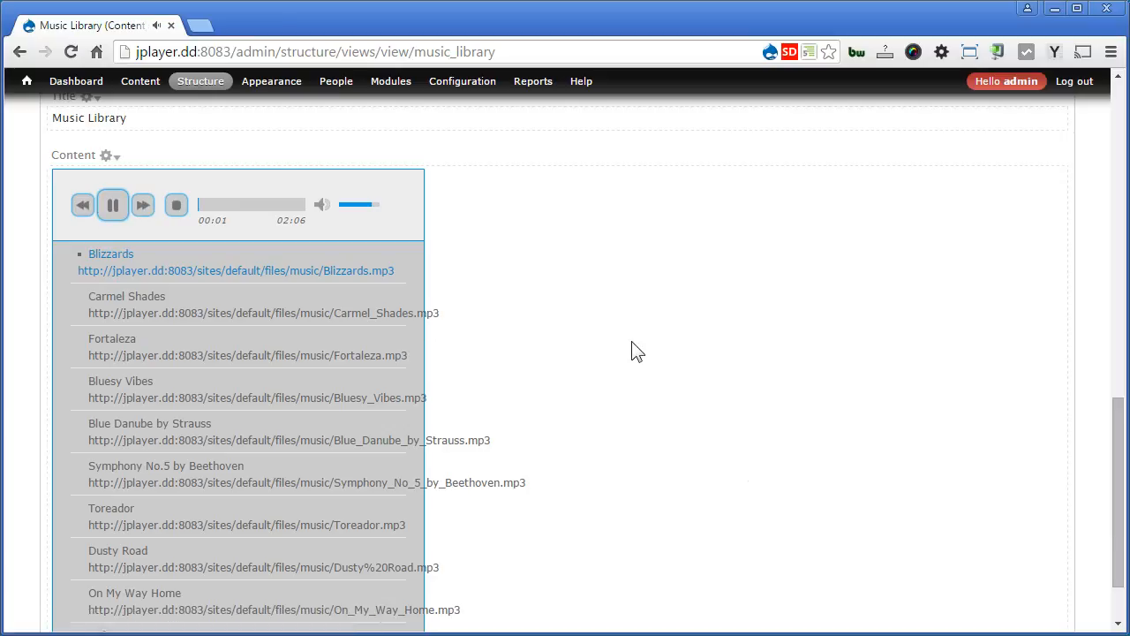
pyautogui.click(111, 338)
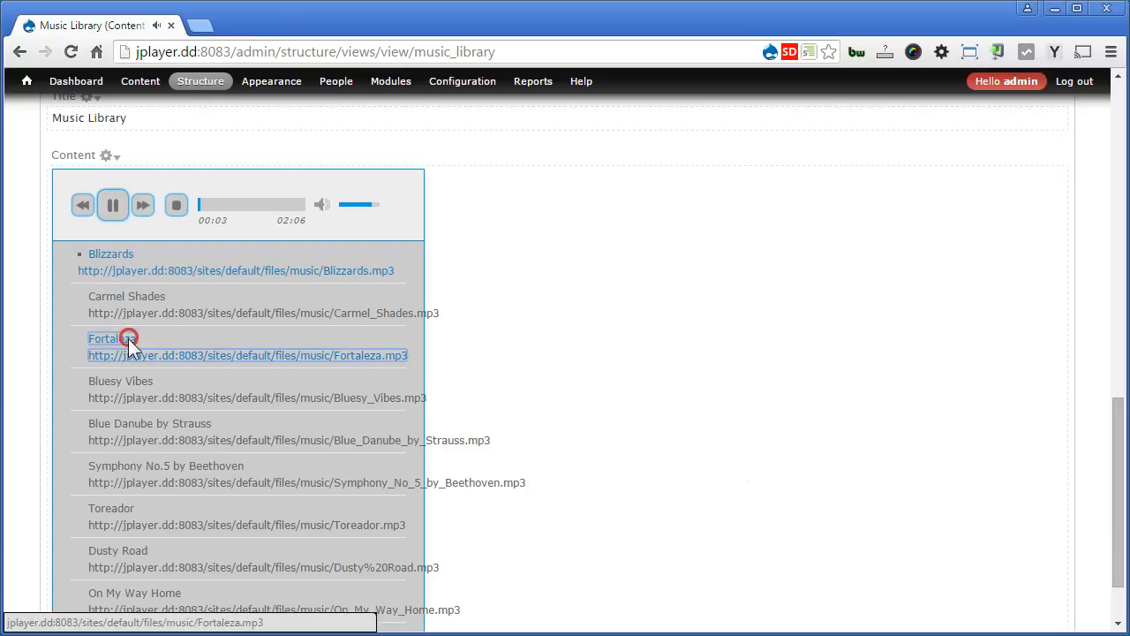
pyautogui.click(112, 338)
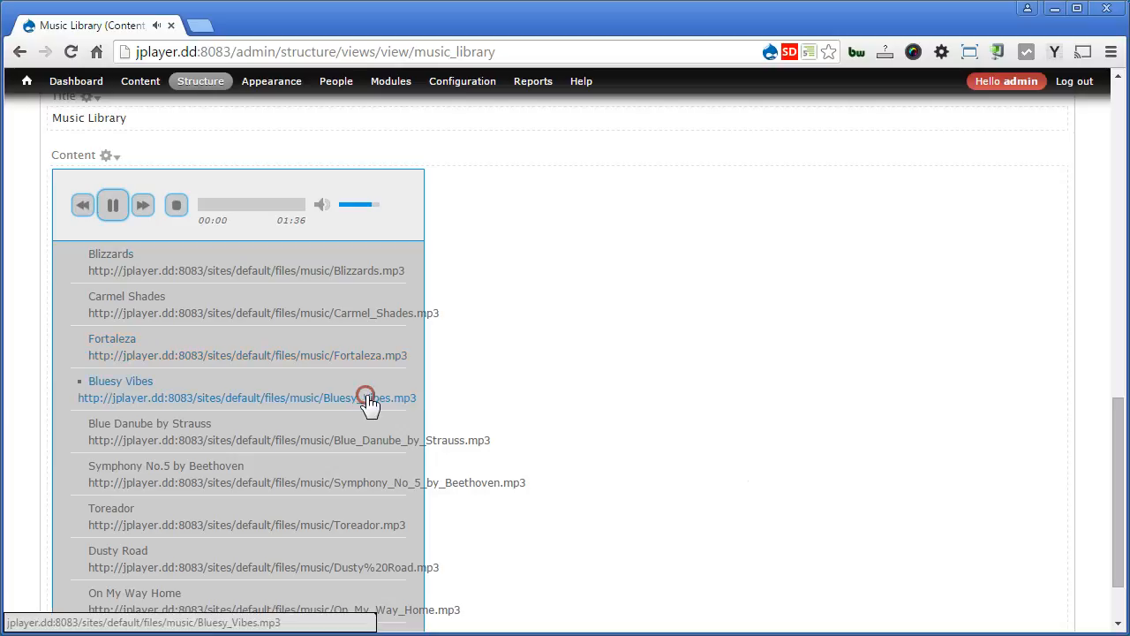
pyautogui.scroll(-3)
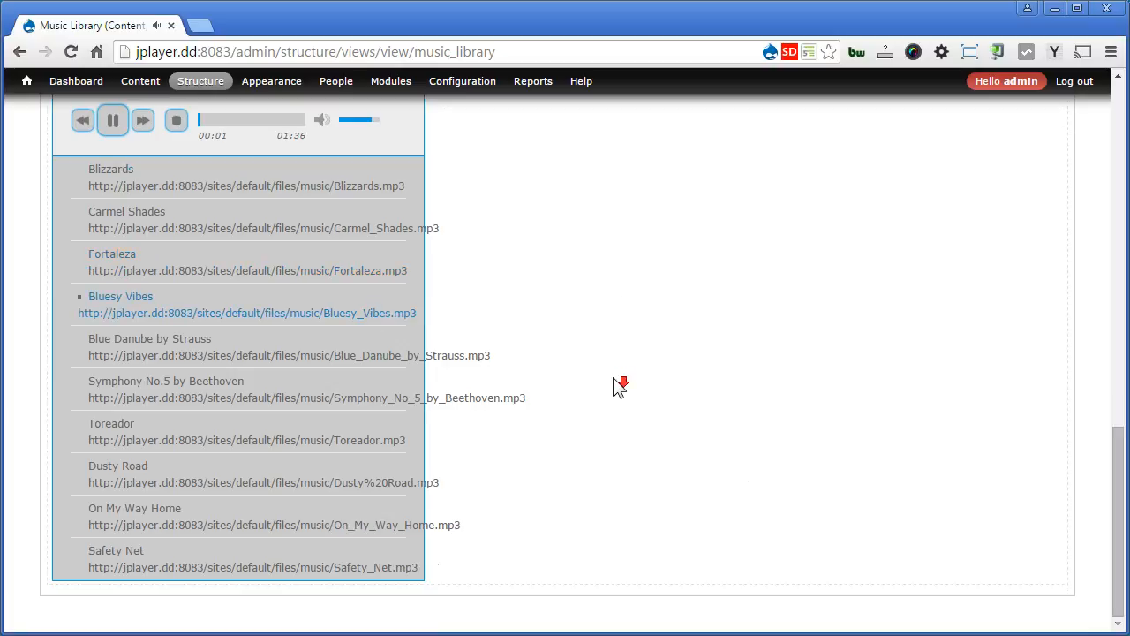
pyautogui.scroll(3)
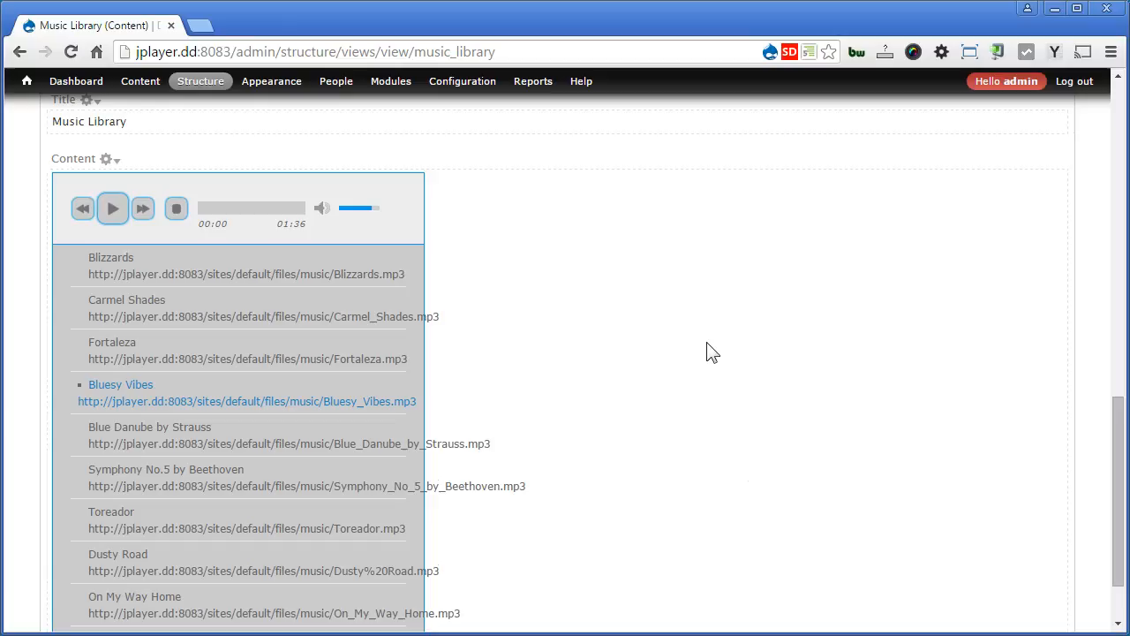
pyautogui.moveTo(707, 338)
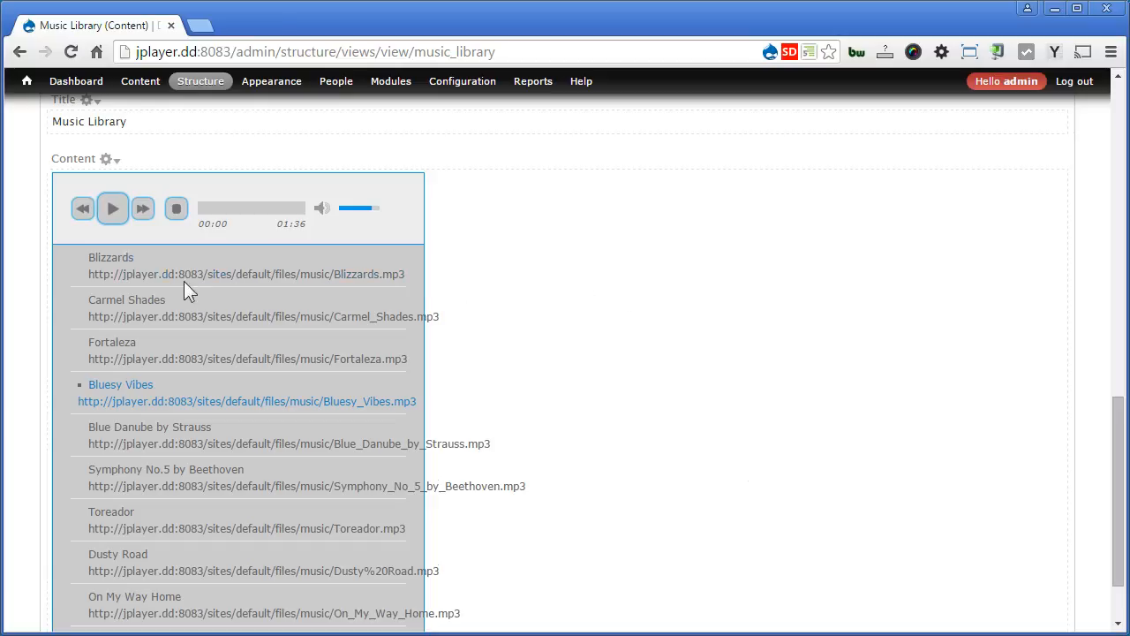
pyautogui.moveTo(132, 282)
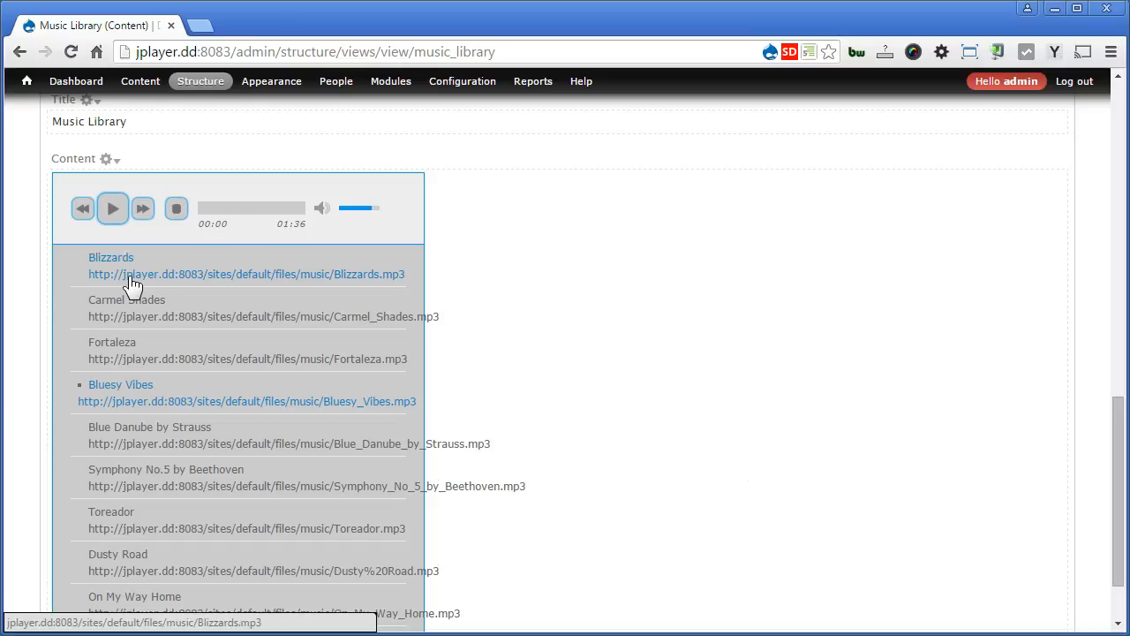
pyautogui.moveTo(548, 347)
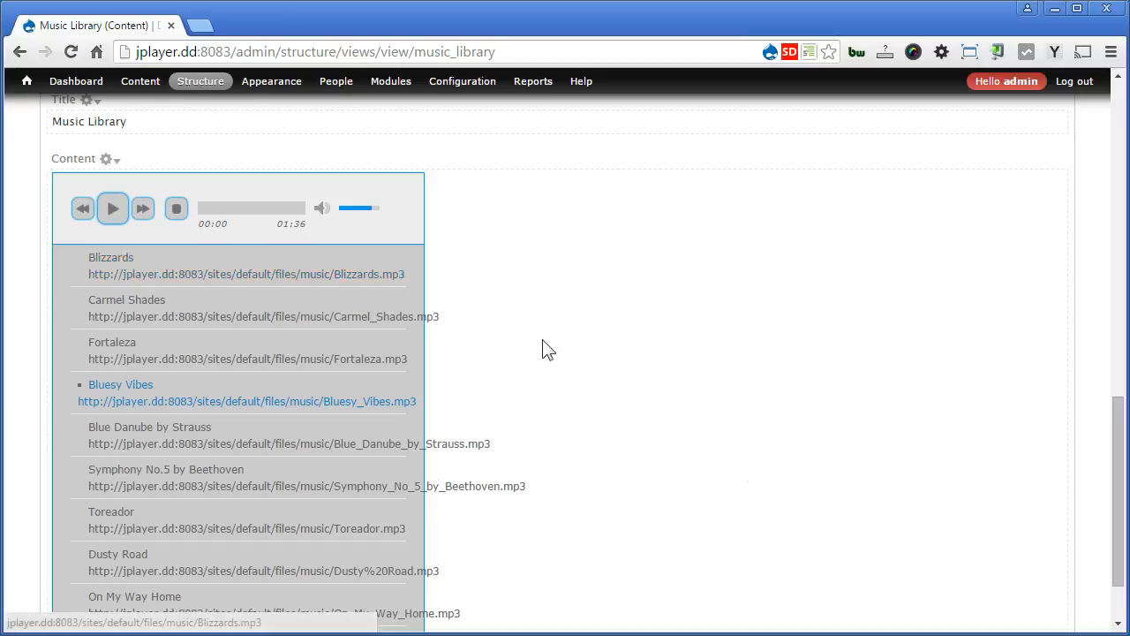
pyautogui.moveTo(563, 357)
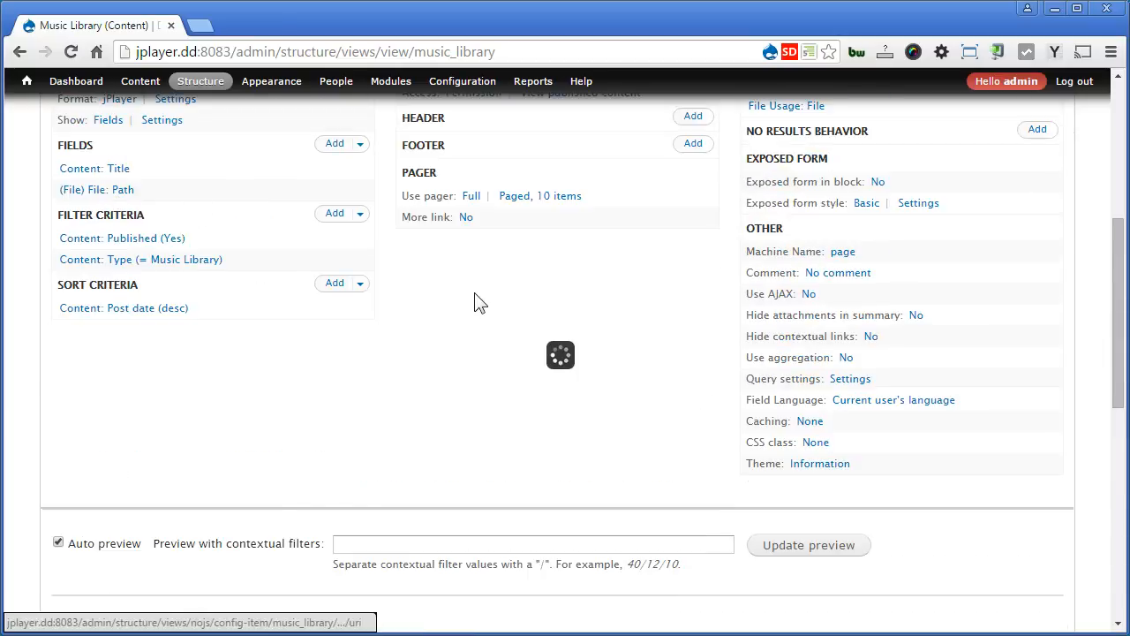
# Step: Label the File: Path field 'hidden' and exclude it from display
pyautogui.click(98, 189)
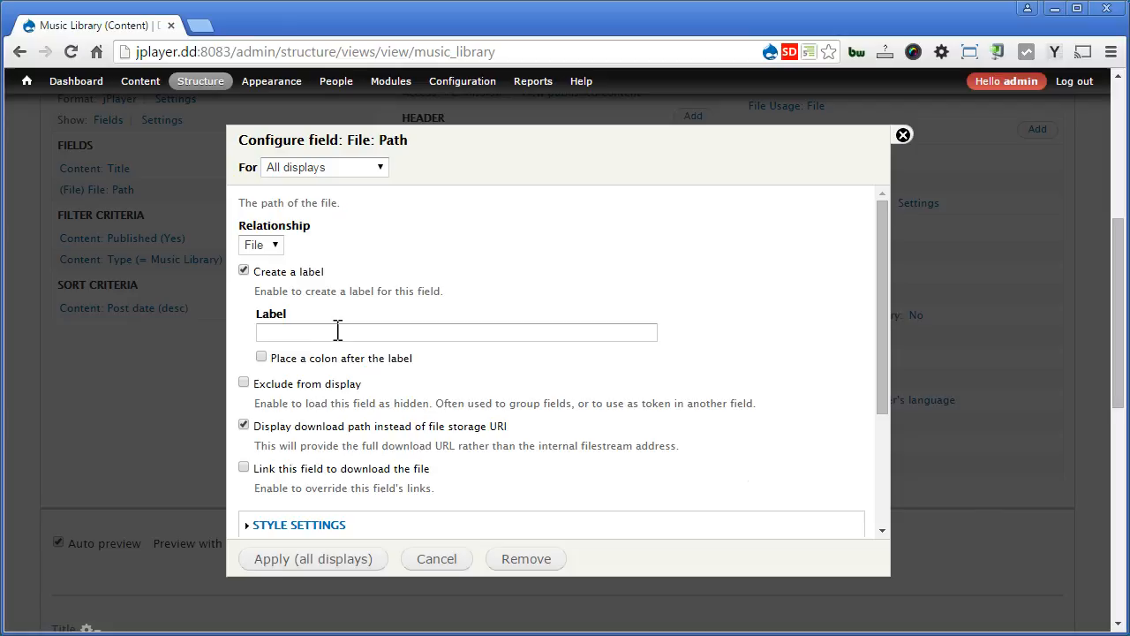
pyautogui.write('hidde')
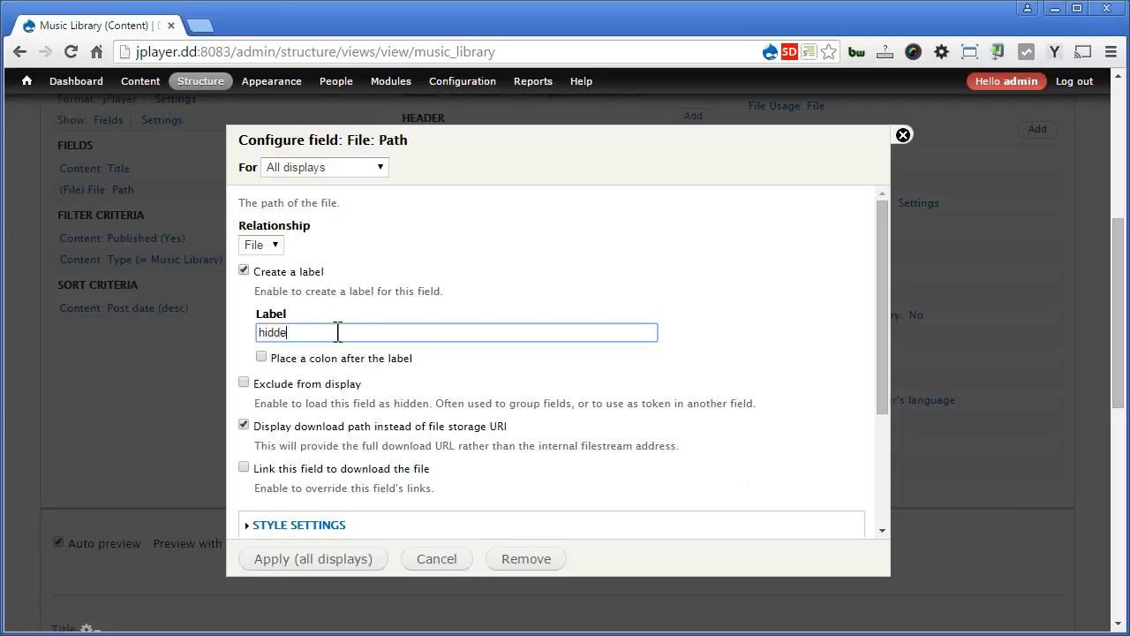
pyautogui.click(243, 382)
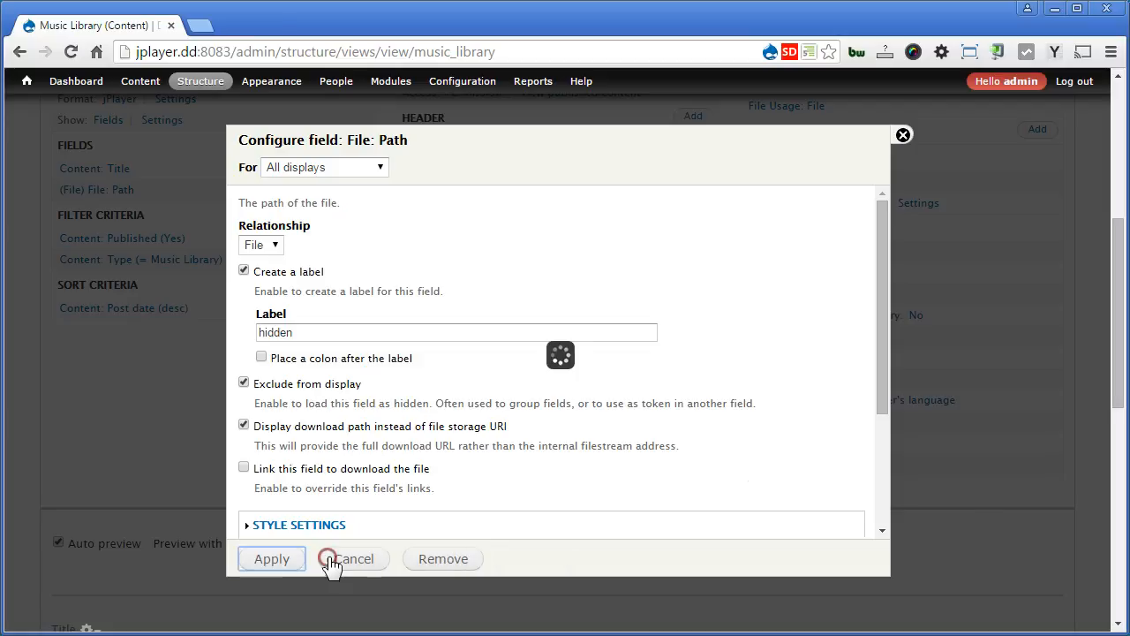
pyautogui.click(271, 558)
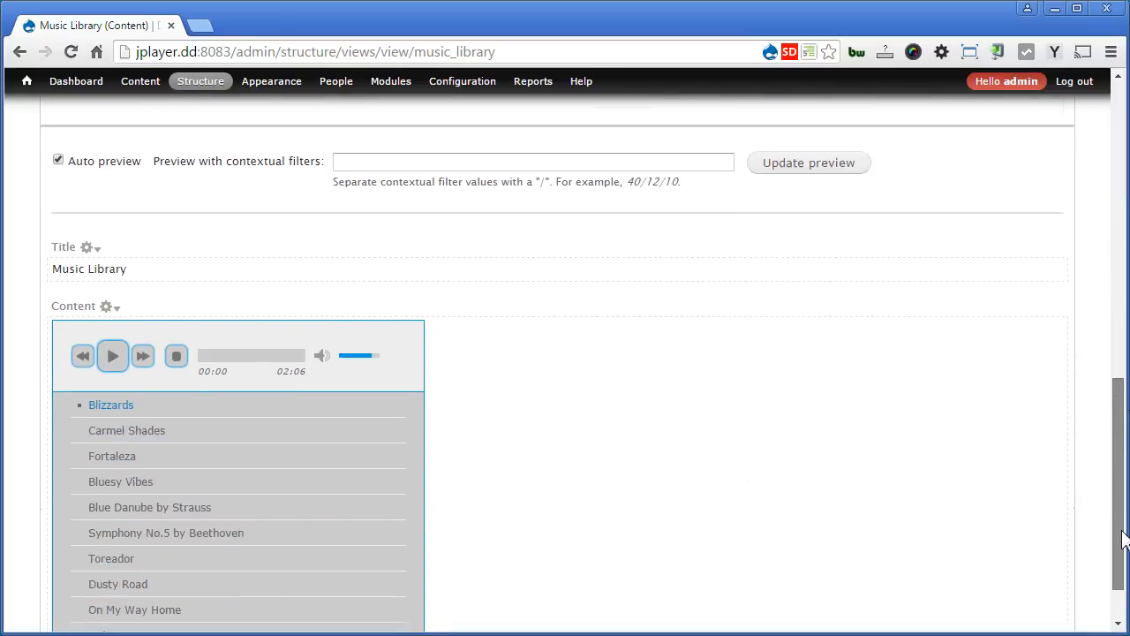
pyautogui.scroll(-3)
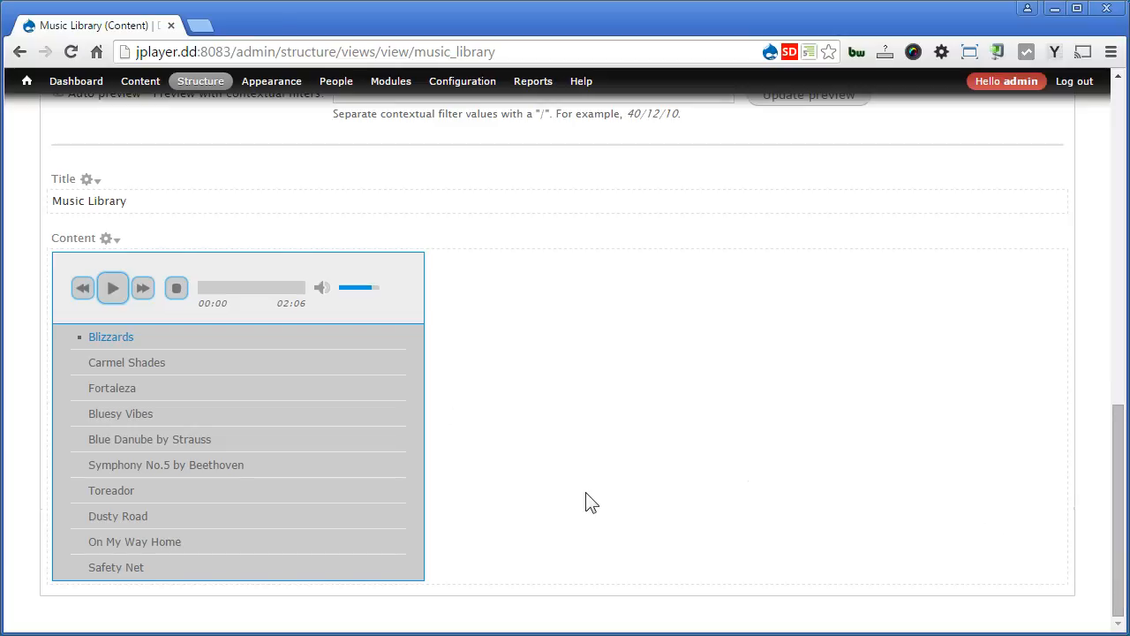
pyautogui.moveTo(625, 490)
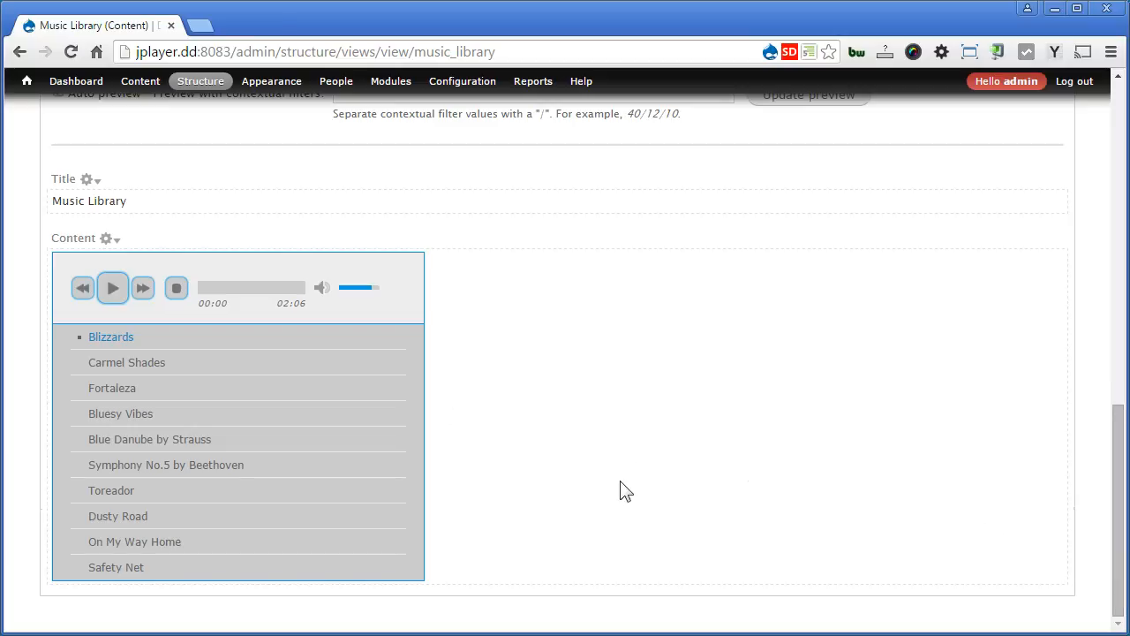
pyautogui.click(112, 288)
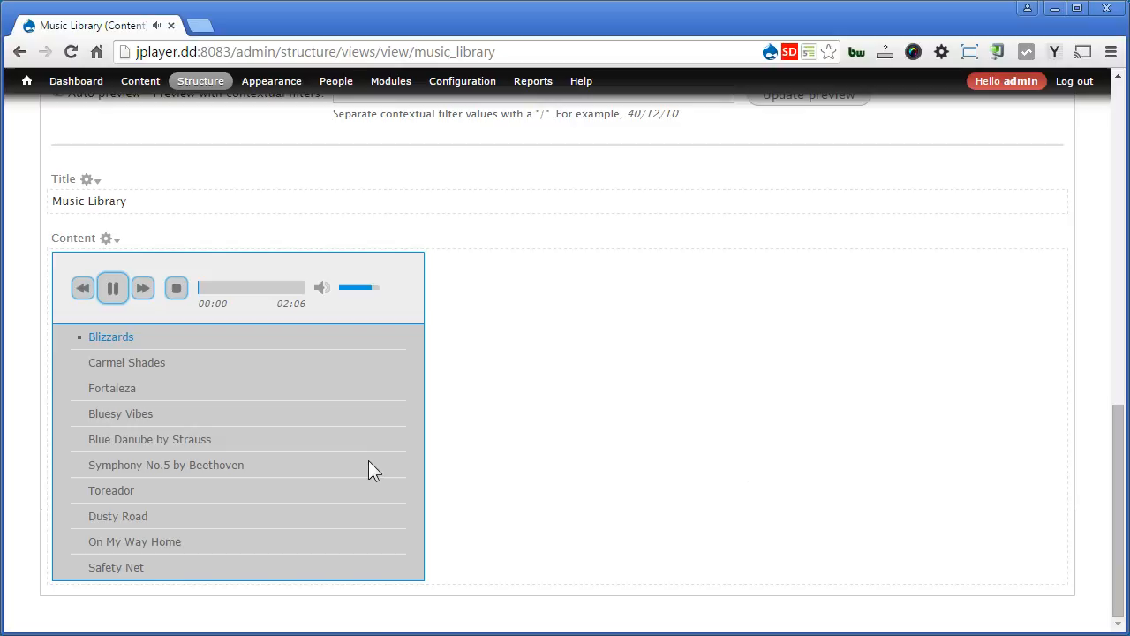
pyautogui.click(116, 567)
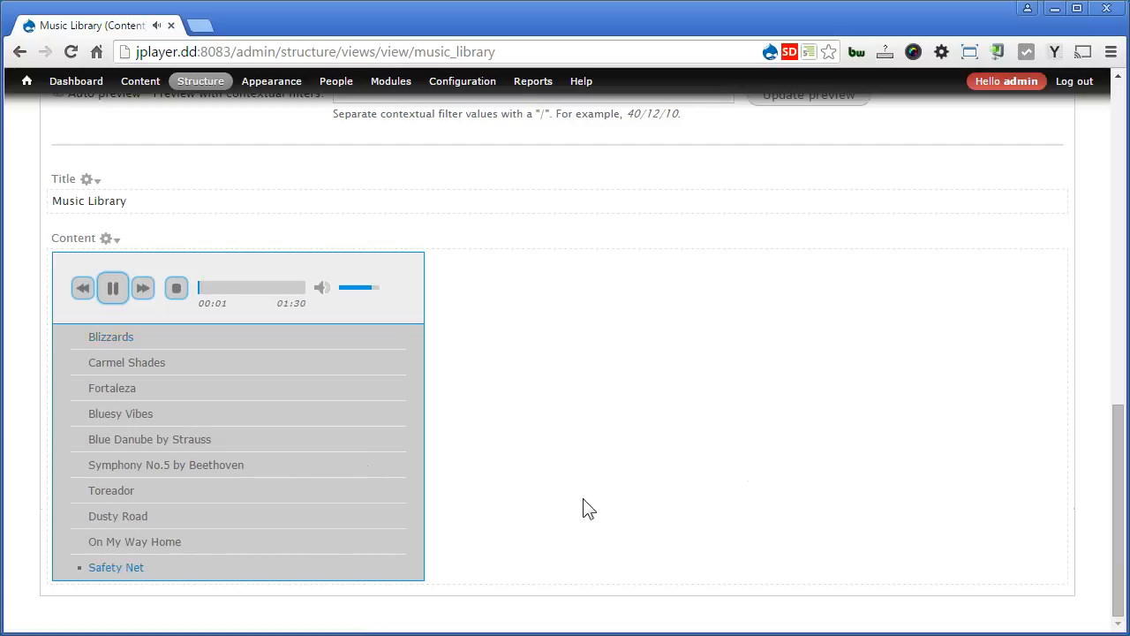
pyautogui.moveTo(219, 240)
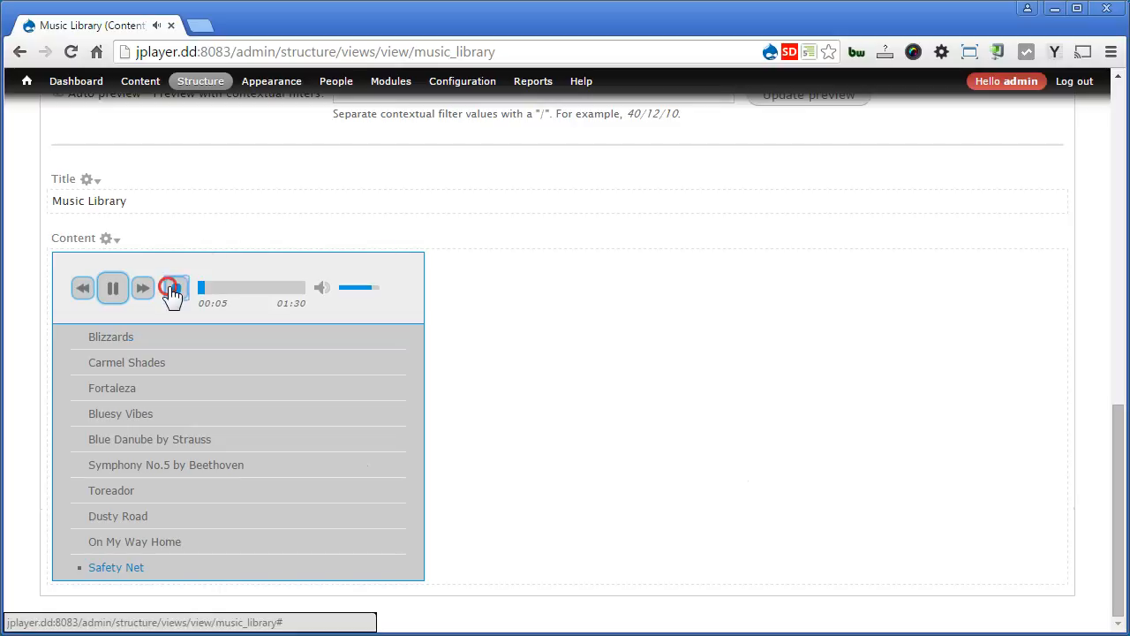
pyautogui.click(173, 288)
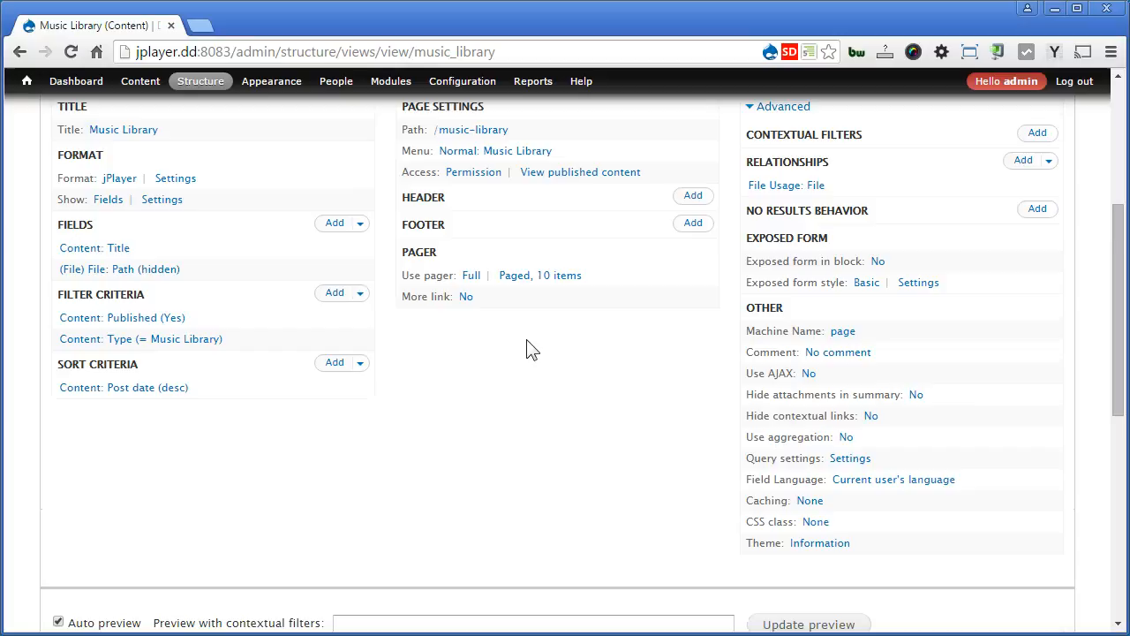
pyautogui.moveTo(334, 295)
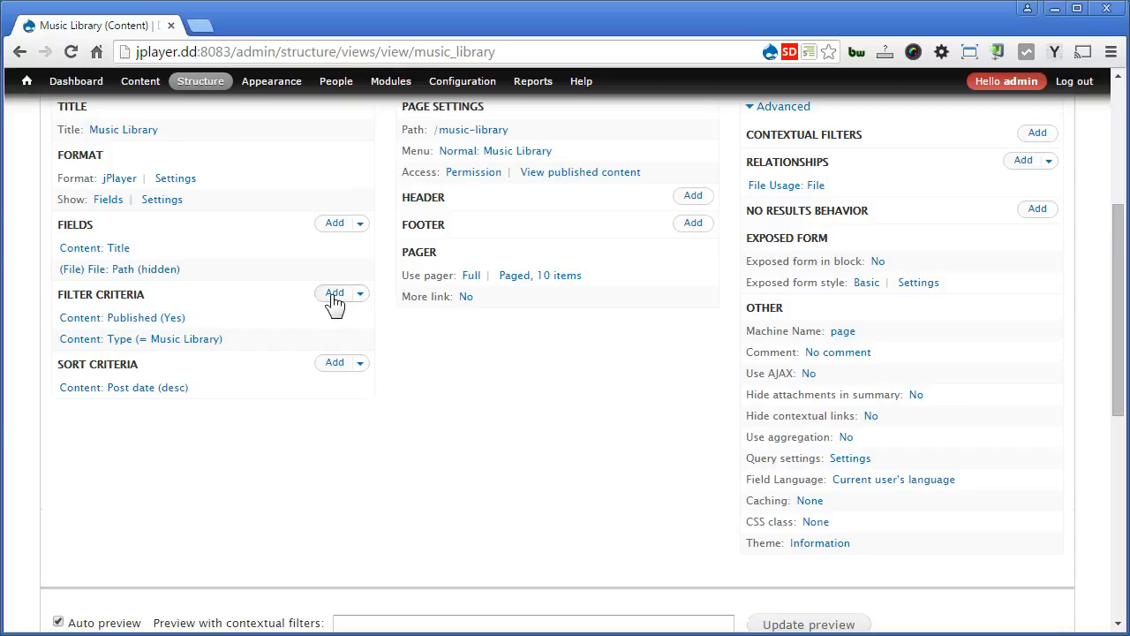
# Step: Add the Content: Music Genre filter found by searching 'music', dismissing its empty settings dialog
pyautogui.click(333, 294)
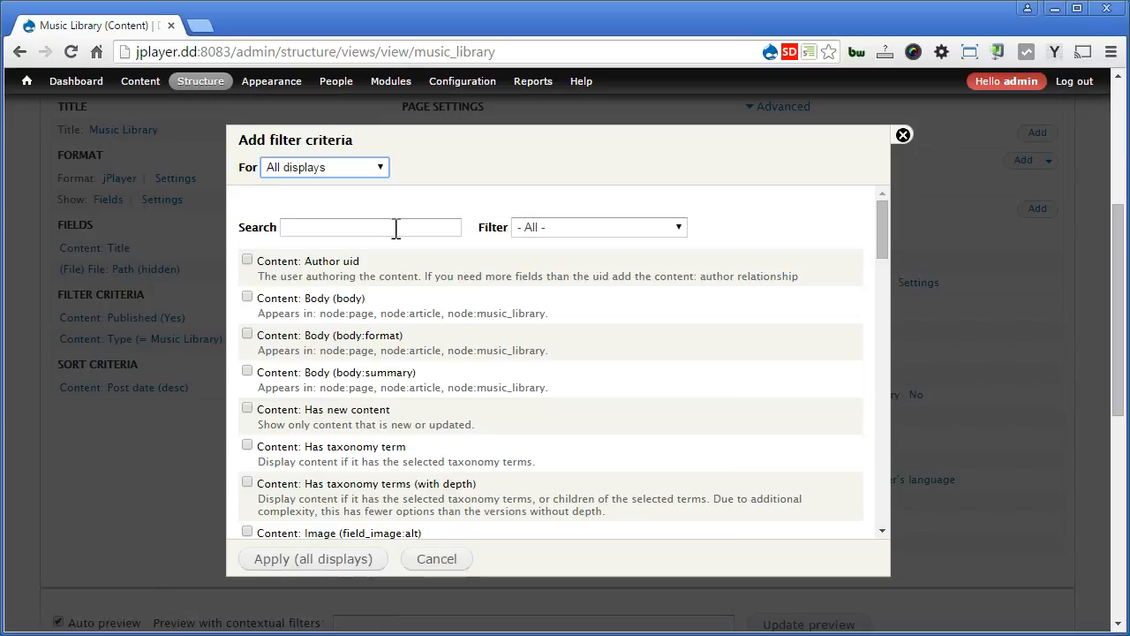
pyautogui.click(370, 227)
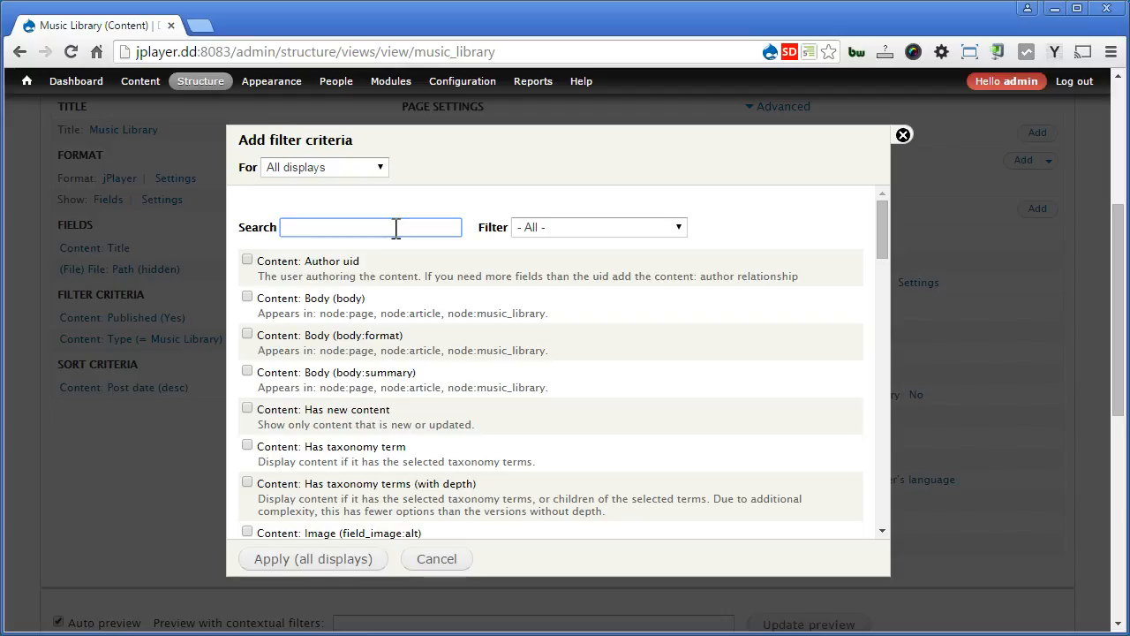
pyautogui.write('music genre')
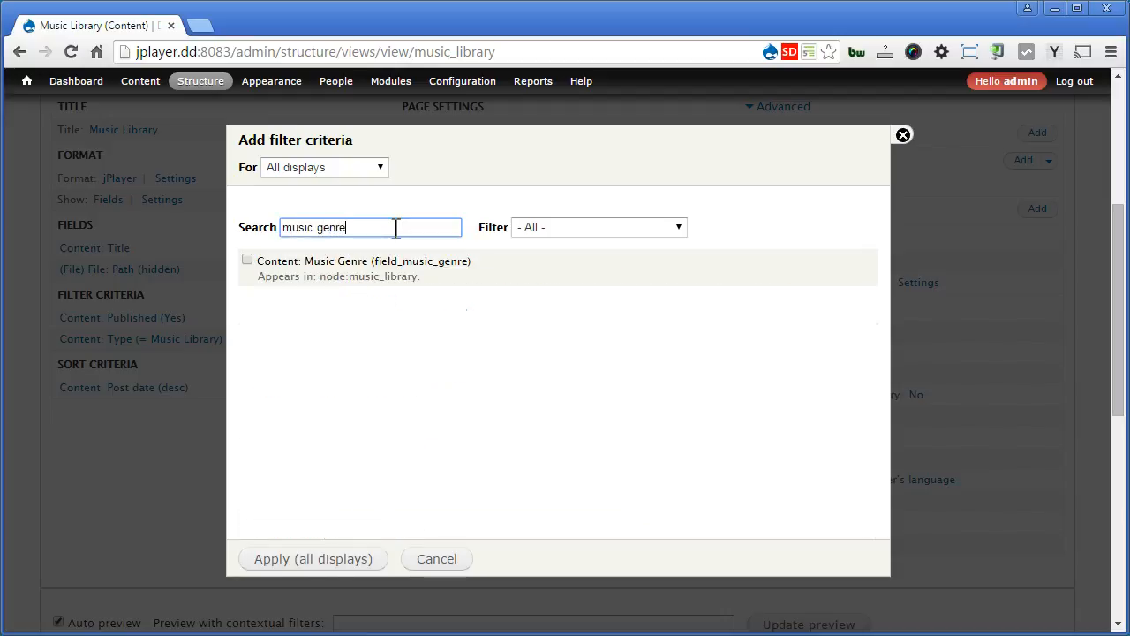
pyautogui.click(248, 259)
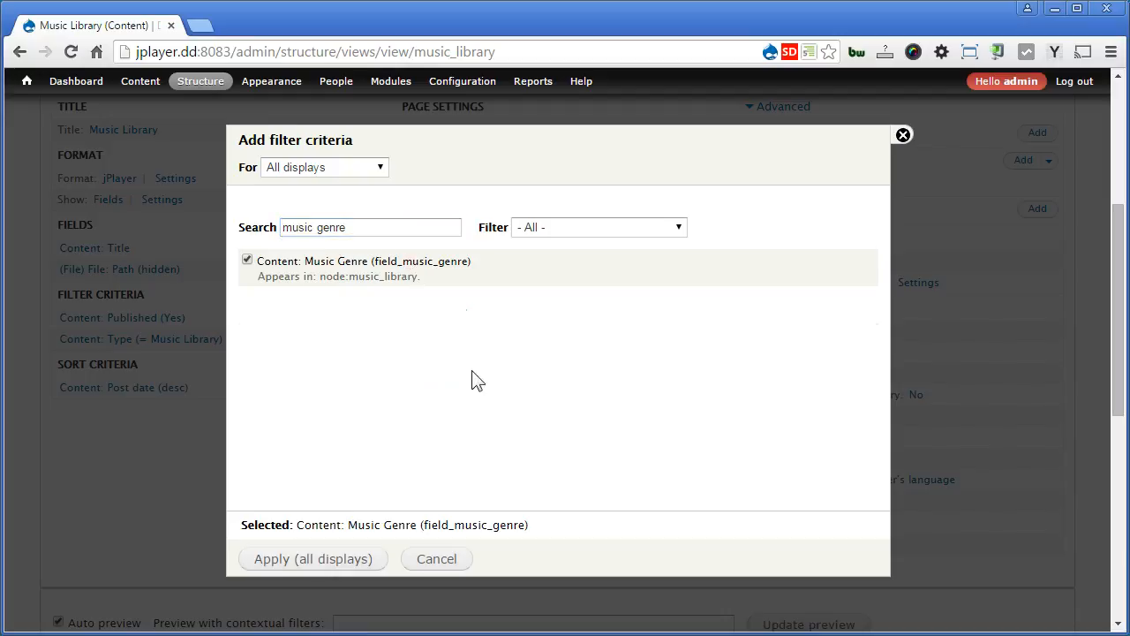
pyautogui.click(313, 558)
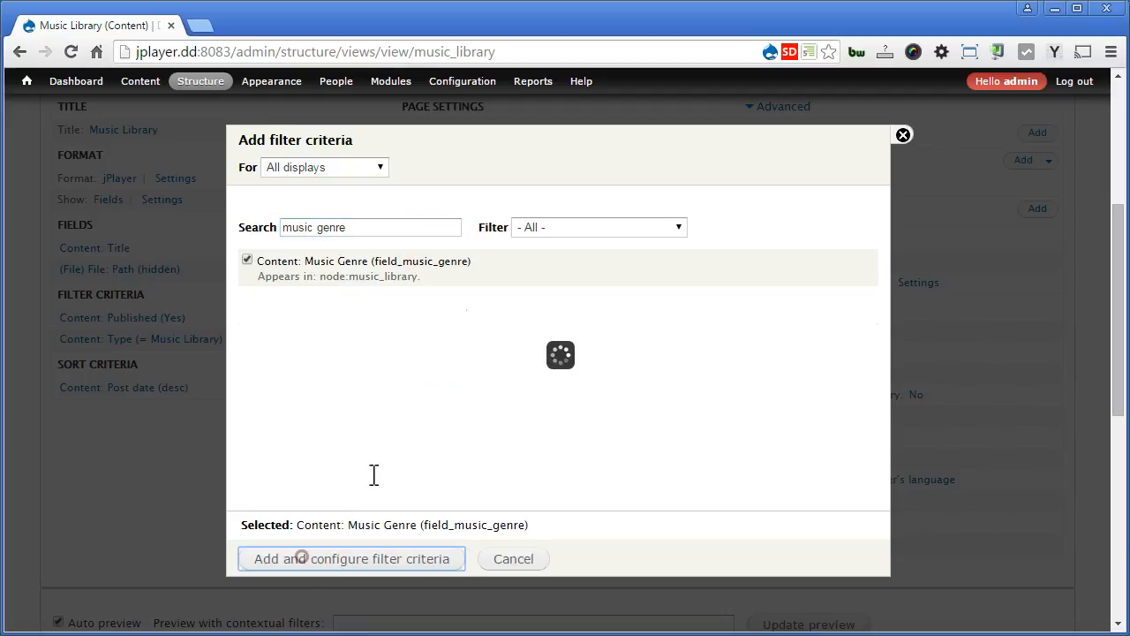
pyautogui.click(351, 558)
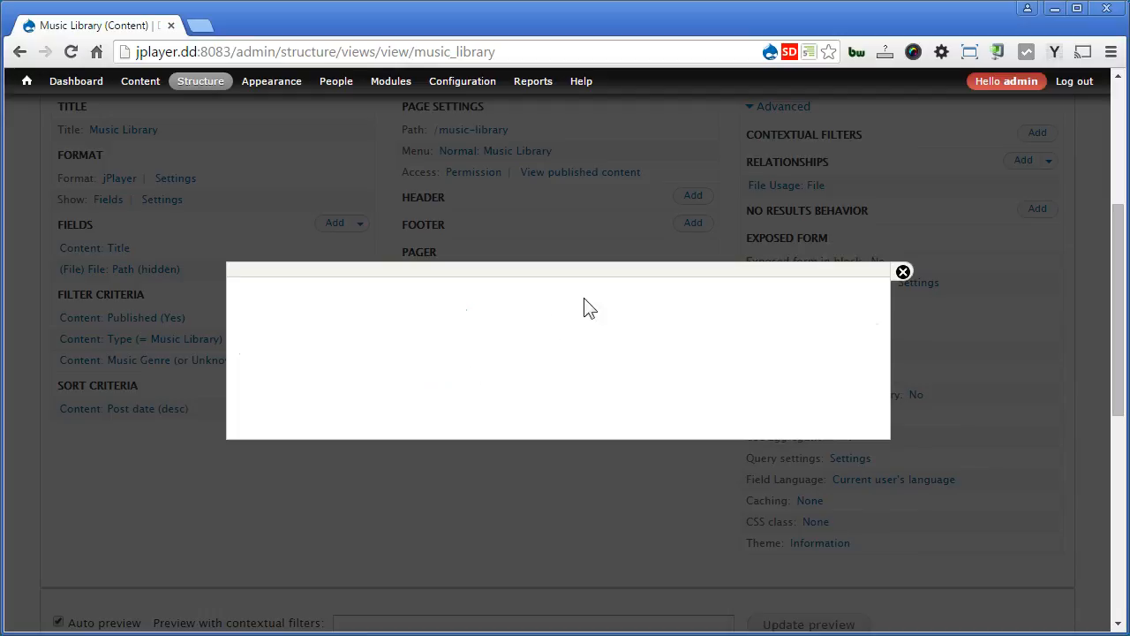
pyautogui.click(903, 271)
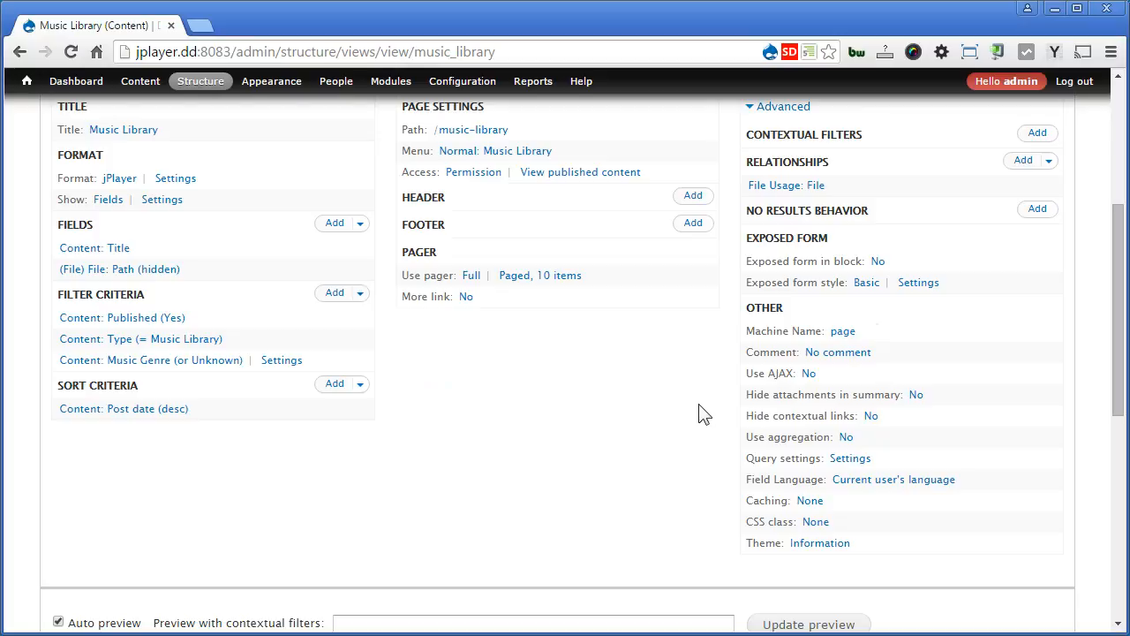
pyautogui.moveTo(598, 390)
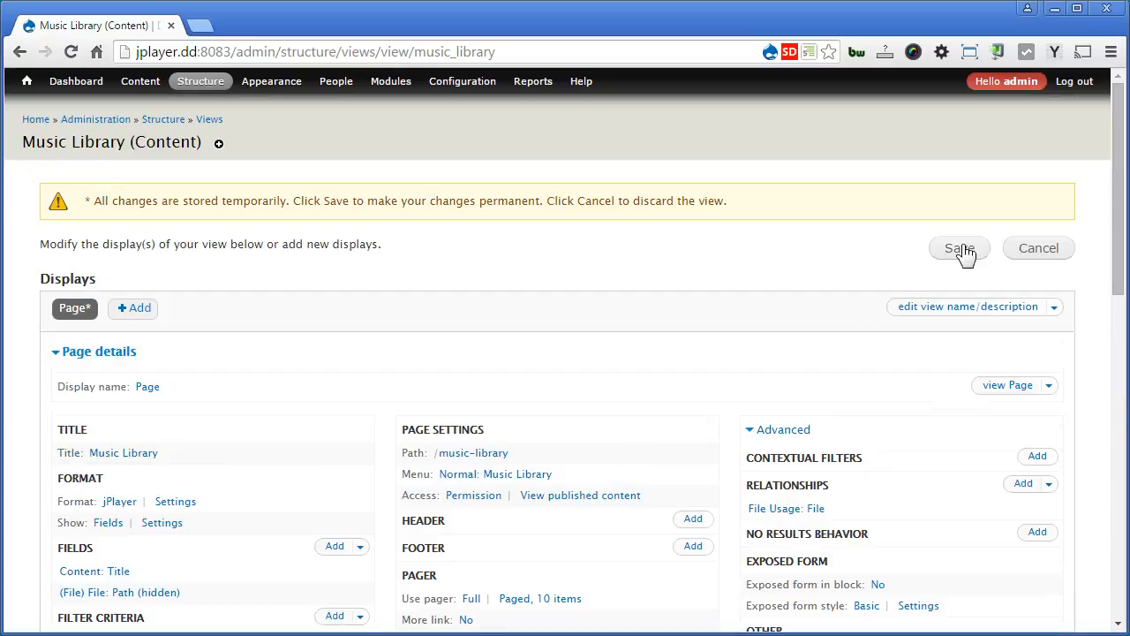
# Step: Cancel editing the Music Library view, discarding the pending Music Genre filter
pyautogui.click(959, 248)
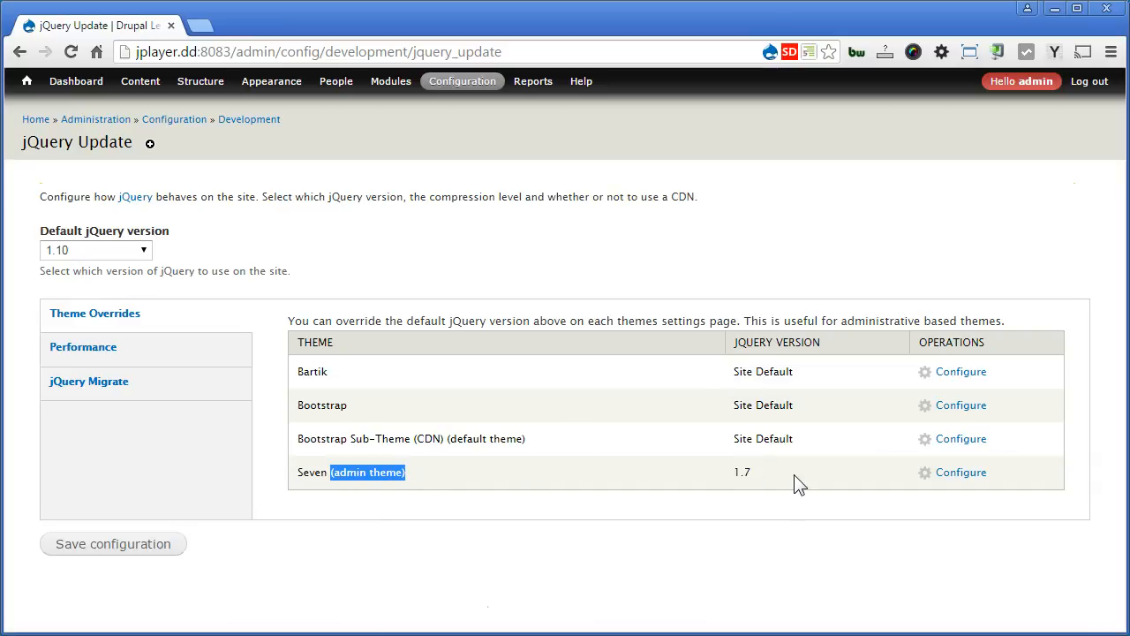
# Step: Set the Seven theme's jQuery version to Site default (1.10) and save the configuration
pyautogui.click(961, 471)
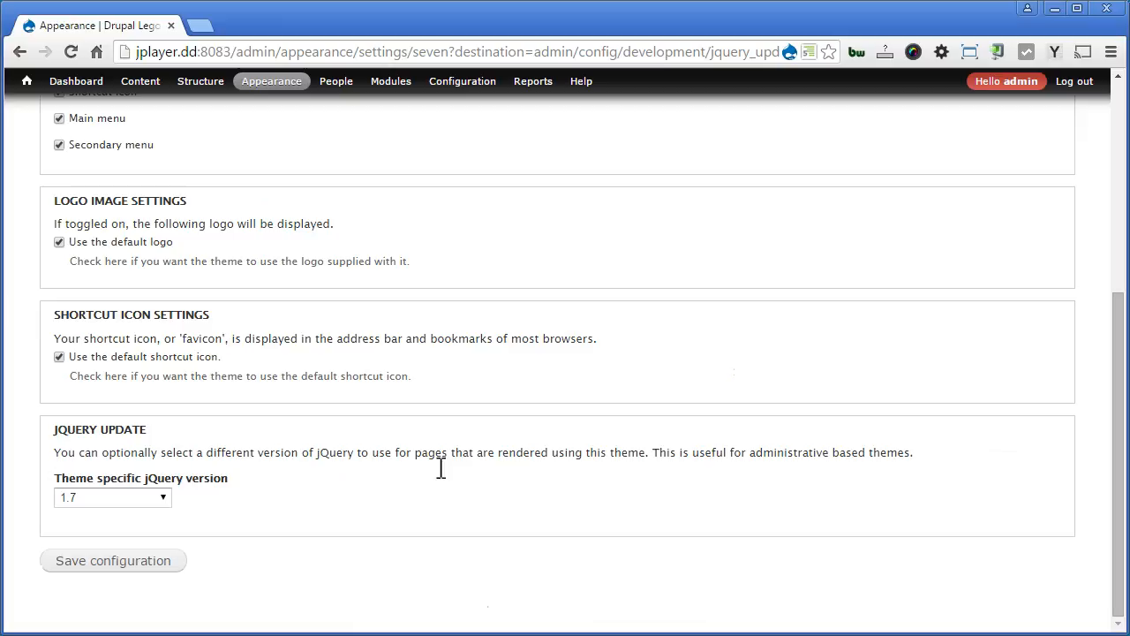
pyautogui.click(112, 496)
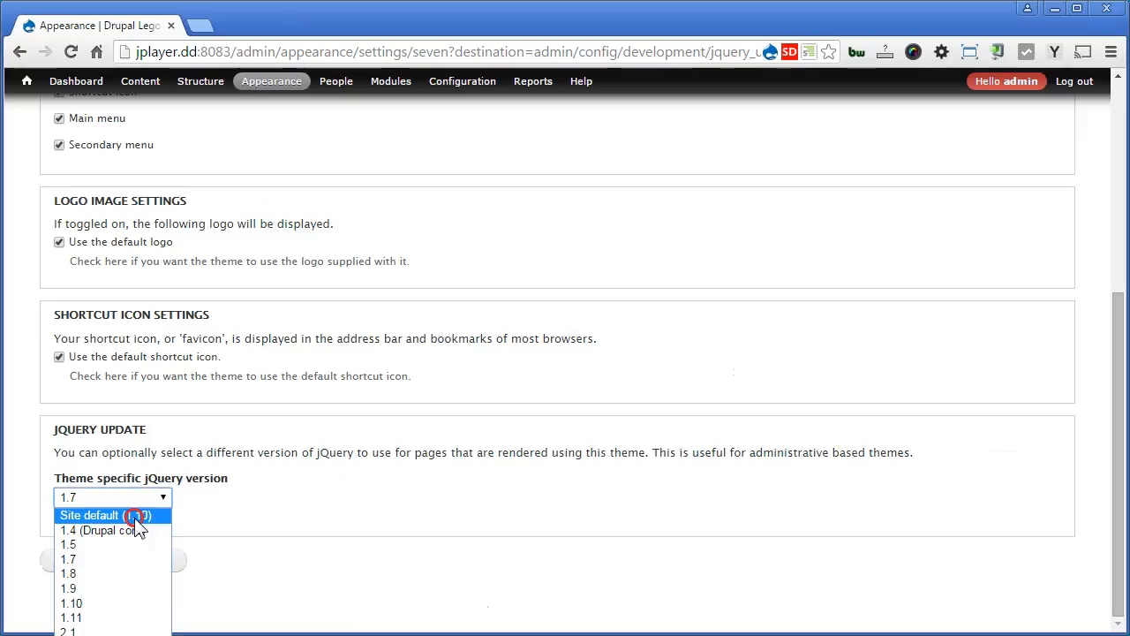
pyautogui.click(105, 515)
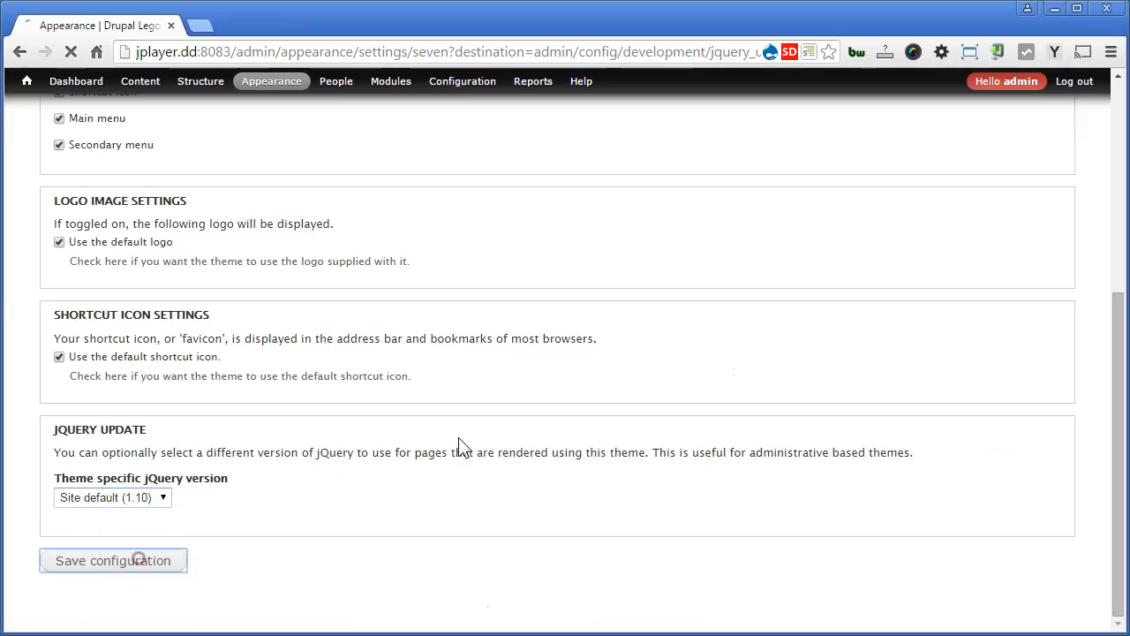
pyautogui.click(112, 560)
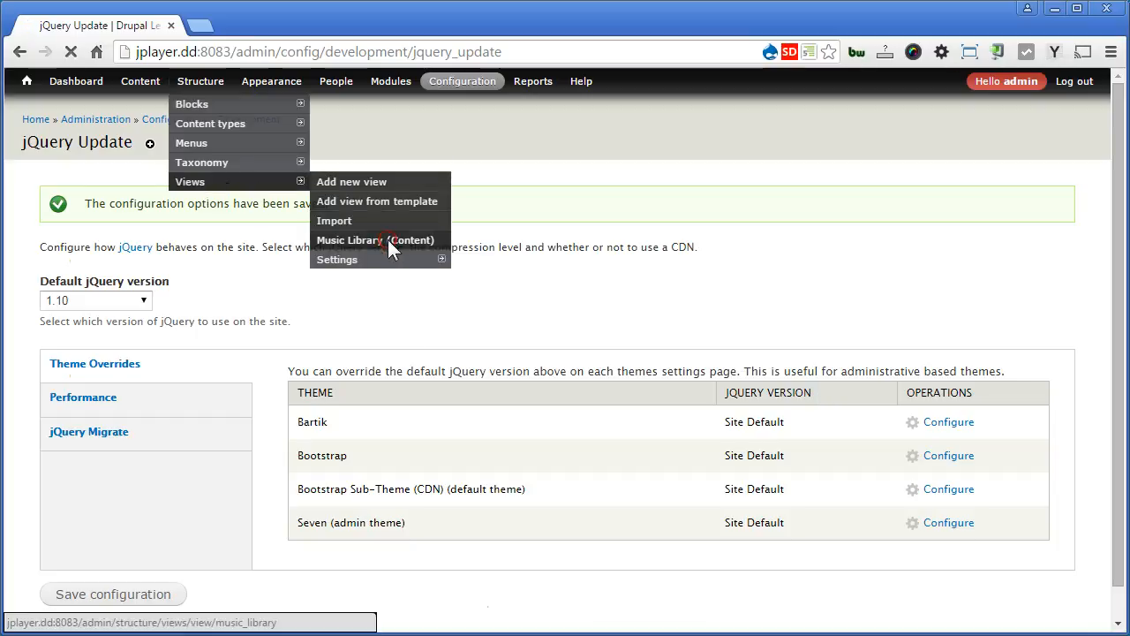
# Step: Open the Music Library view and add the Music Genre filter found by searching 'genre'
pyautogui.click(376, 240)
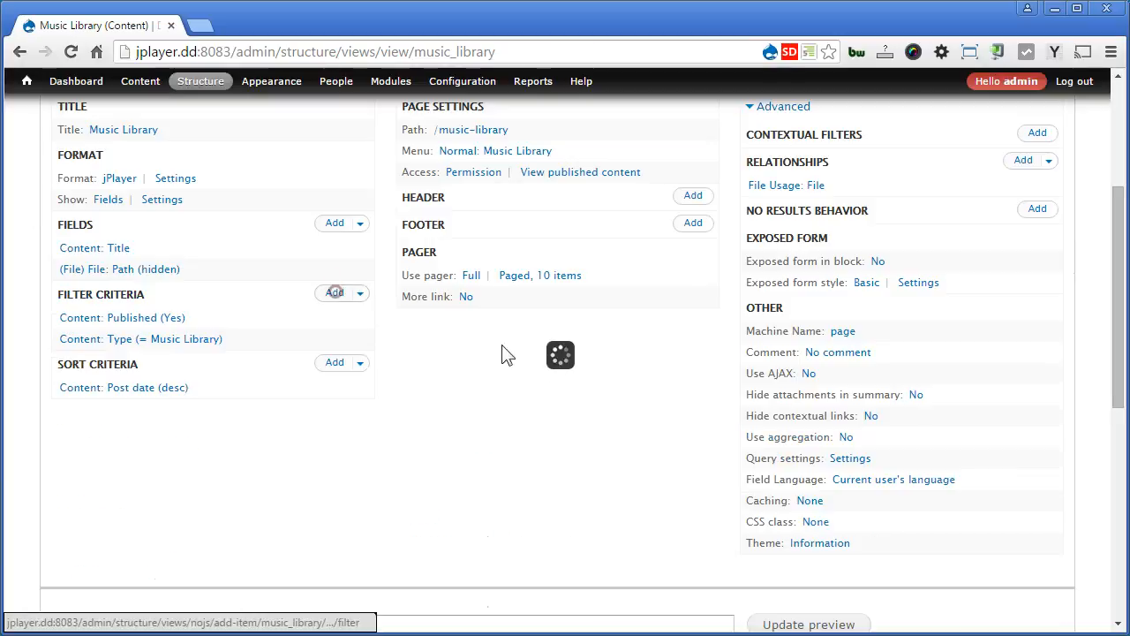
pyautogui.click(334, 292)
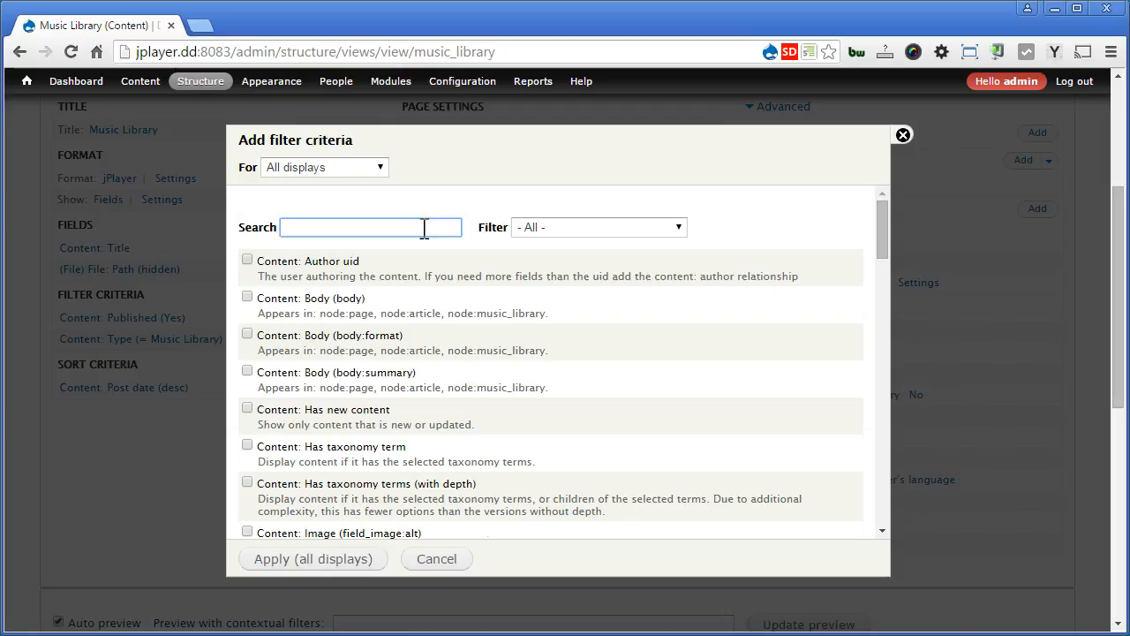
pyautogui.write('genre')
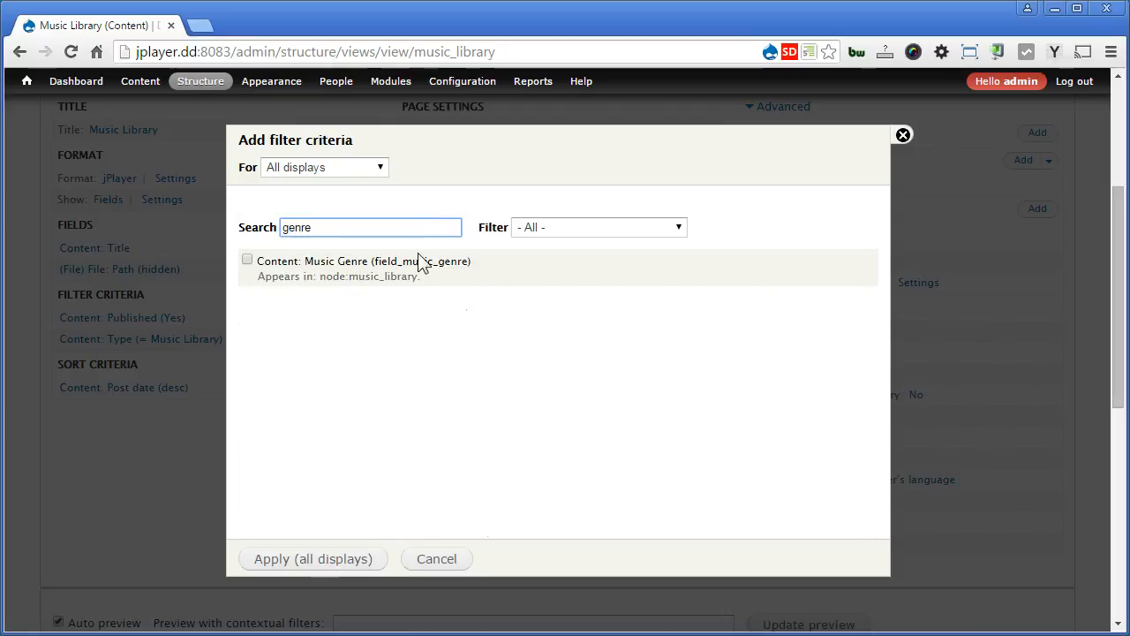
pyautogui.click(248, 259)
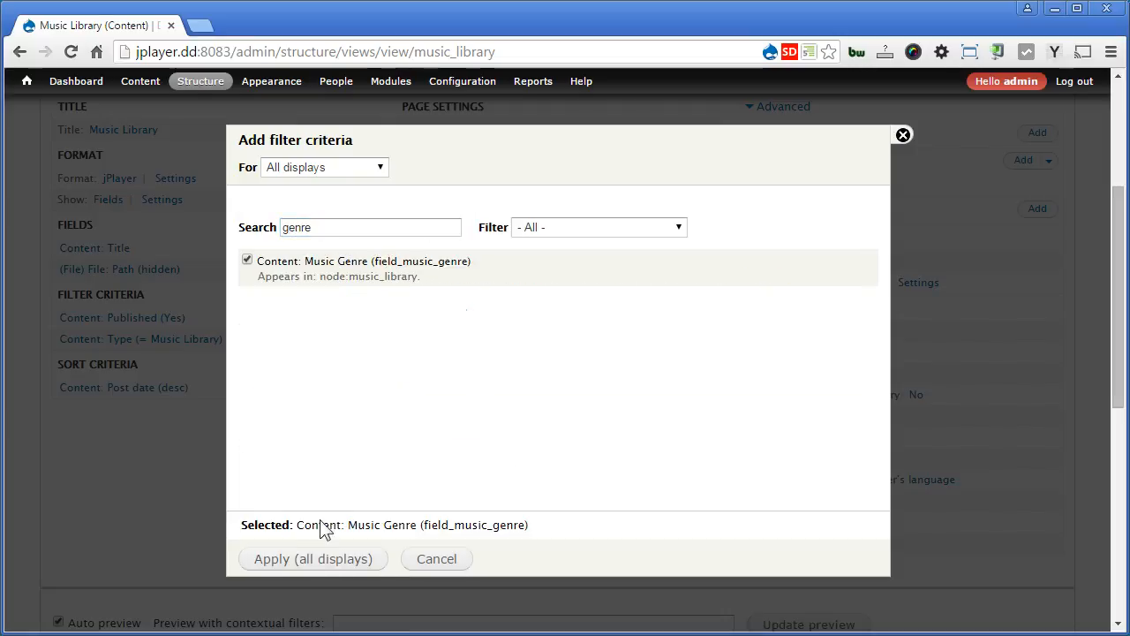
pyautogui.click(313, 558)
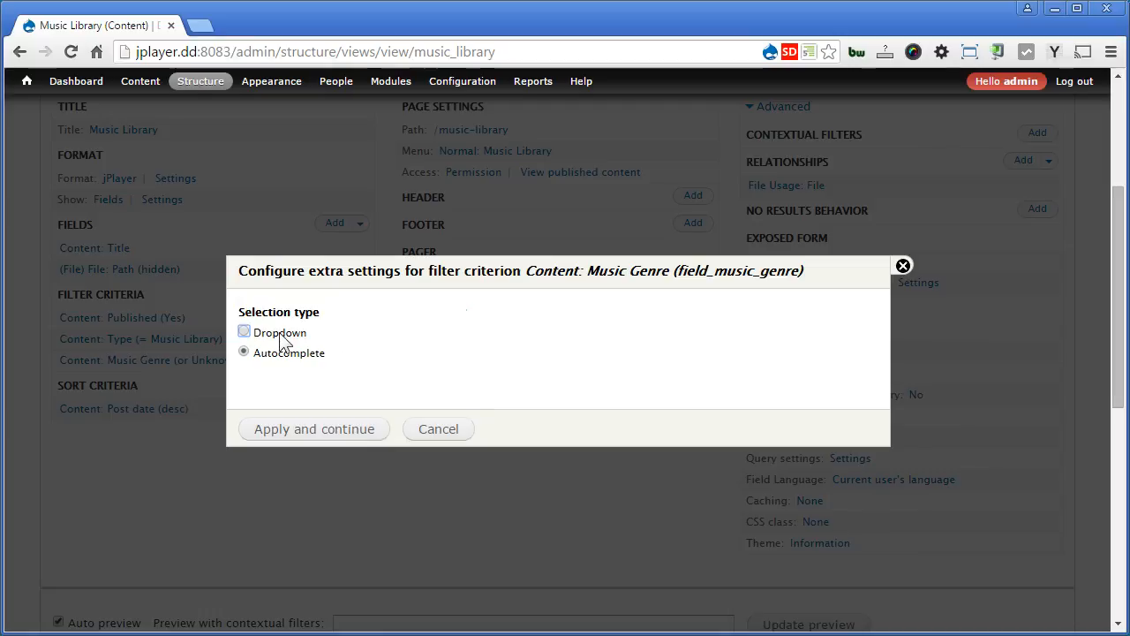
# Step: Make the Music Genre filter a dropdown and expose it to visitors
pyautogui.click(244, 332)
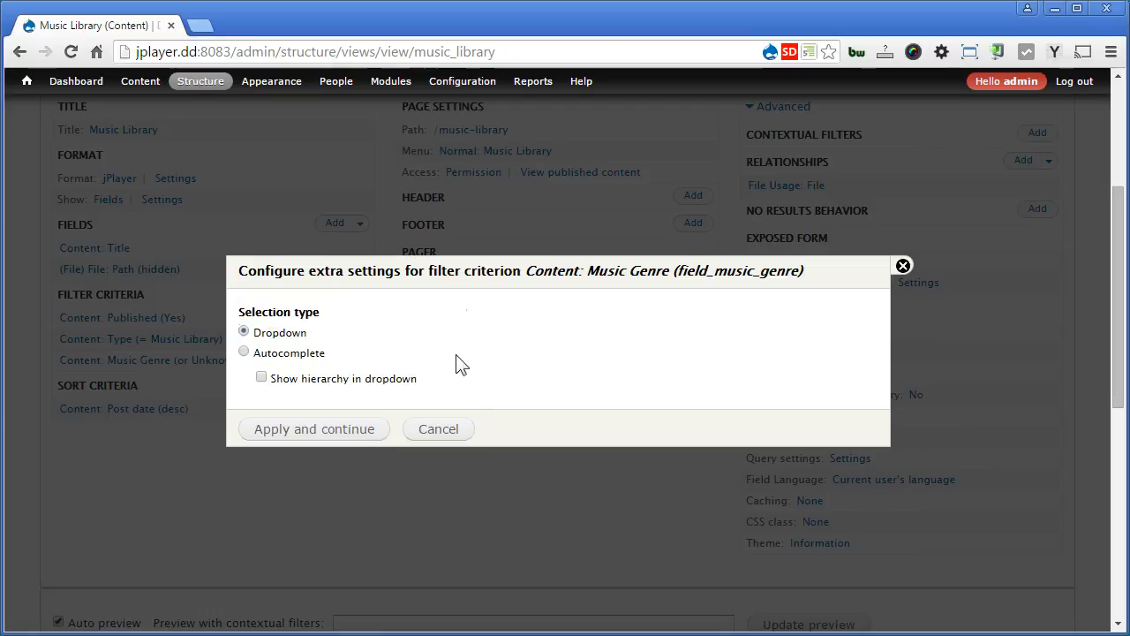
pyautogui.moveTo(331, 440)
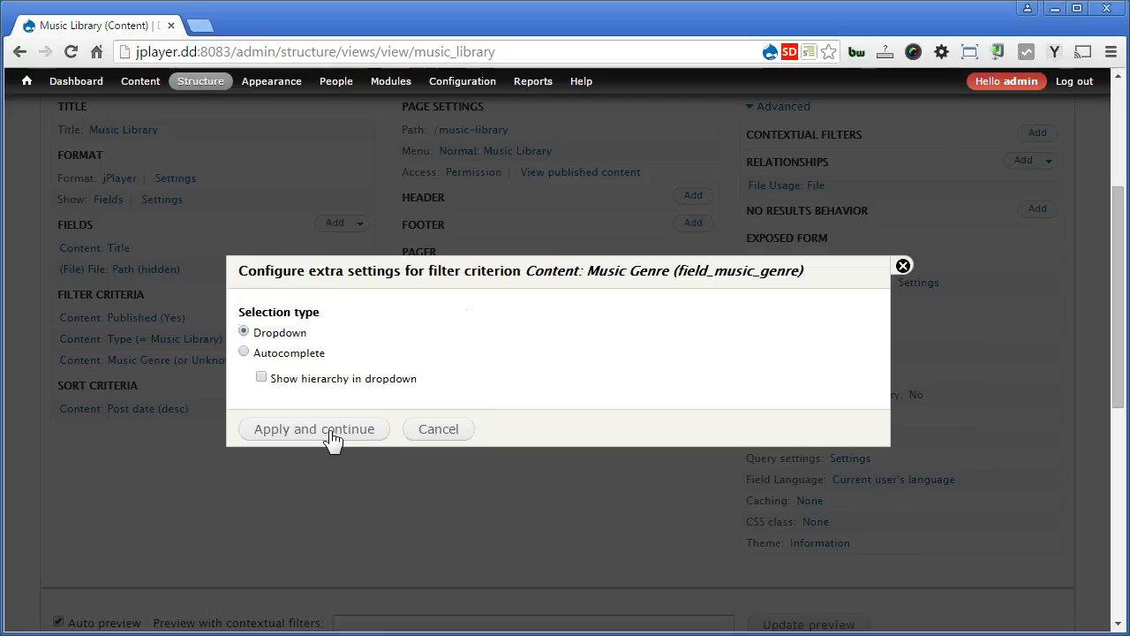
pyautogui.click(313, 428)
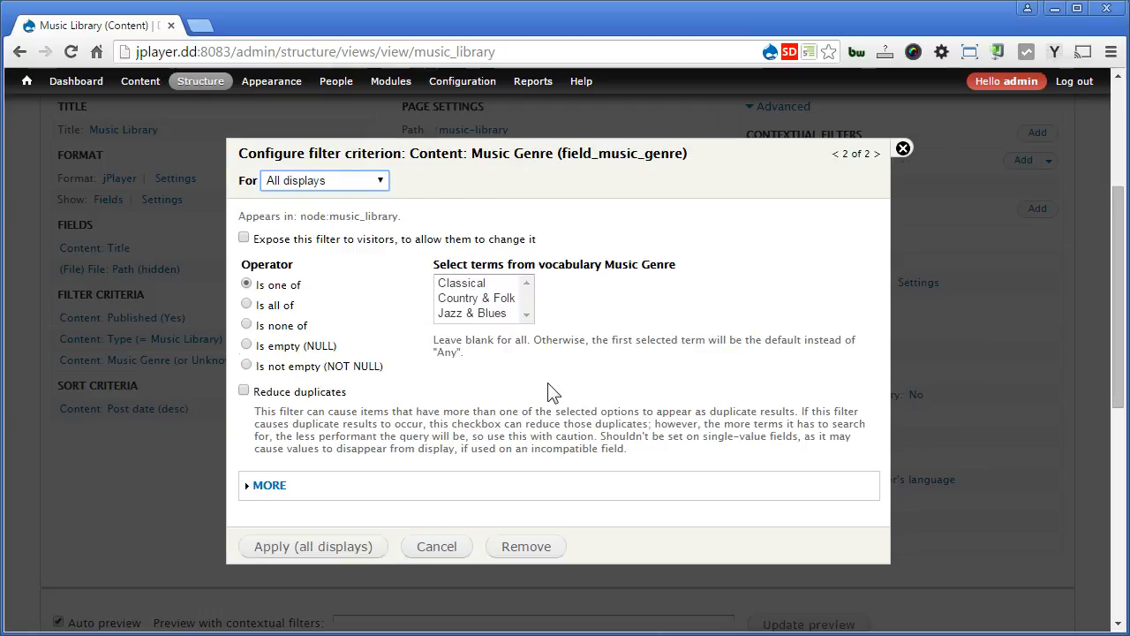
pyautogui.moveTo(369, 254)
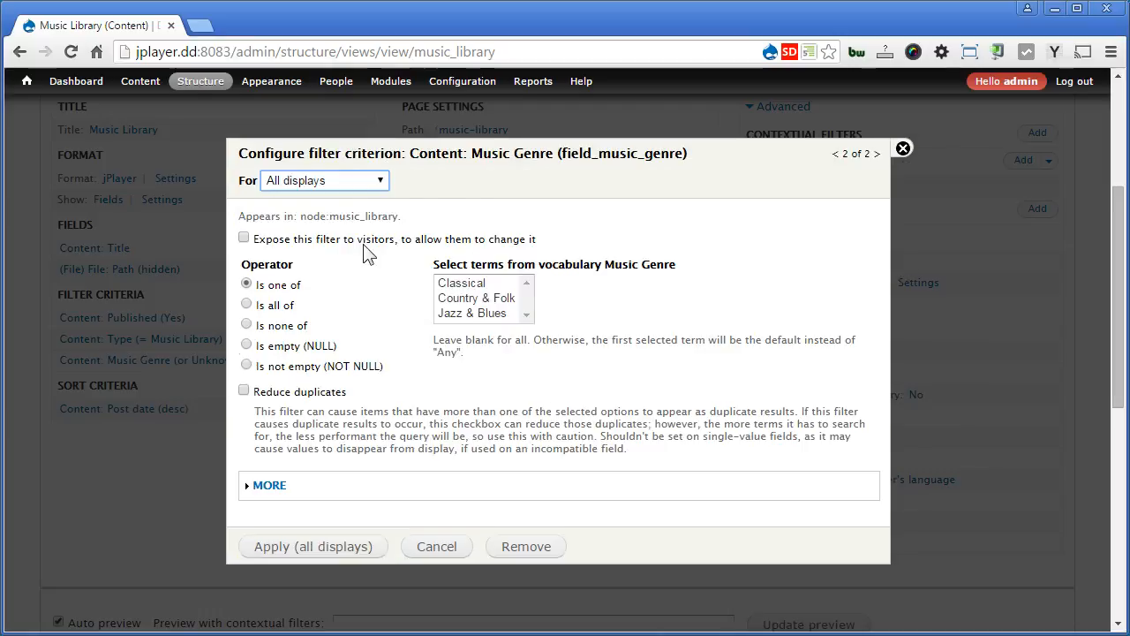
pyautogui.click(244, 237)
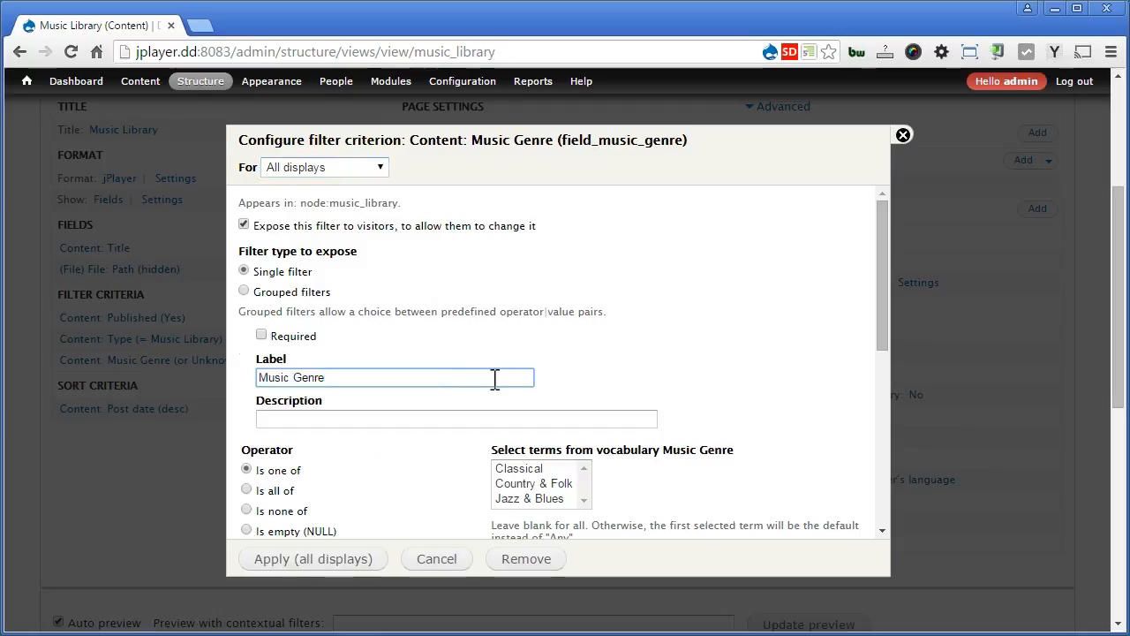
pyautogui.scroll(-3)
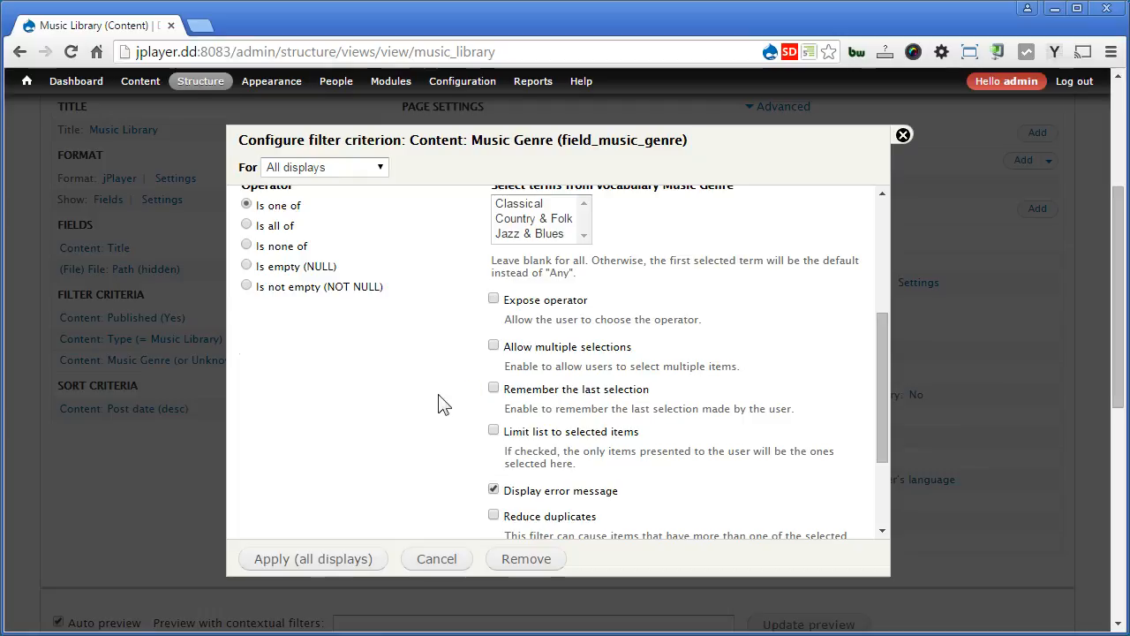
pyautogui.moveTo(526, 358)
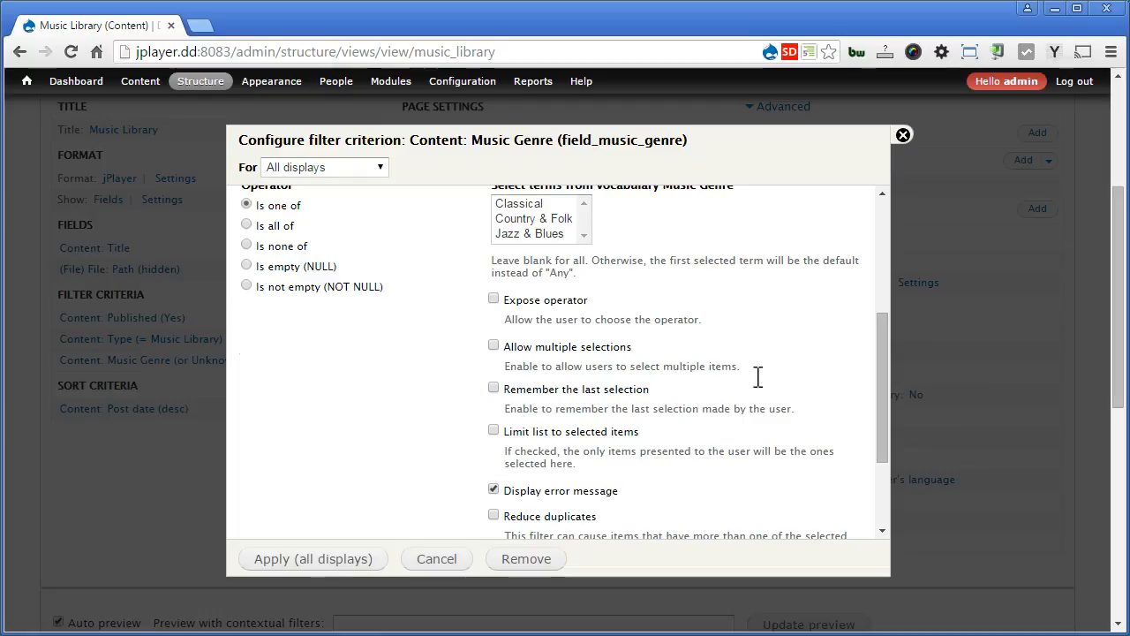
pyautogui.scroll(-3)
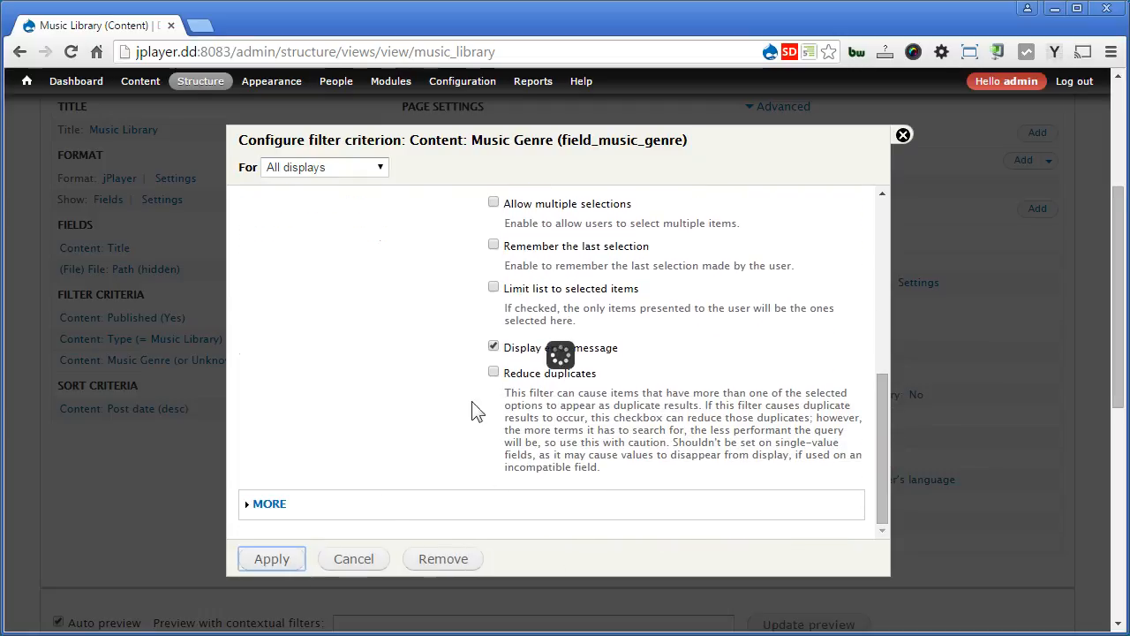
pyautogui.click(271, 558)
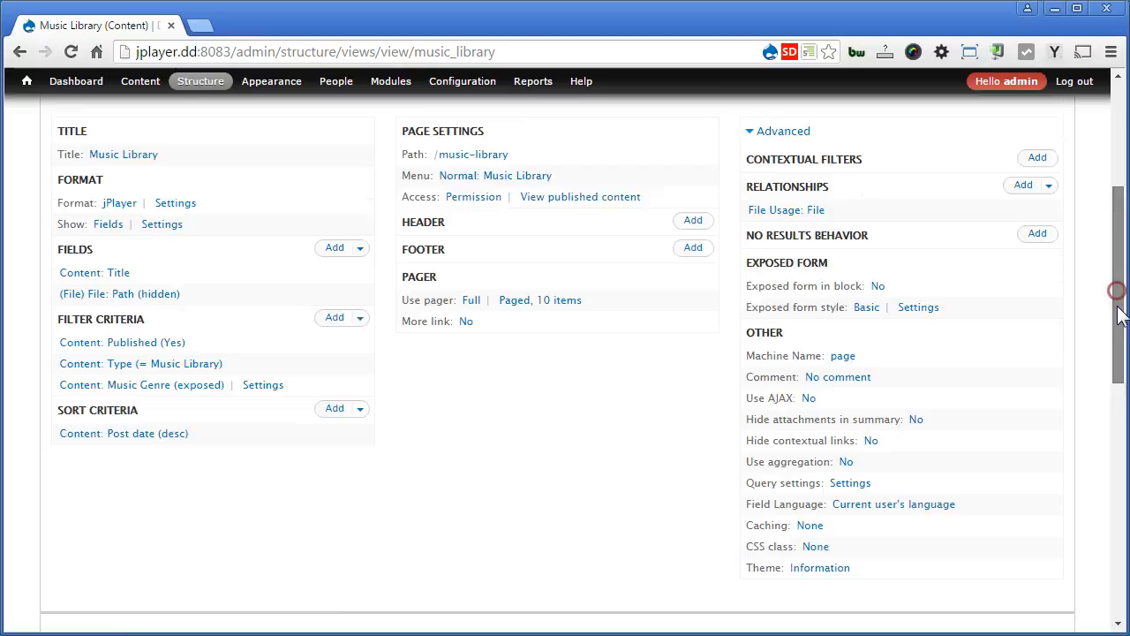
# Step: Filter the preview playlist to Classical tracks
pyautogui.scroll(-3)
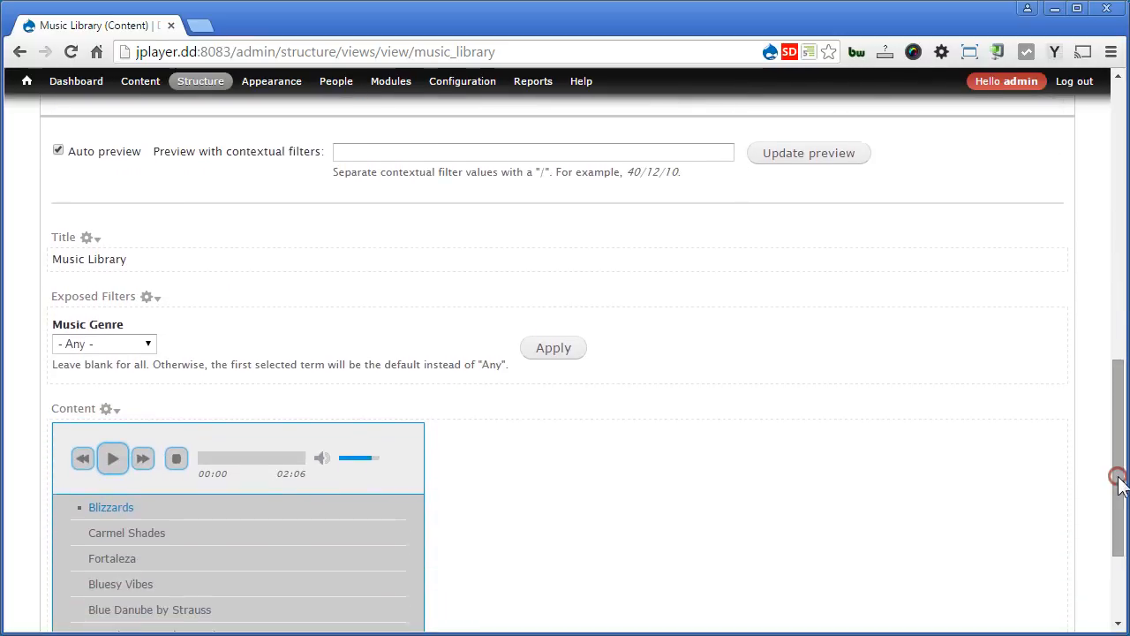
pyautogui.click(103, 344)
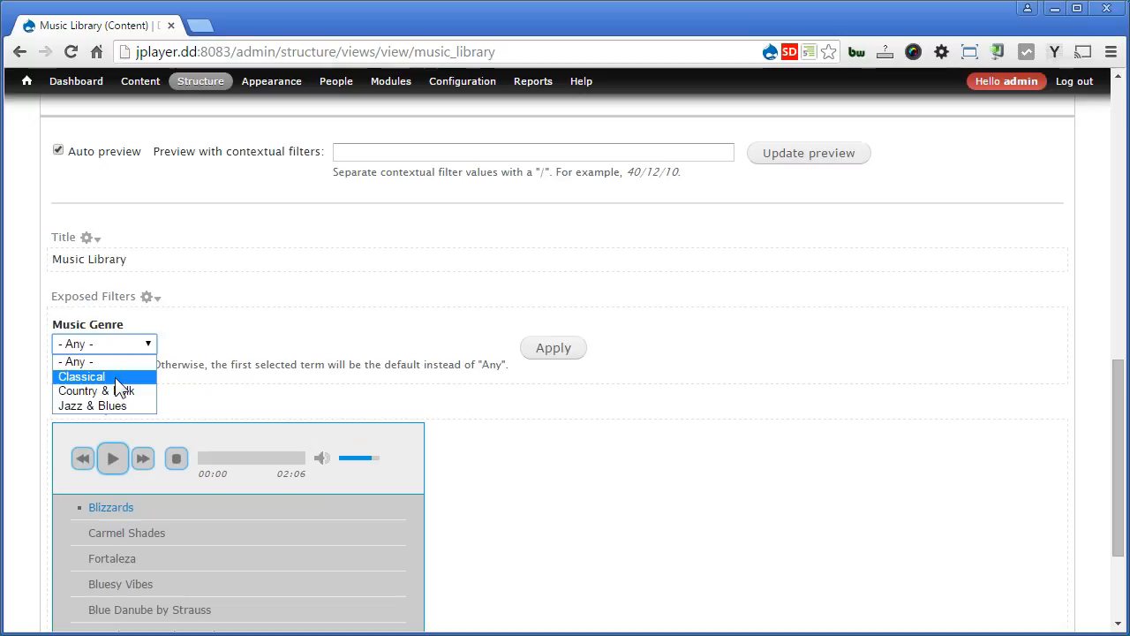
pyautogui.click(80, 376)
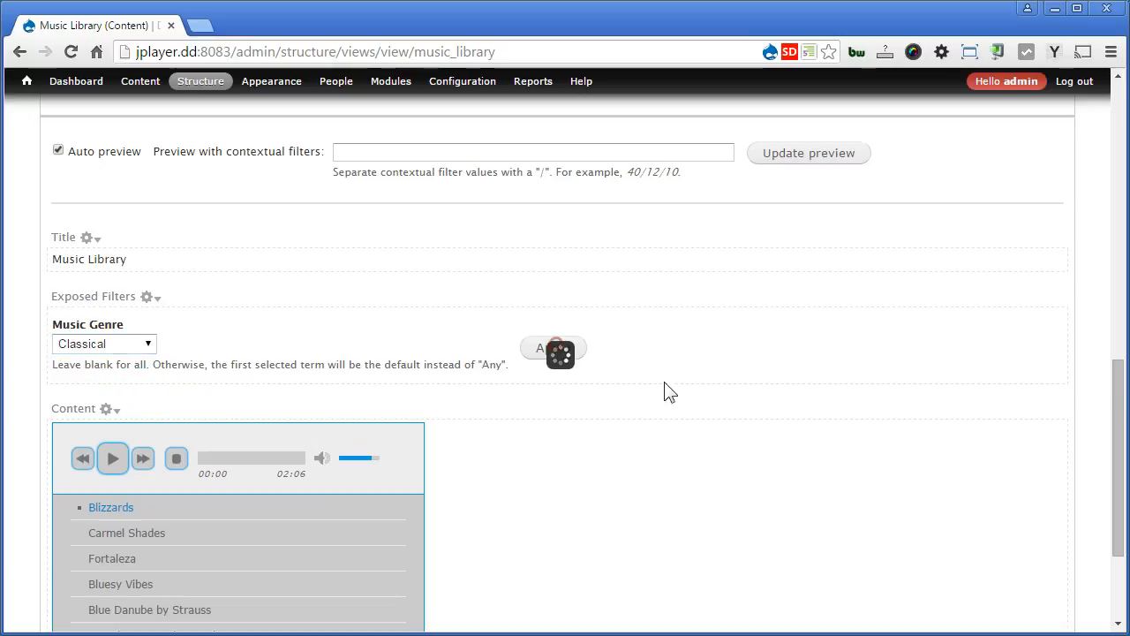
pyautogui.click(552, 347)
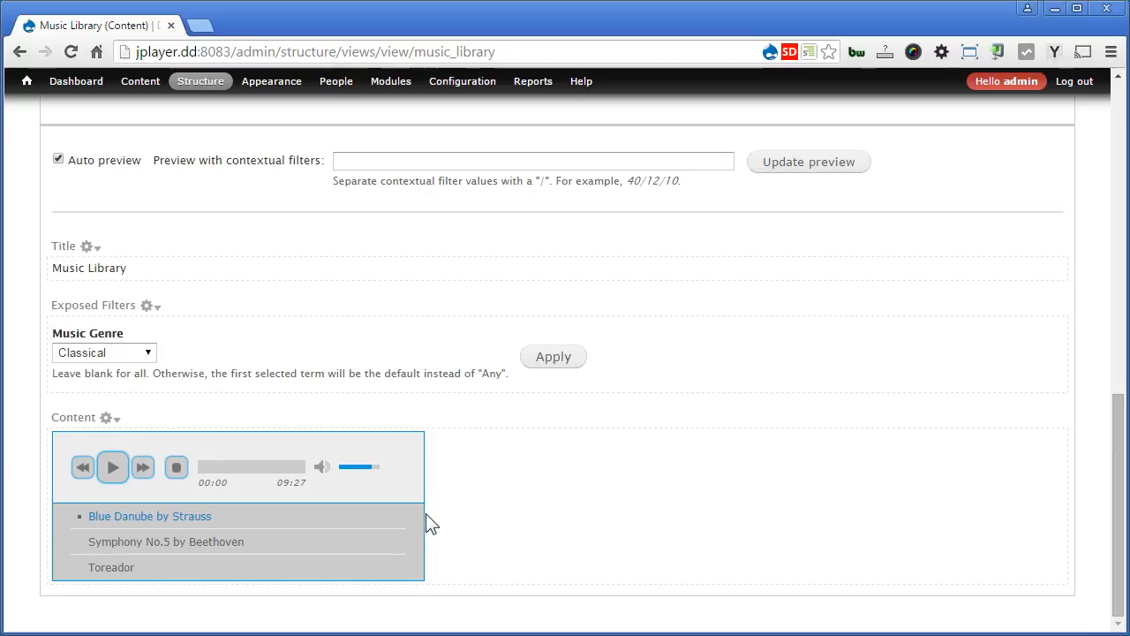
# Step: Switch the preview genre filter to Country & Folk tracks
pyautogui.click(103, 352)
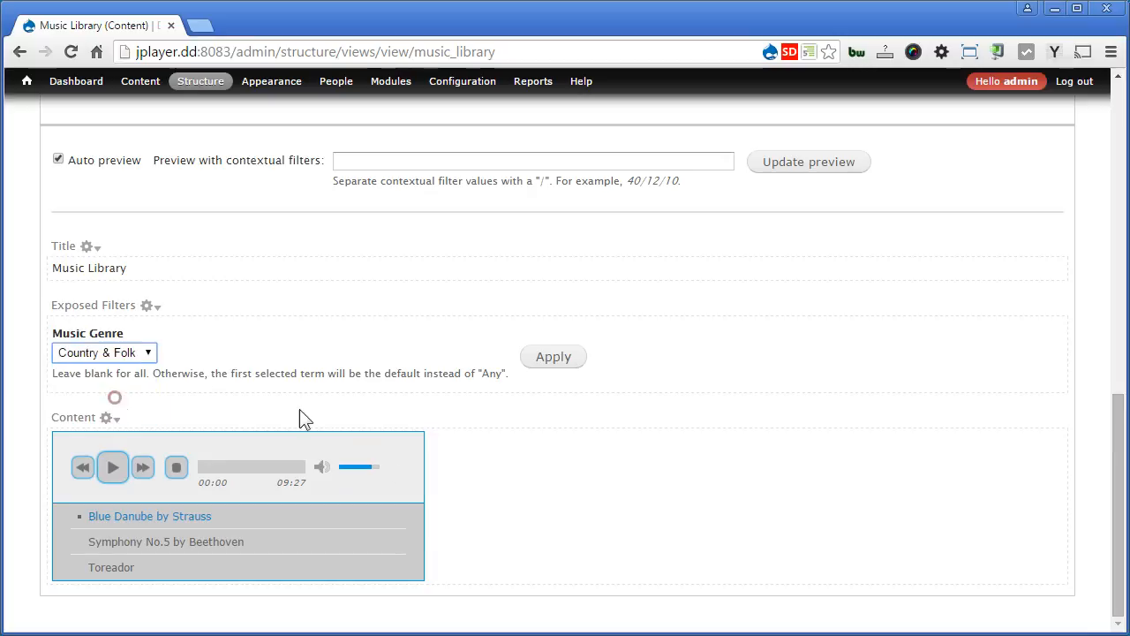
pyautogui.click(552, 355)
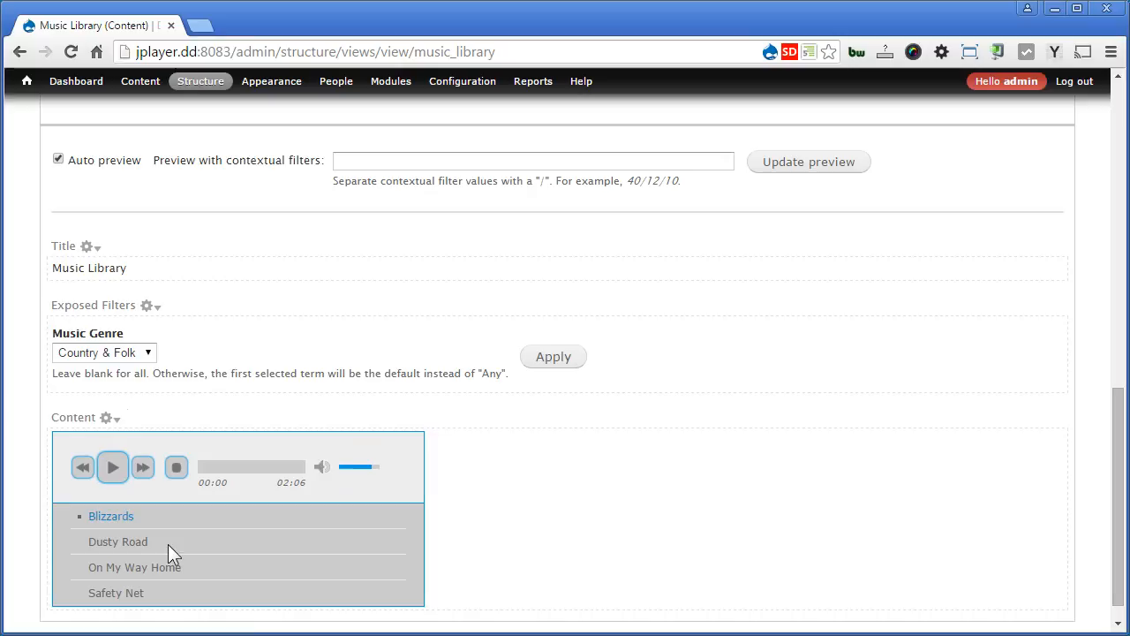
pyautogui.moveTo(442, 520)
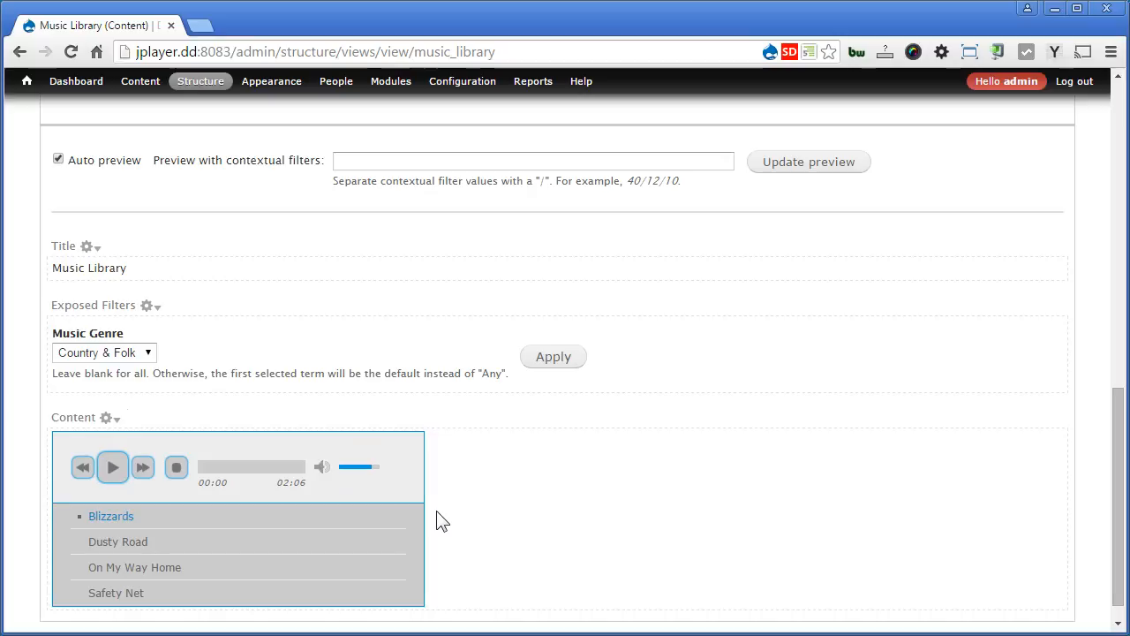
pyautogui.scroll(3)
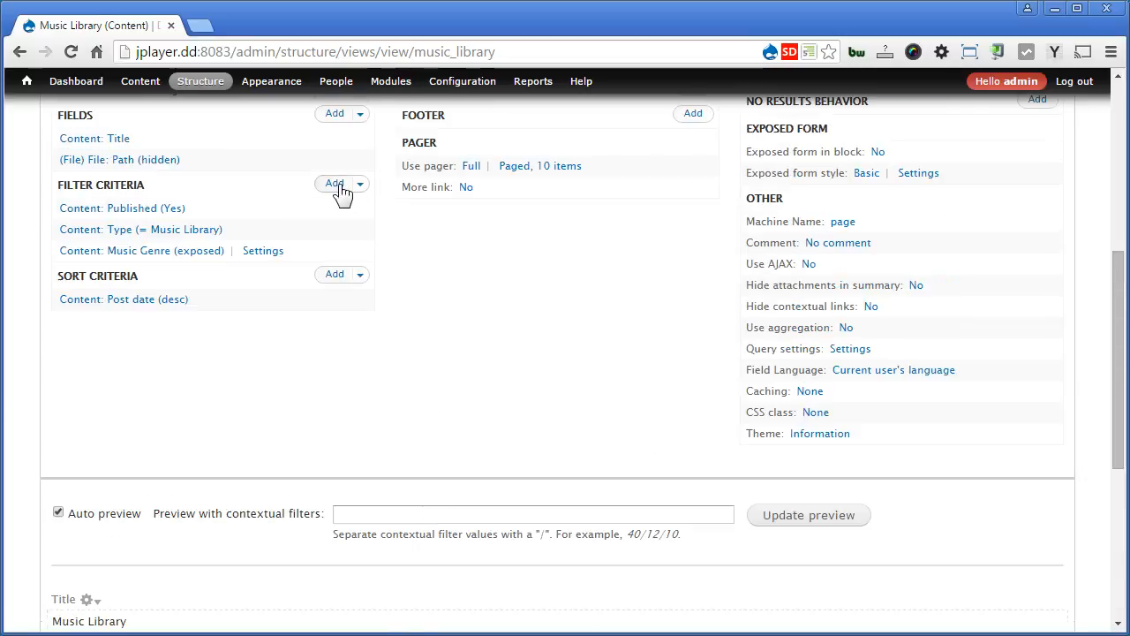
# Step: Add an exposed Content: Title filter using the 'Contains any word' operator
pyautogui.click(334, 184)
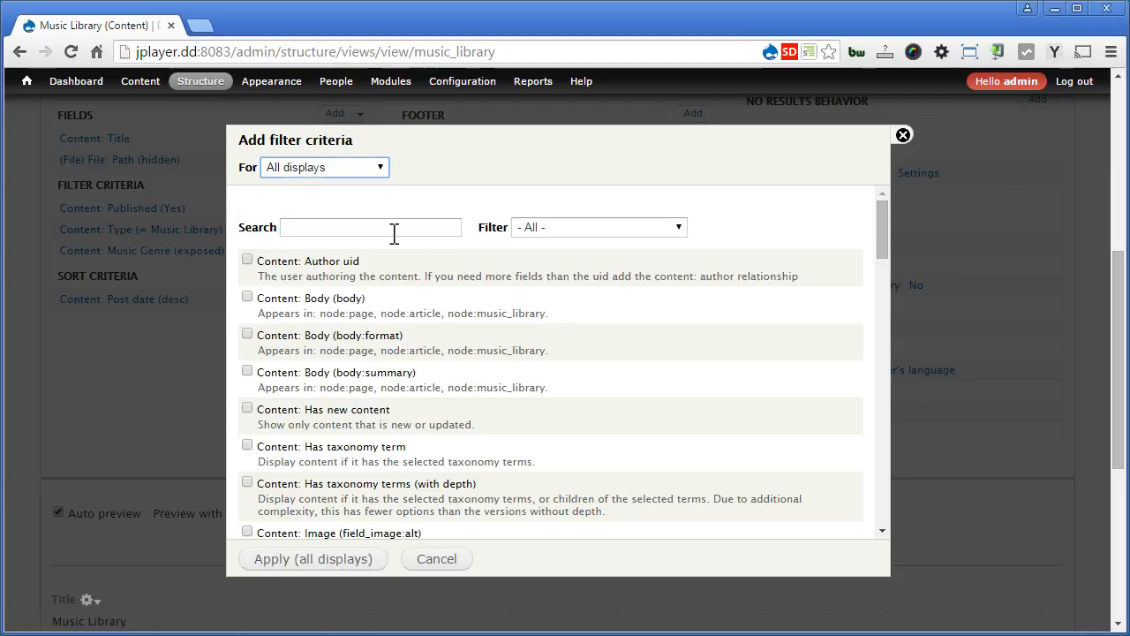
pyautogui.write('title')
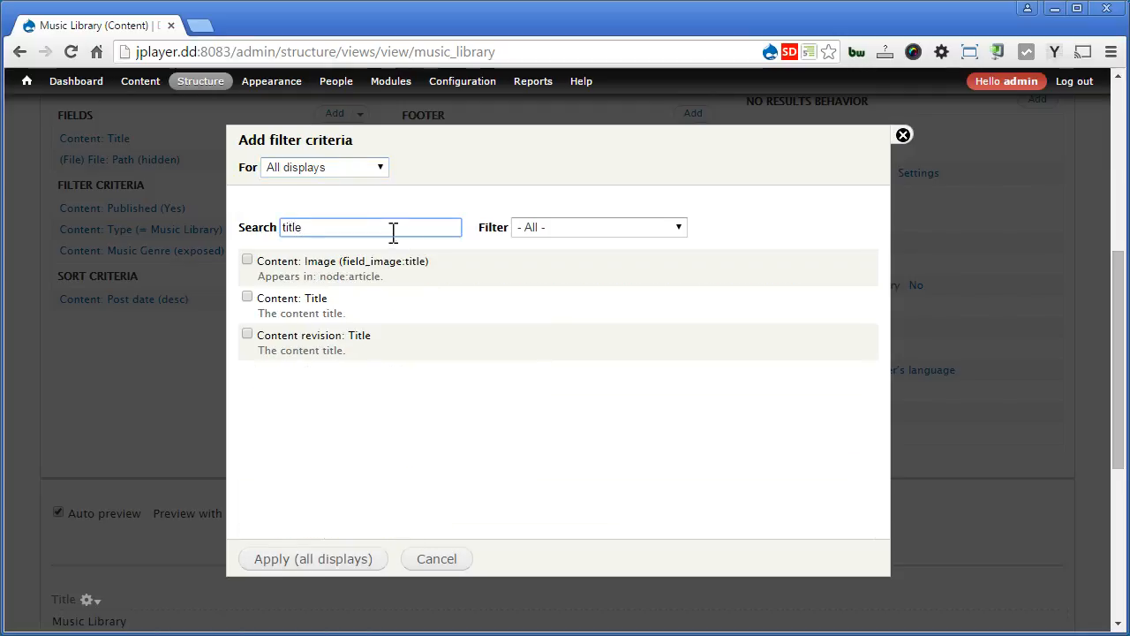
pyautogui.click(247, 295)
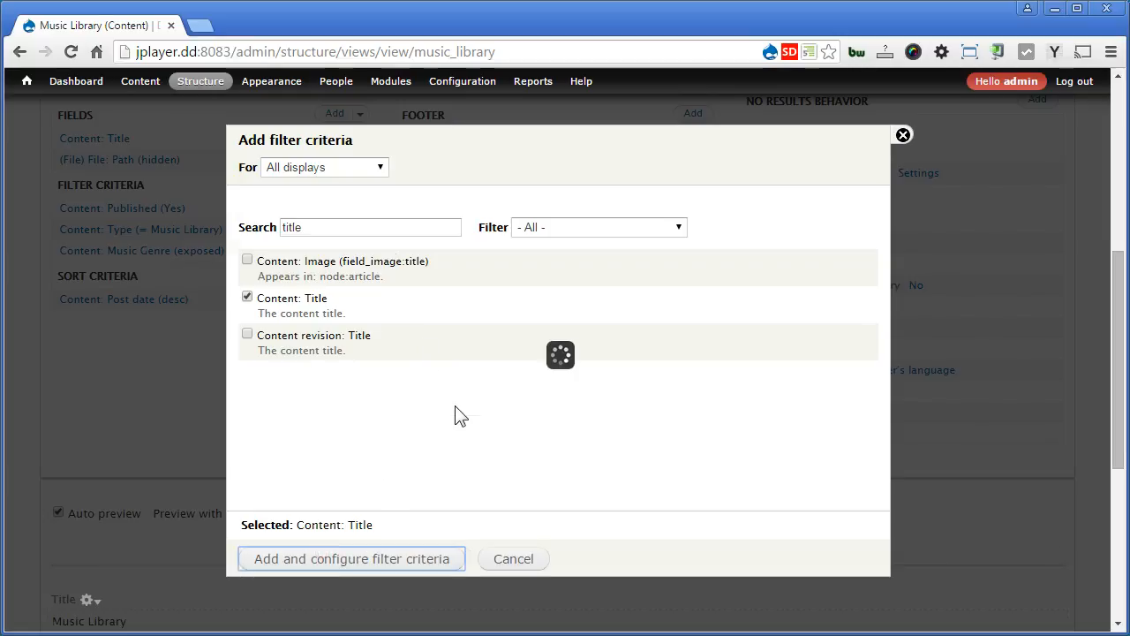
pyautogui.click(350, 558)
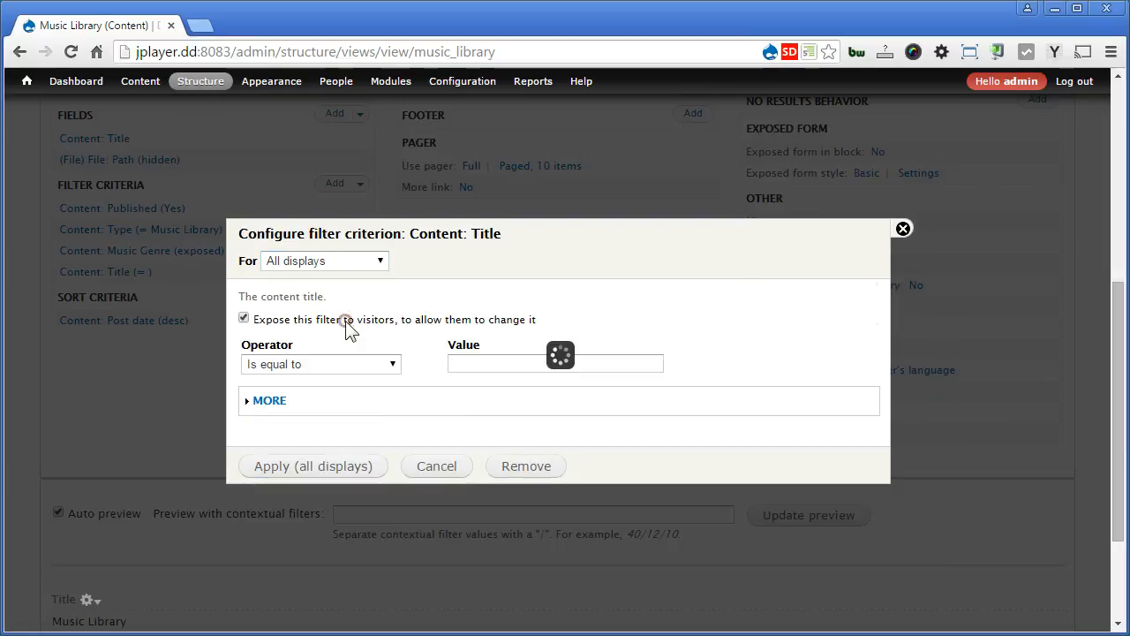
pyautogui.click(244, 319)
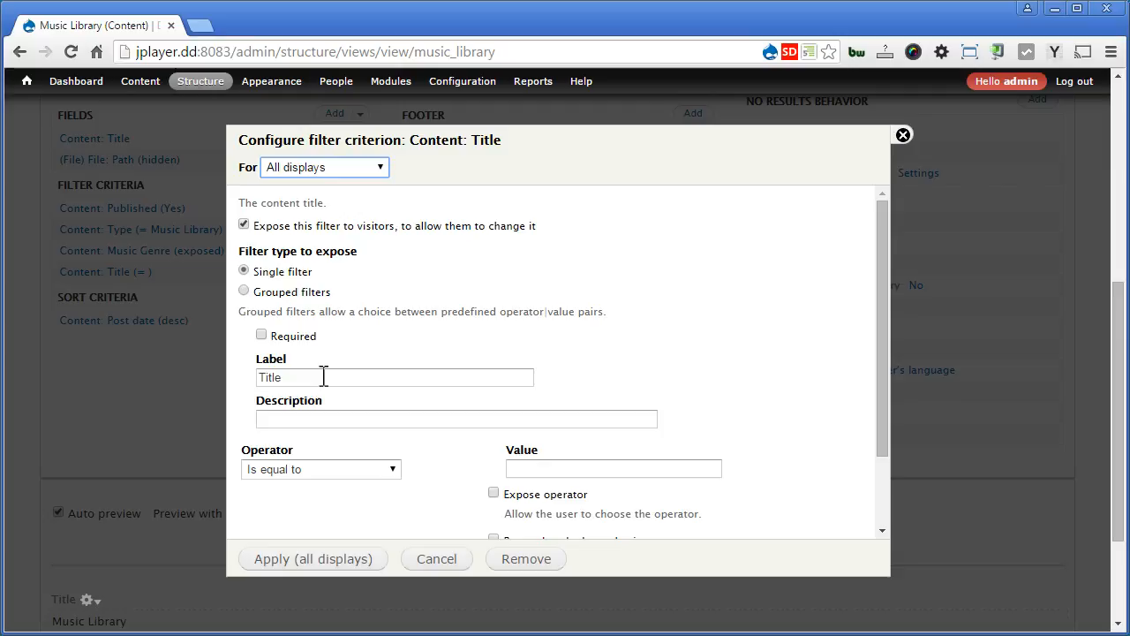
pyautogui.moveTo(316, 479)
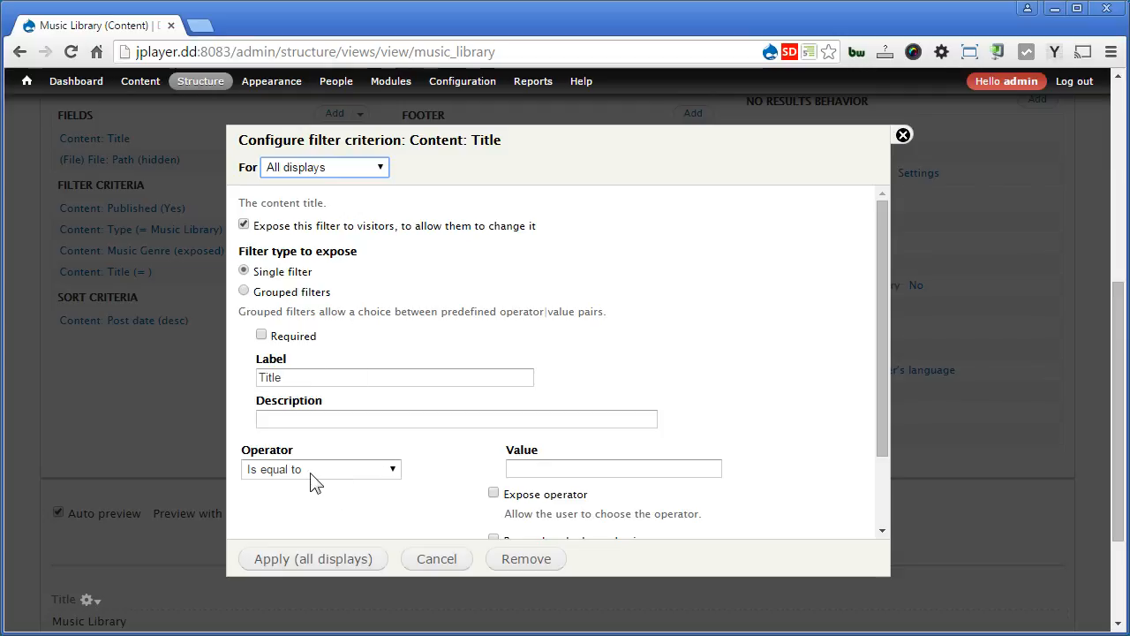
pyautogui.click(321, 469)
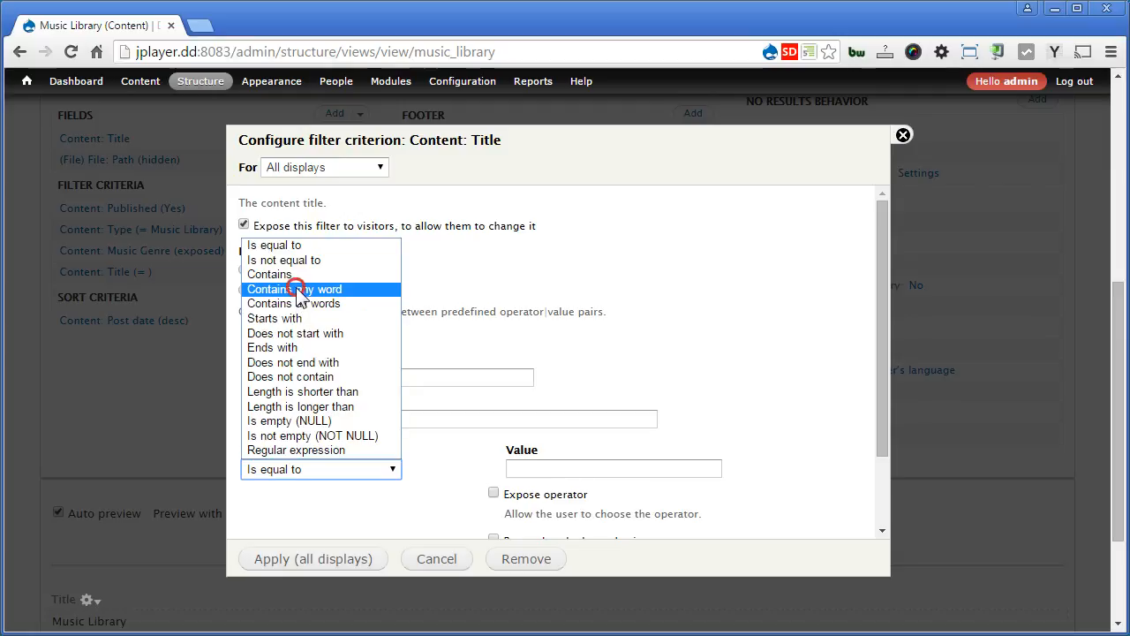
pyautogui.click(294, 288)
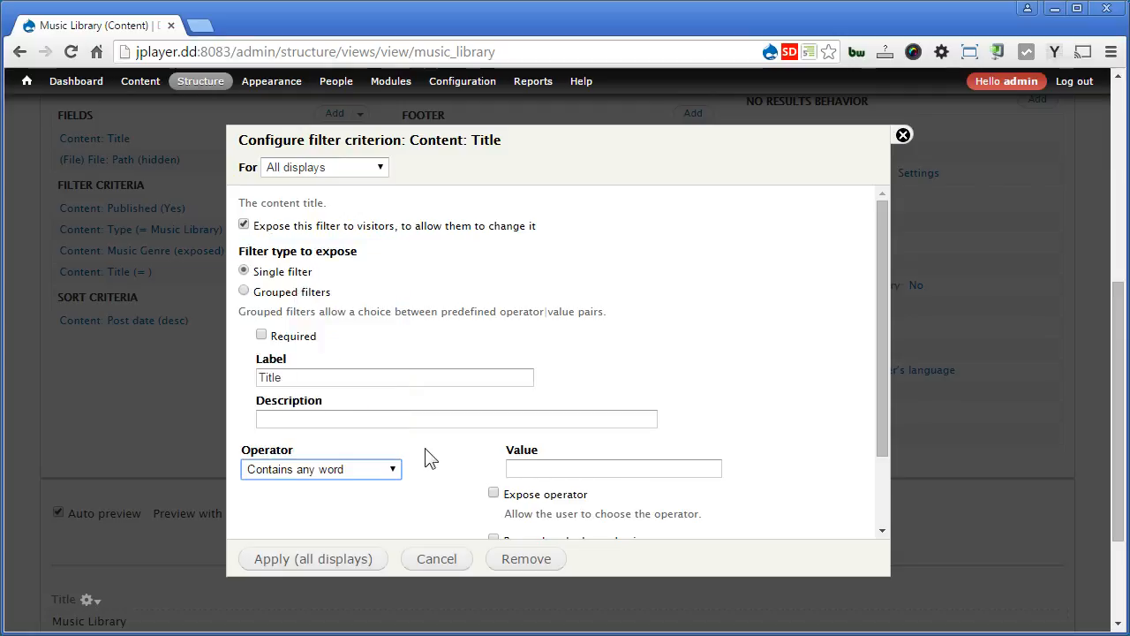
pyautogui.scroll(-3)
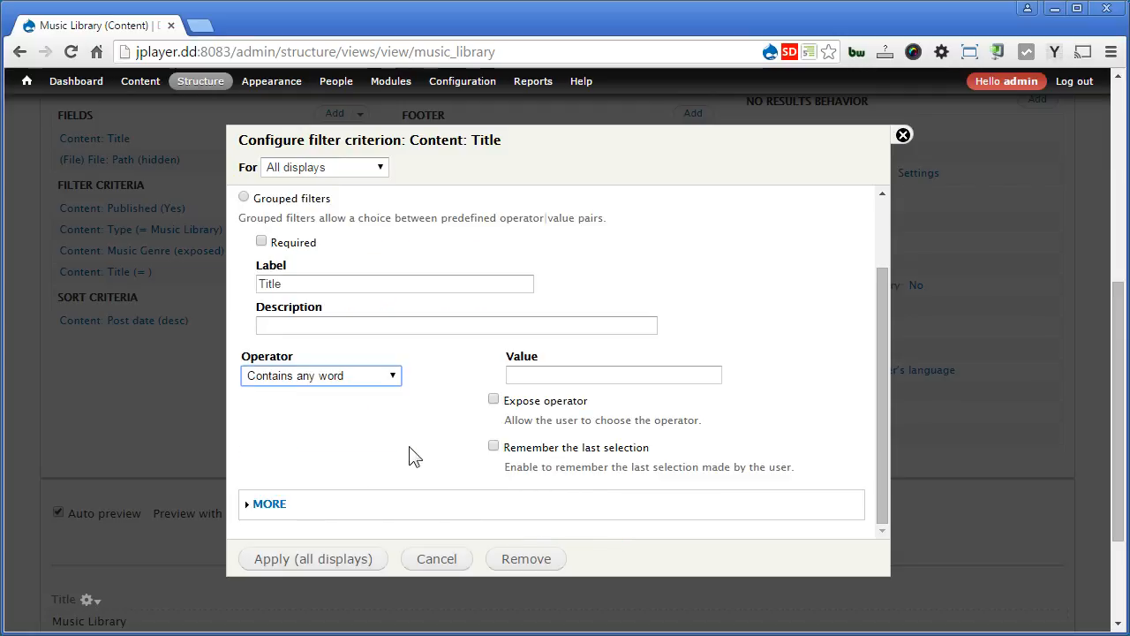
pyautogui.click(312, 558)
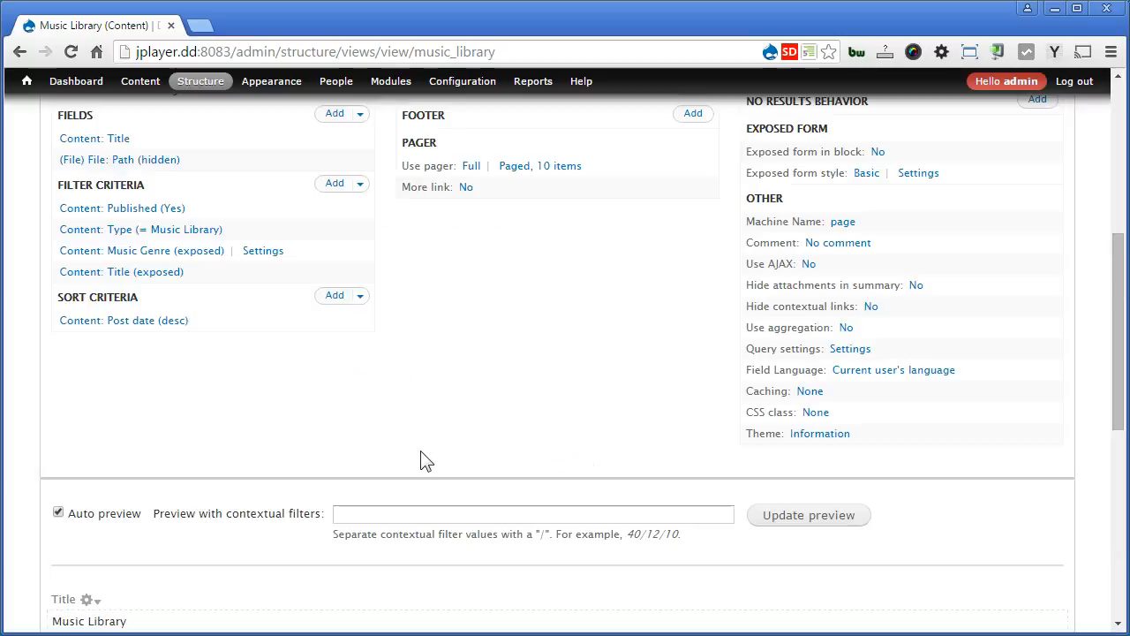
# Step: Save the Music Library view and open its live page
pyautogui.scroll(-3)
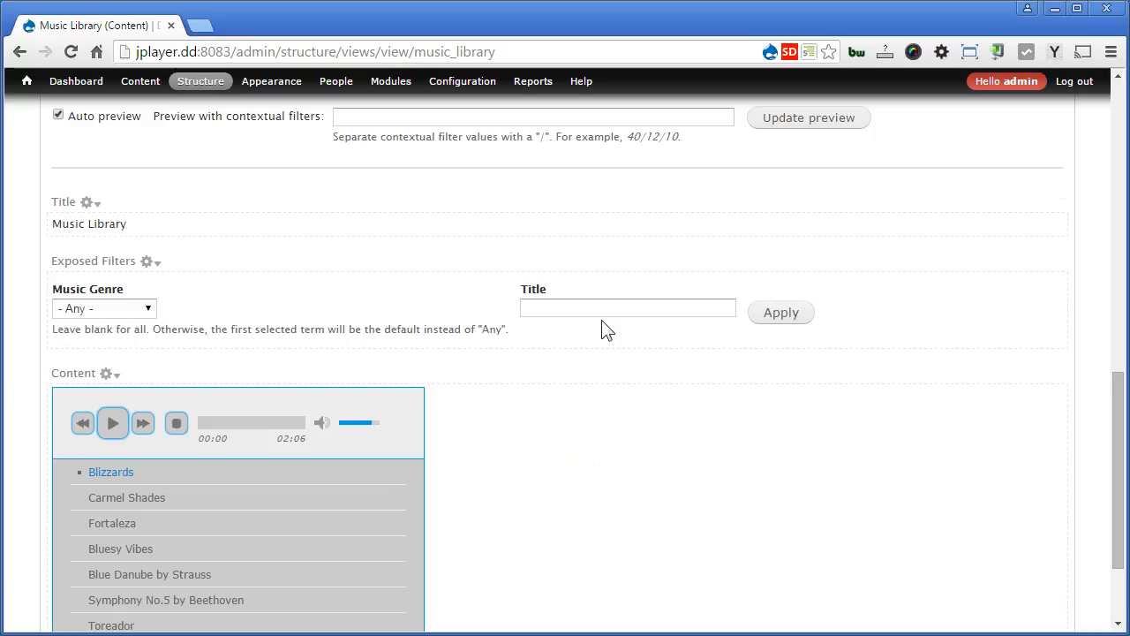
pyautogui.scroll(3)
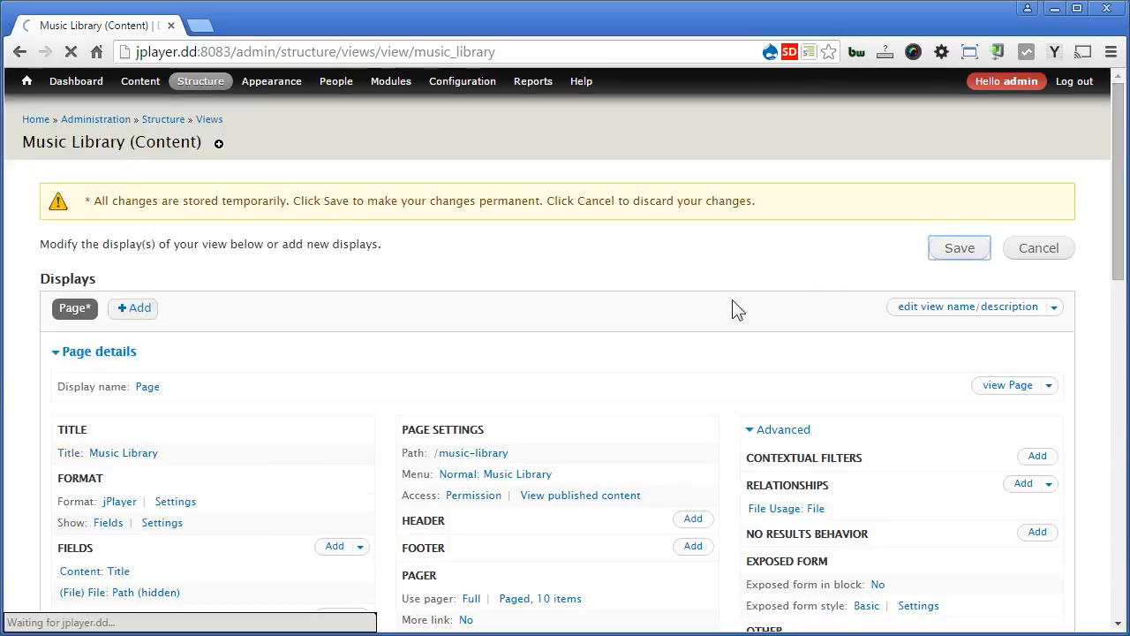
pyautogui.click(959, 248)
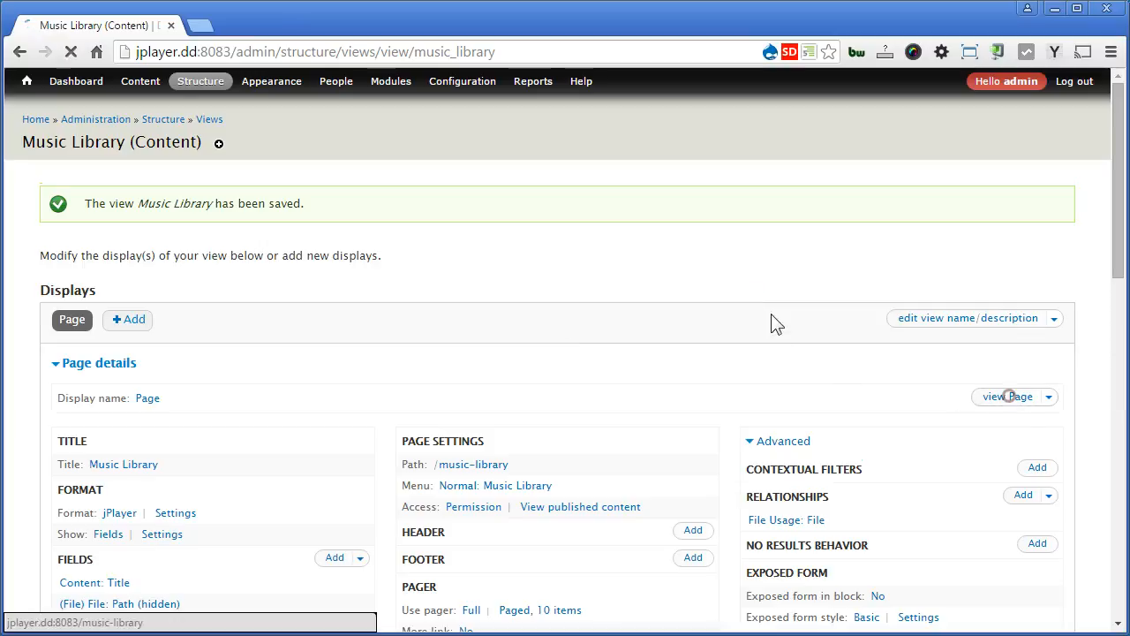
pyautogui.click(1002, 396)
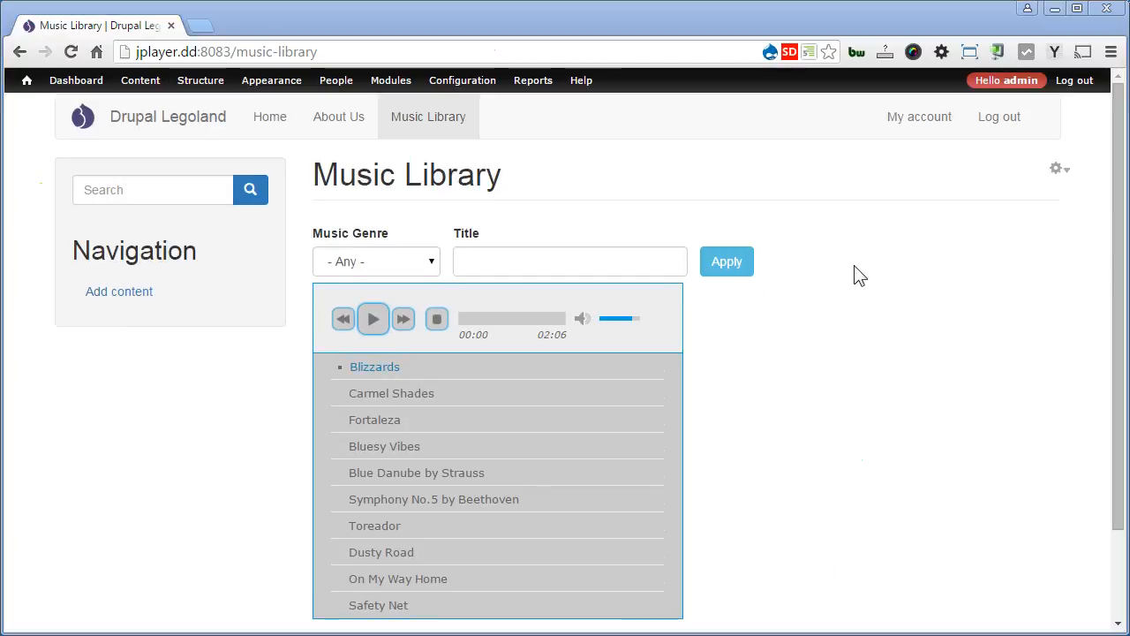
# Step: Filter the live playlist to Classical, then Country & Folk, then back to Any genre
pyautogui.click(375, 262)
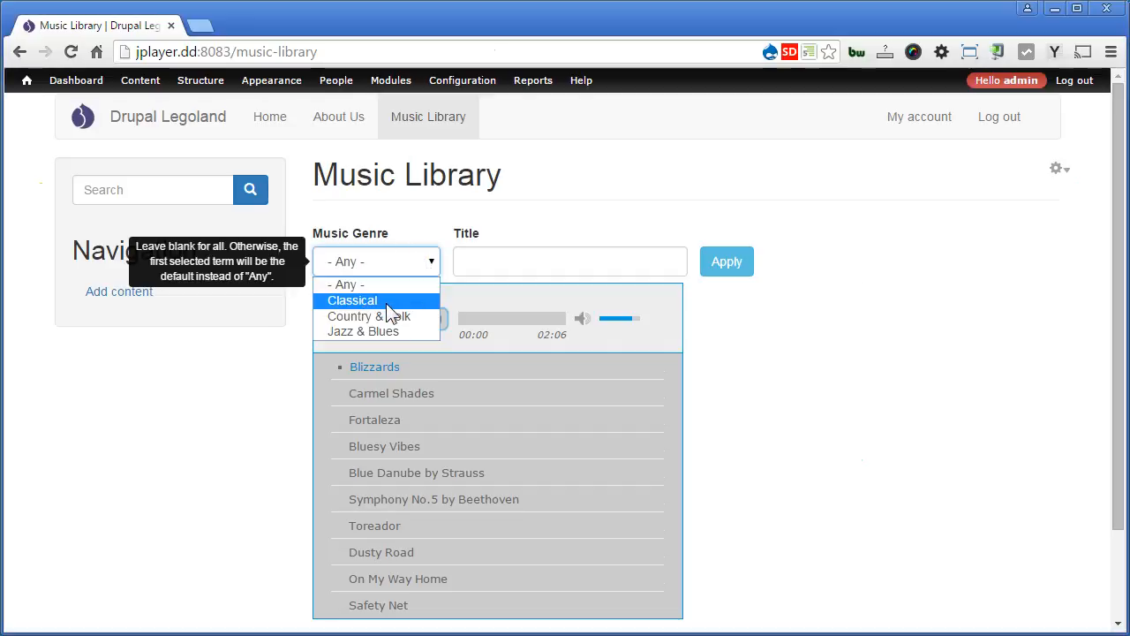
pyautogui.click(351, 300)
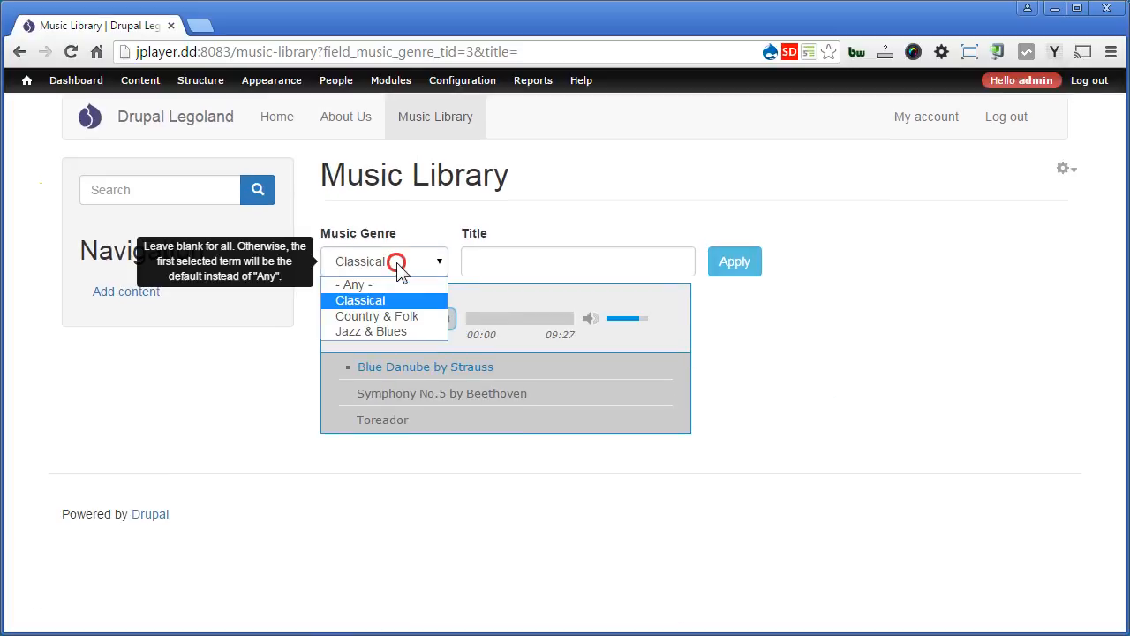
pyautogui.click(377, 317)
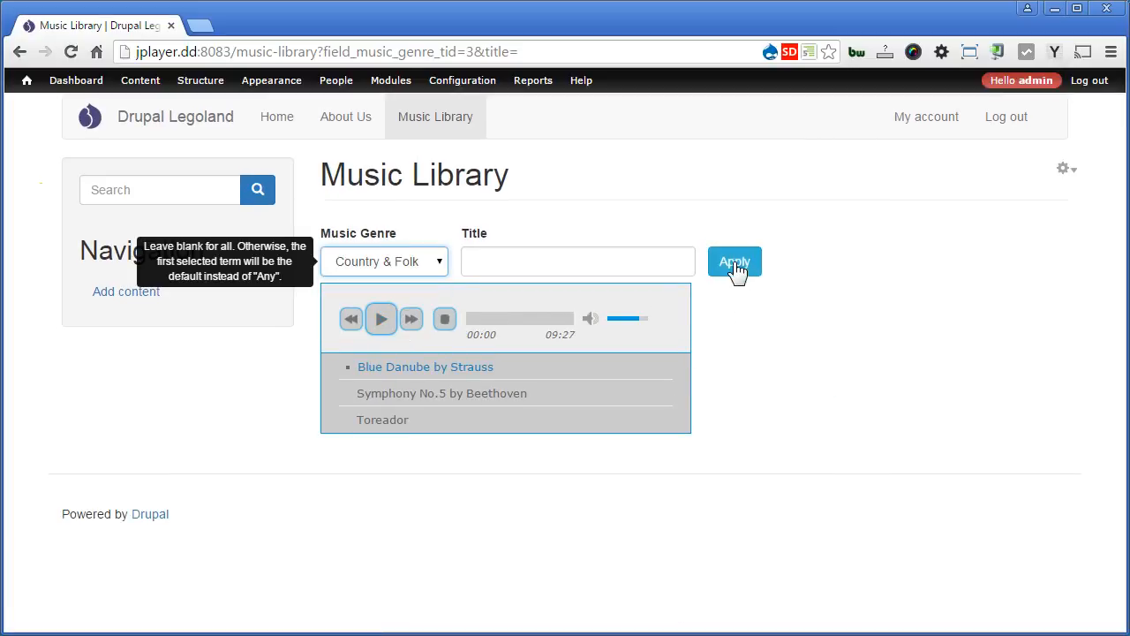
pyautogui.click(734, 260)
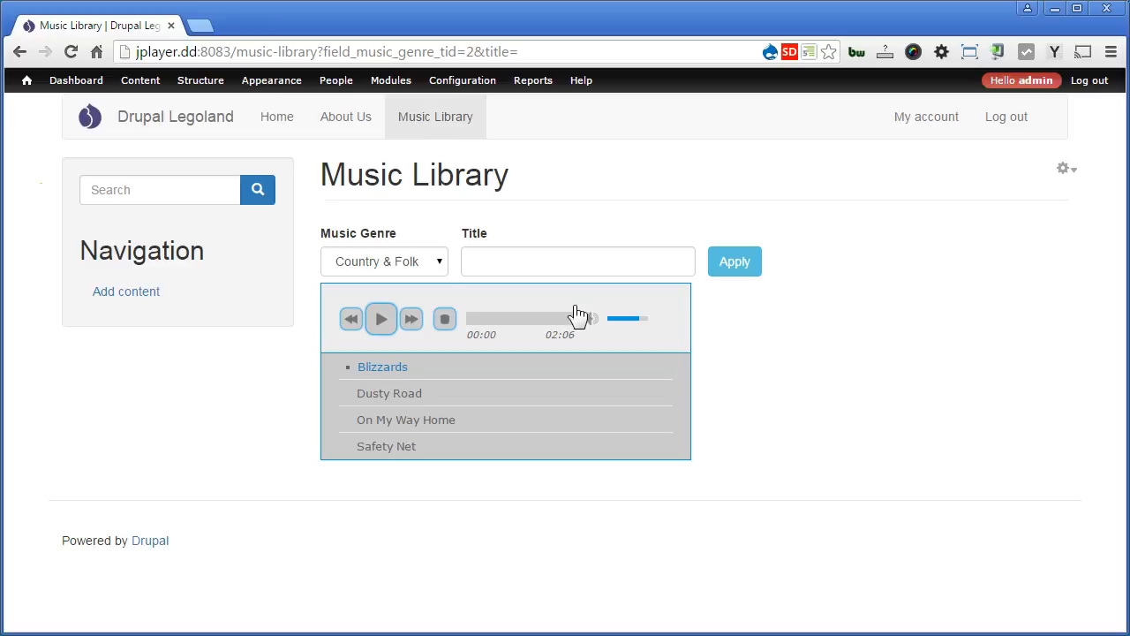
pyautogui.click(384, 260)
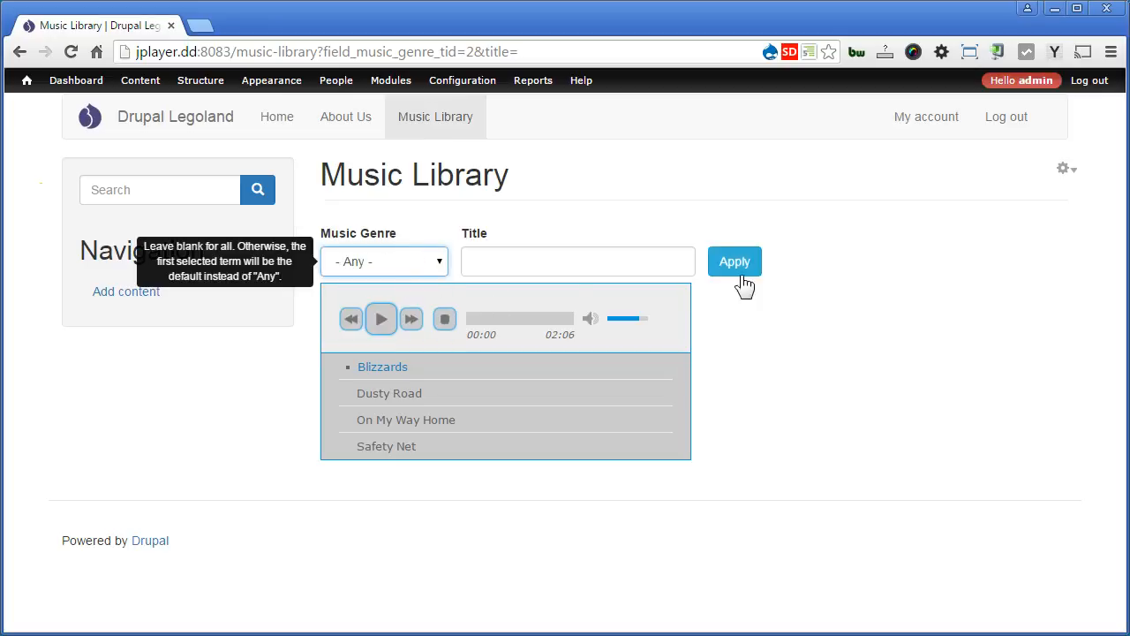
pyautogui.click(735, 261)
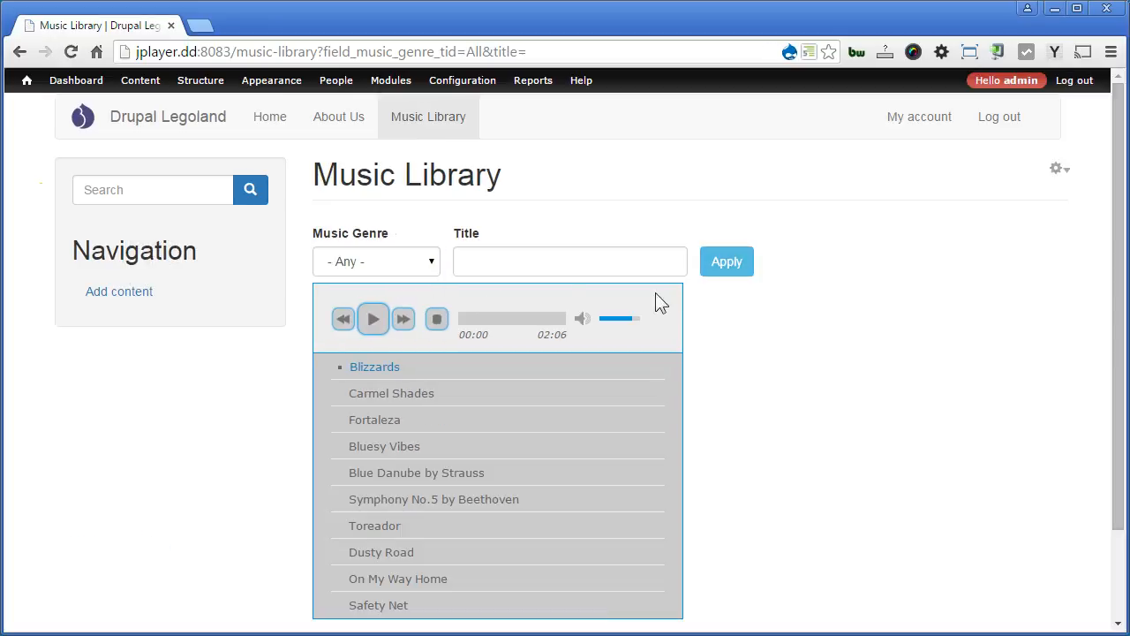
# Step: Search titles for 'dusty' so only Dusty Road remains
pyautogui.click(569, 261)
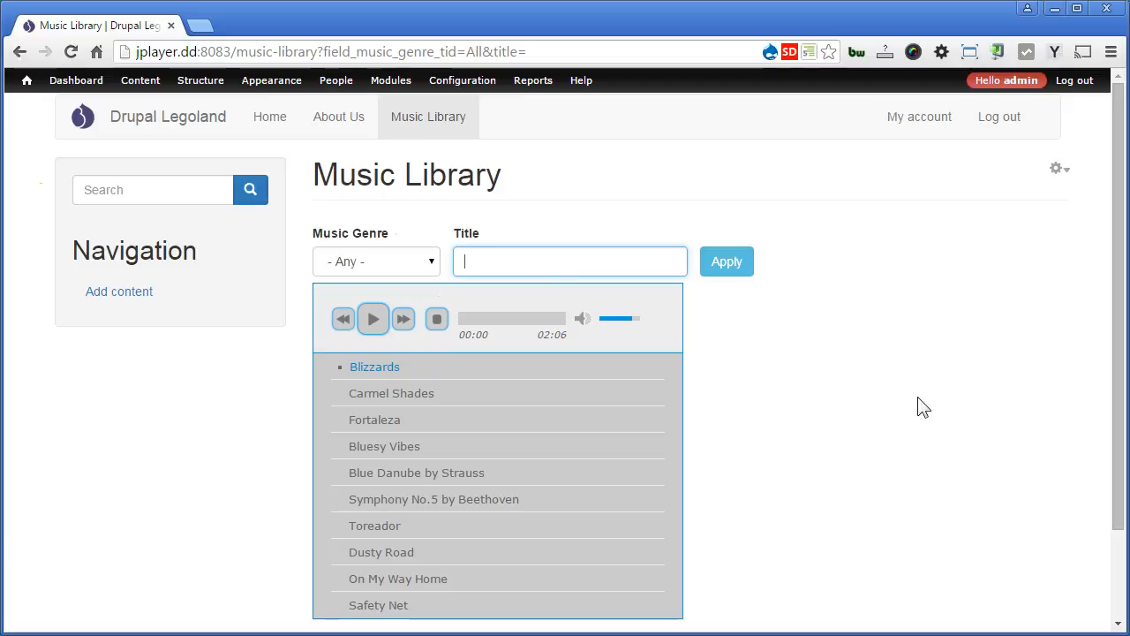
pyautogui.write('dusty')
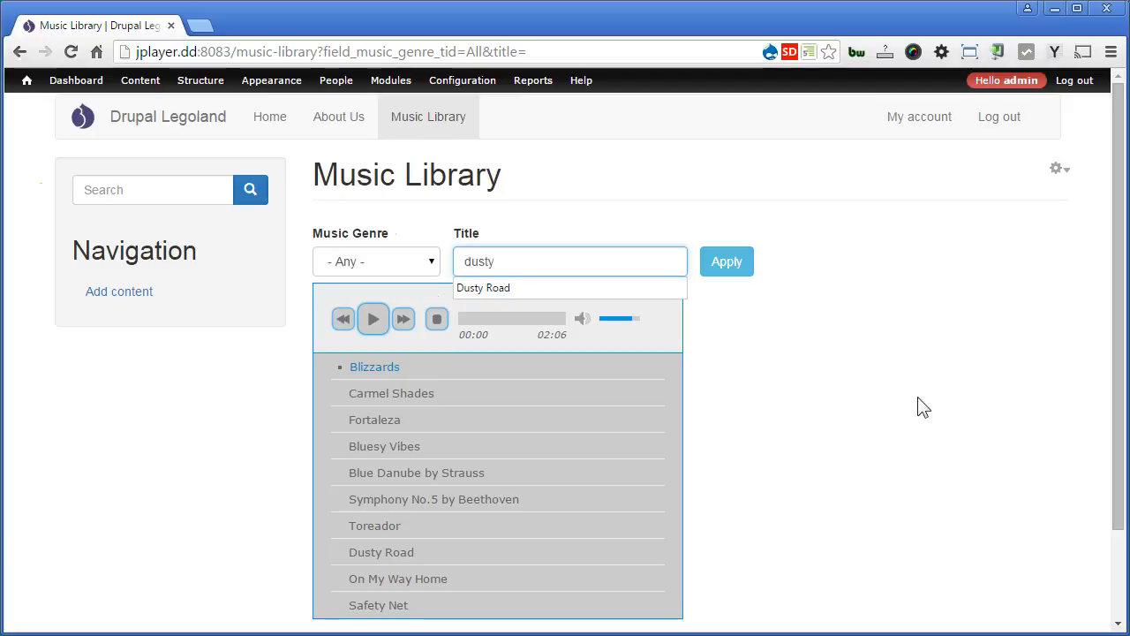
pyautogui.click(726, 262)
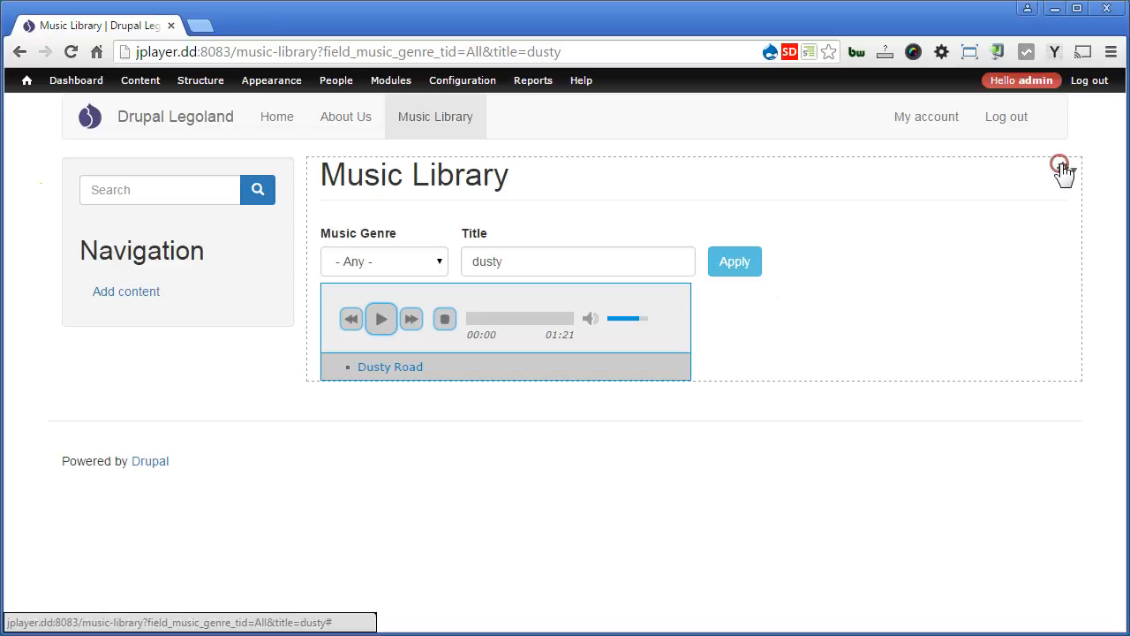
pyautogui.click(1060, 167)
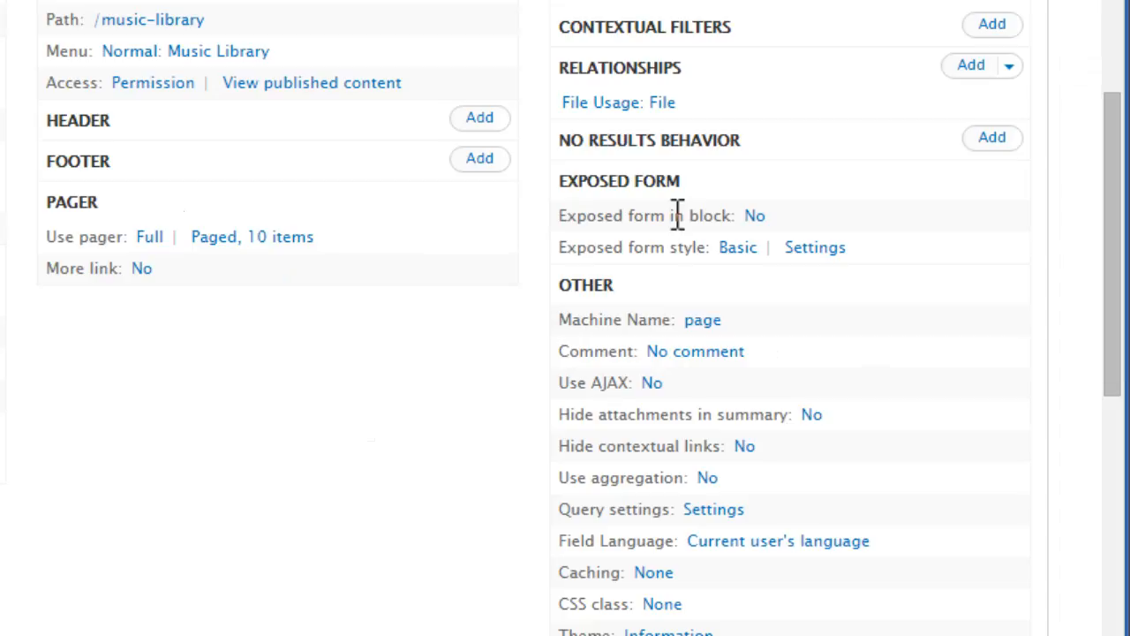
pyautogui.moveTo(843, 256)
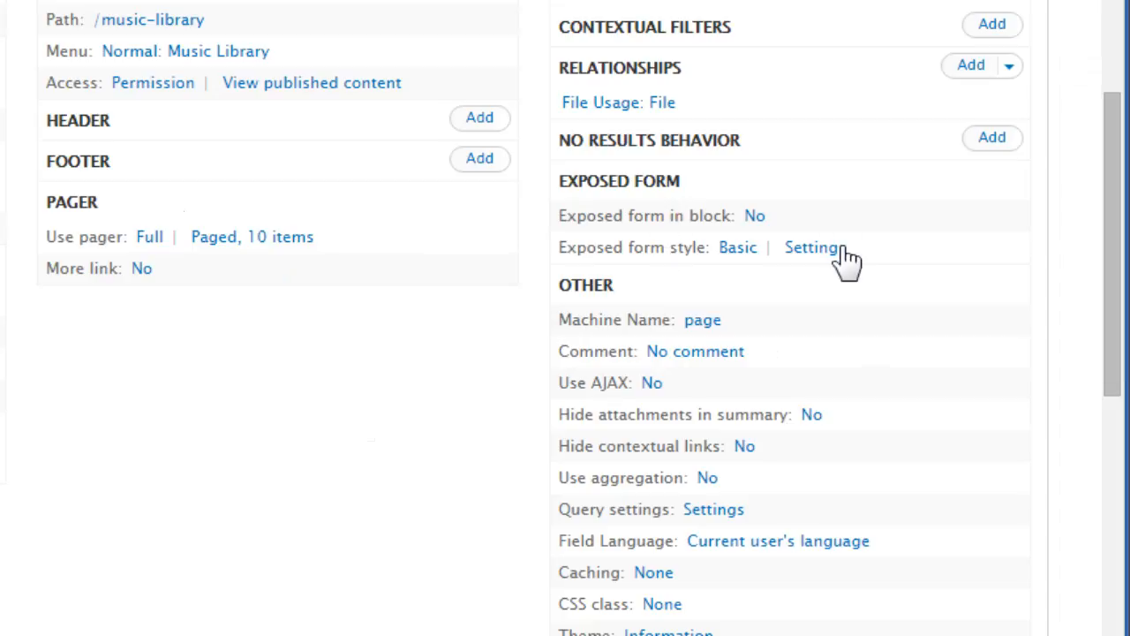
# Step: Enable the exposed form's reset button, save the view, and reset the playlist filters
pyautogui.click(811, 247)
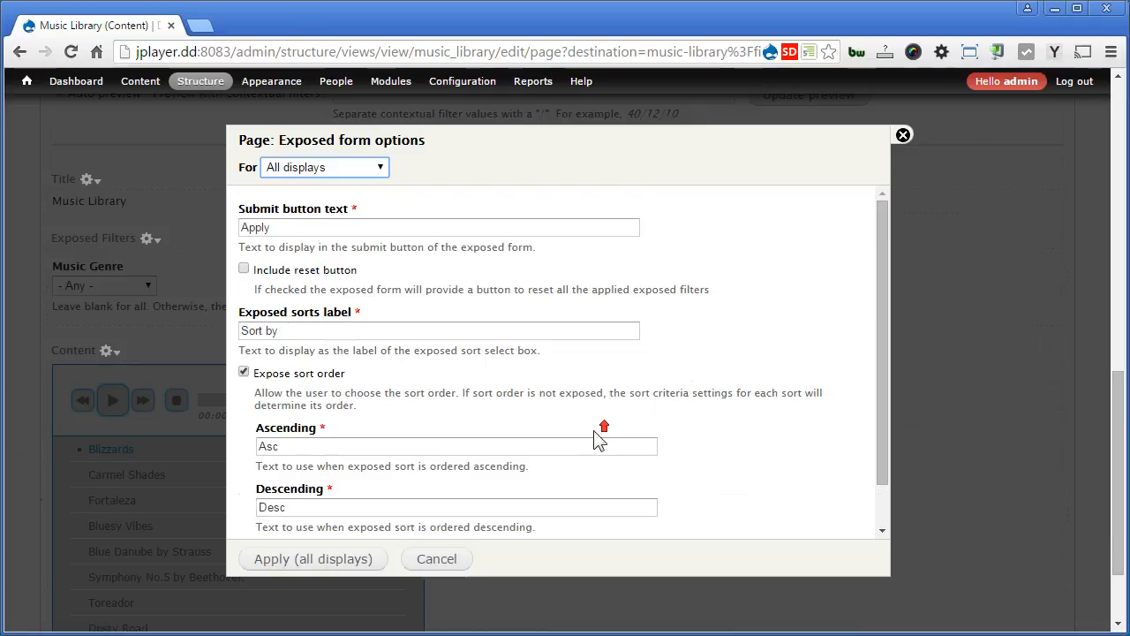
pyautogui.click(244, 268)
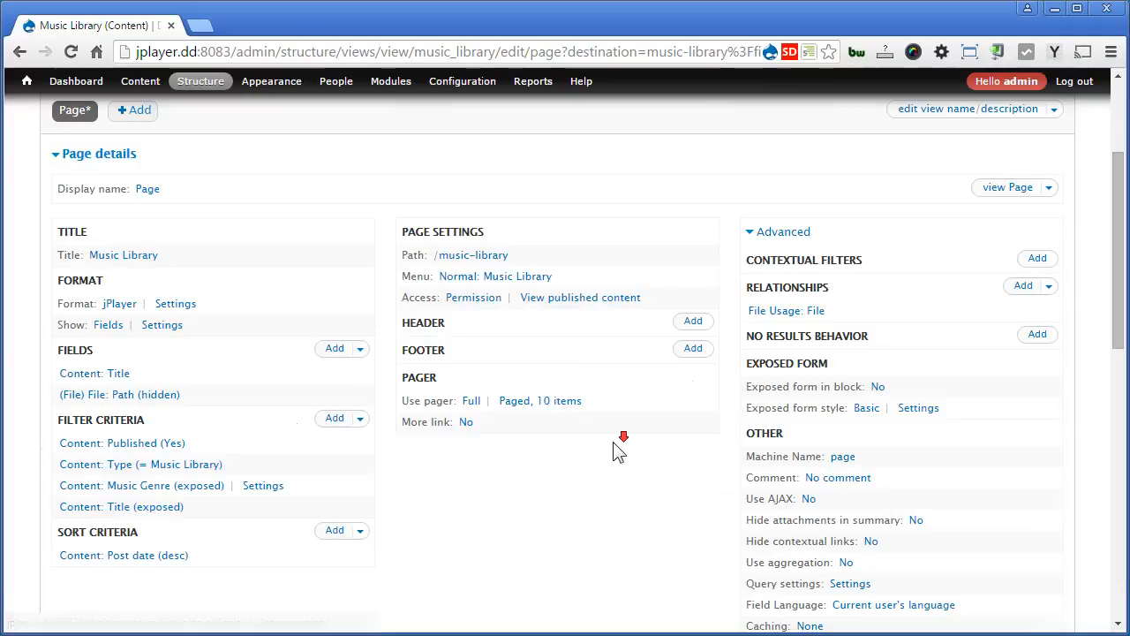
pyautogui.scroll(-3)
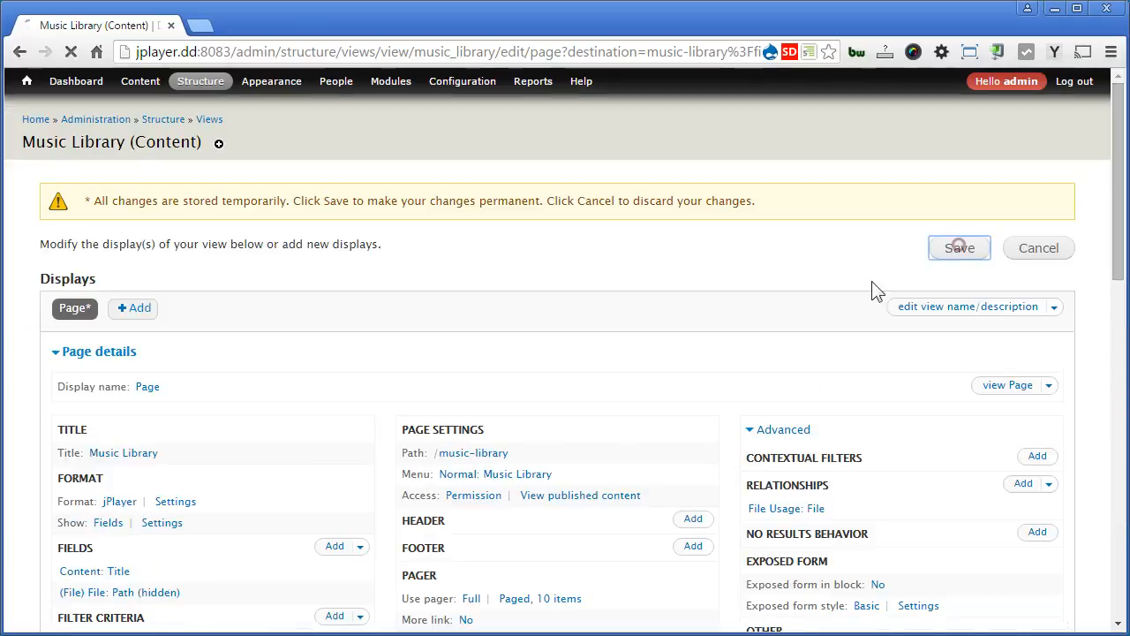
pyautogui.click(958, 247)
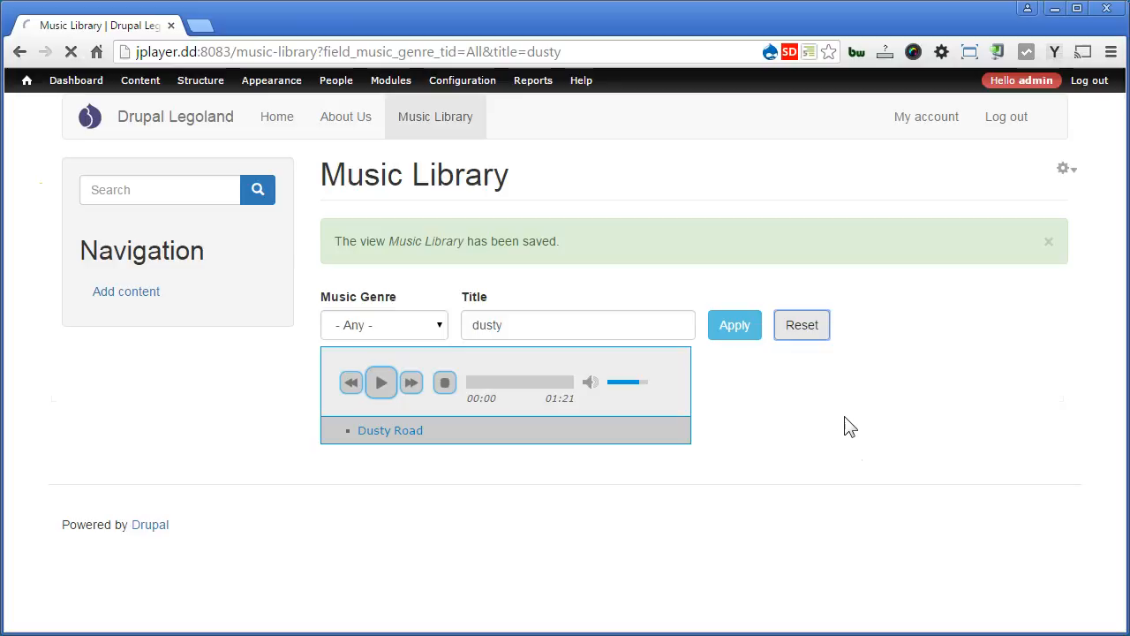
pyautogui.click(801, 324)
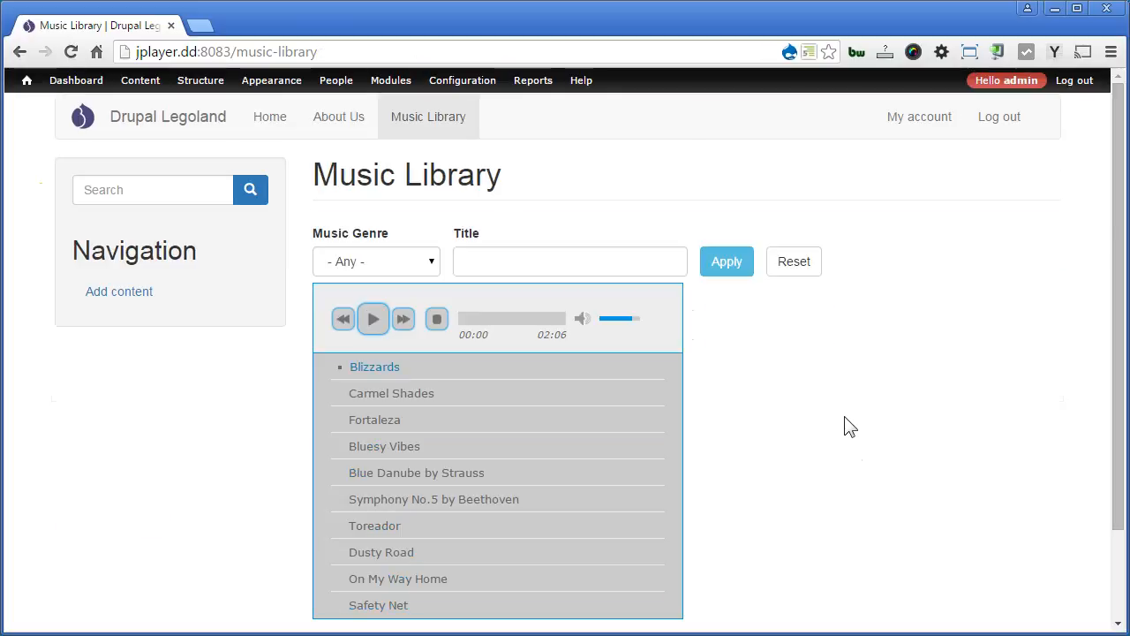